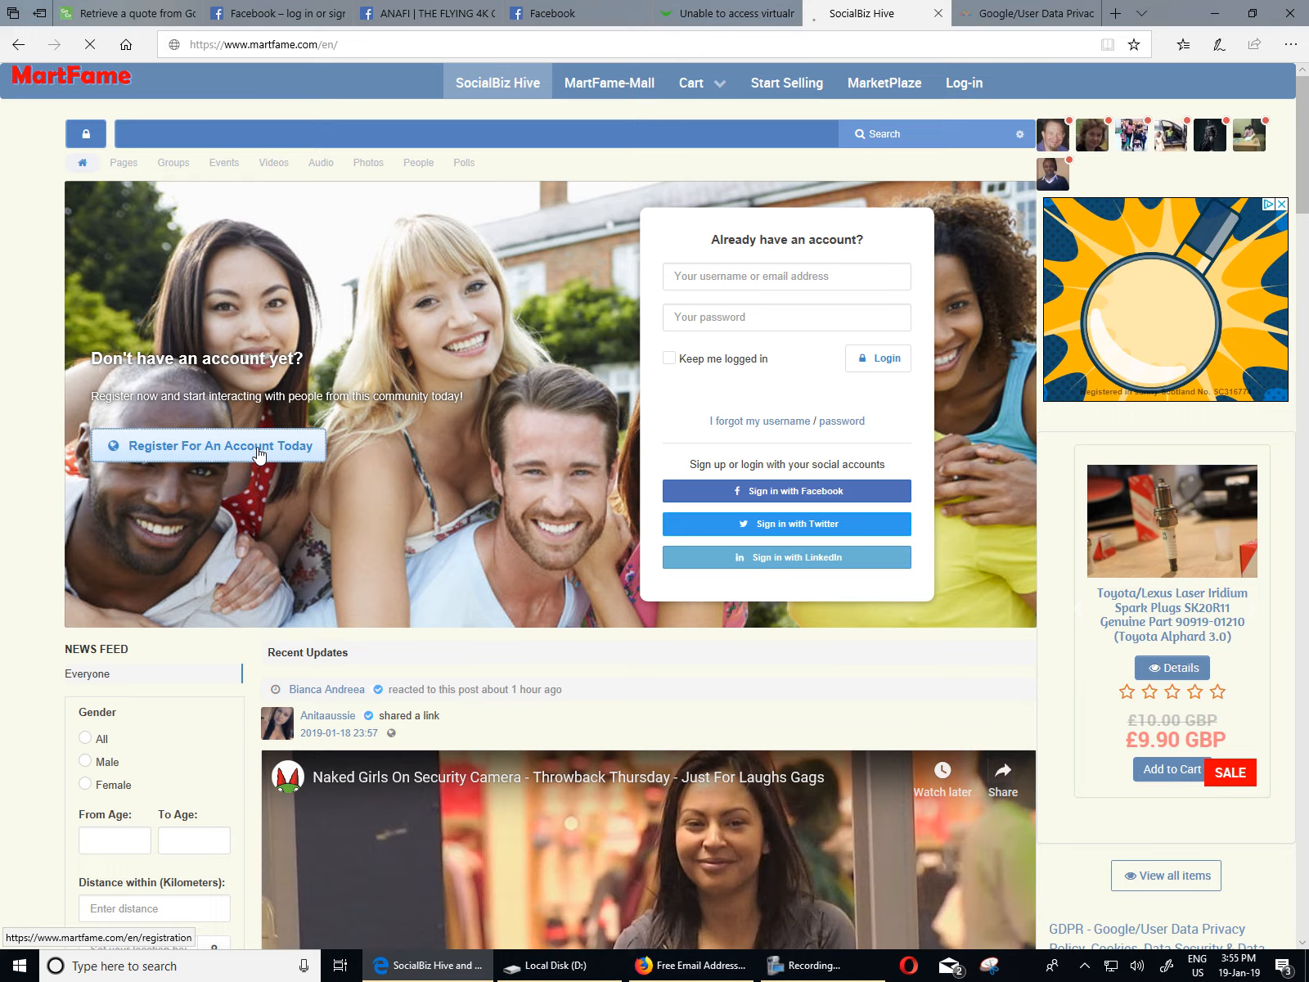
Start a new-account registration and enter the name, an available username and the password twice
{"action": "left_click", "coordinate": [208, 445]}
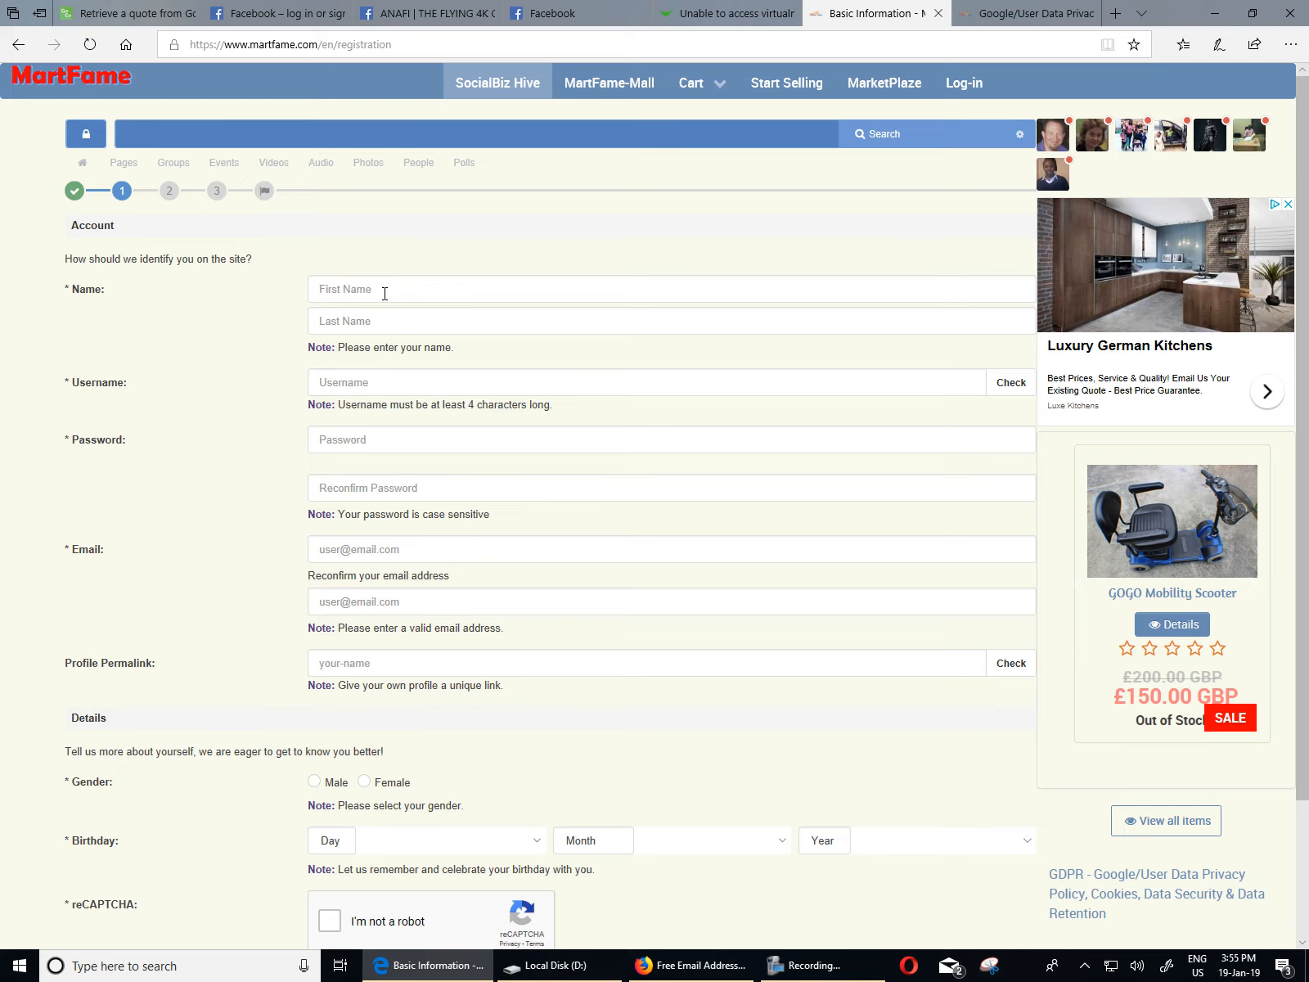
{"action": "type", "text": "Google"}
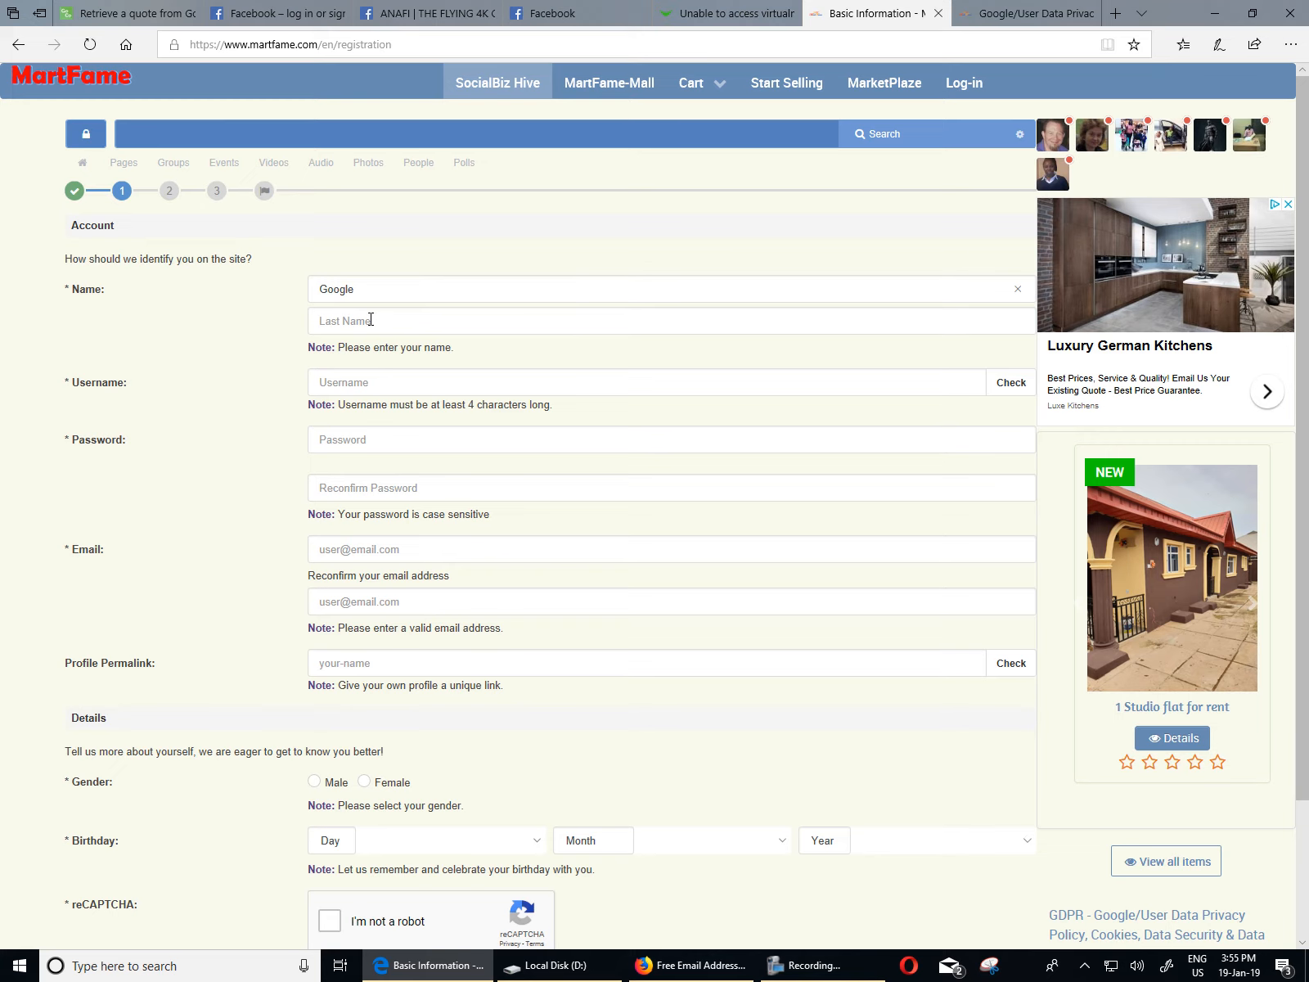
{"action": "type", "text": "Tester"}
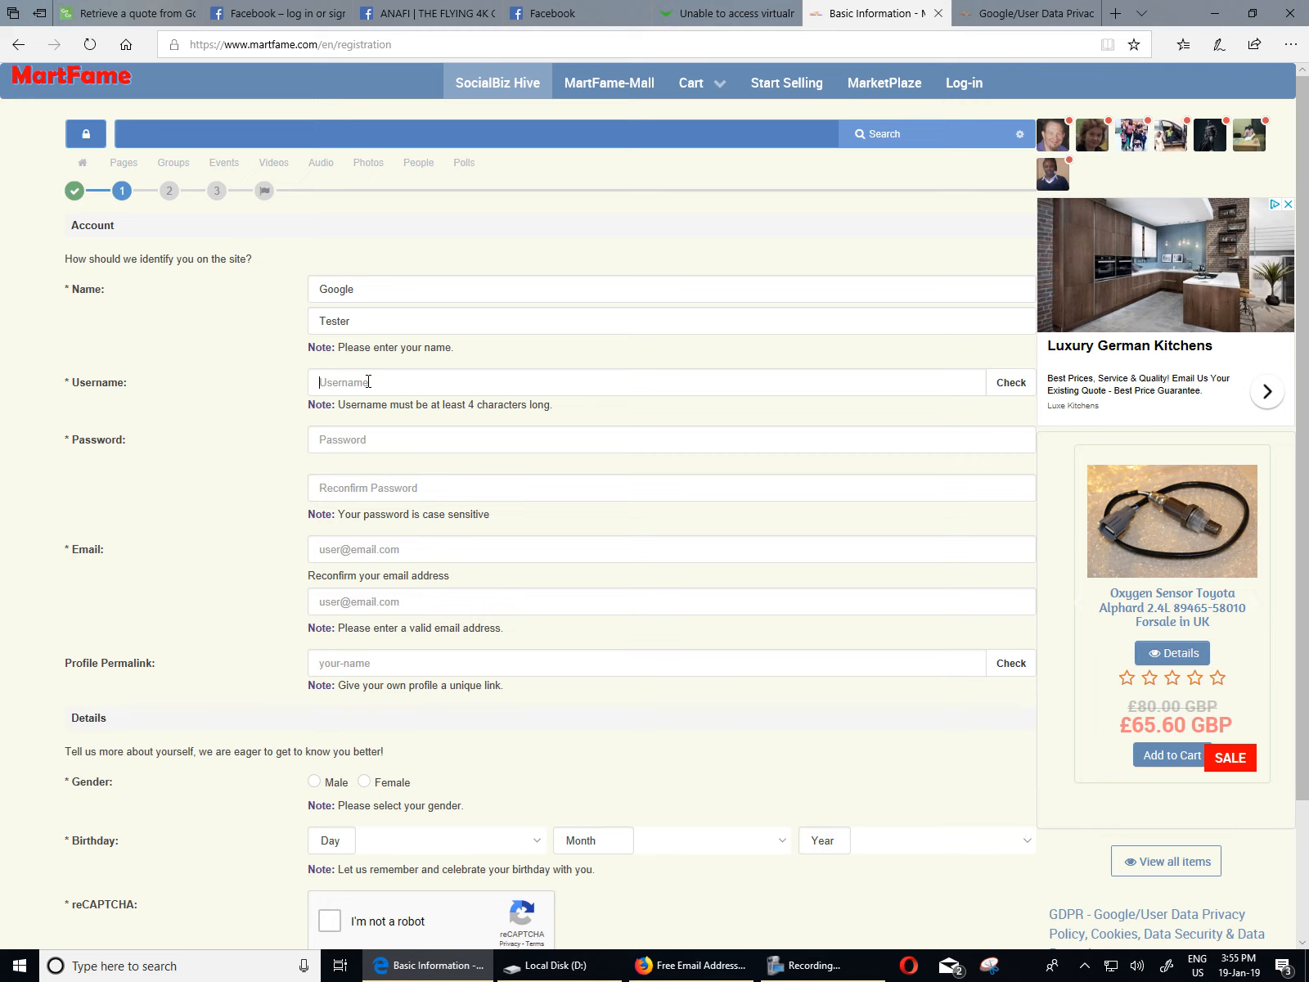
{"action": "type", "text": "google"}
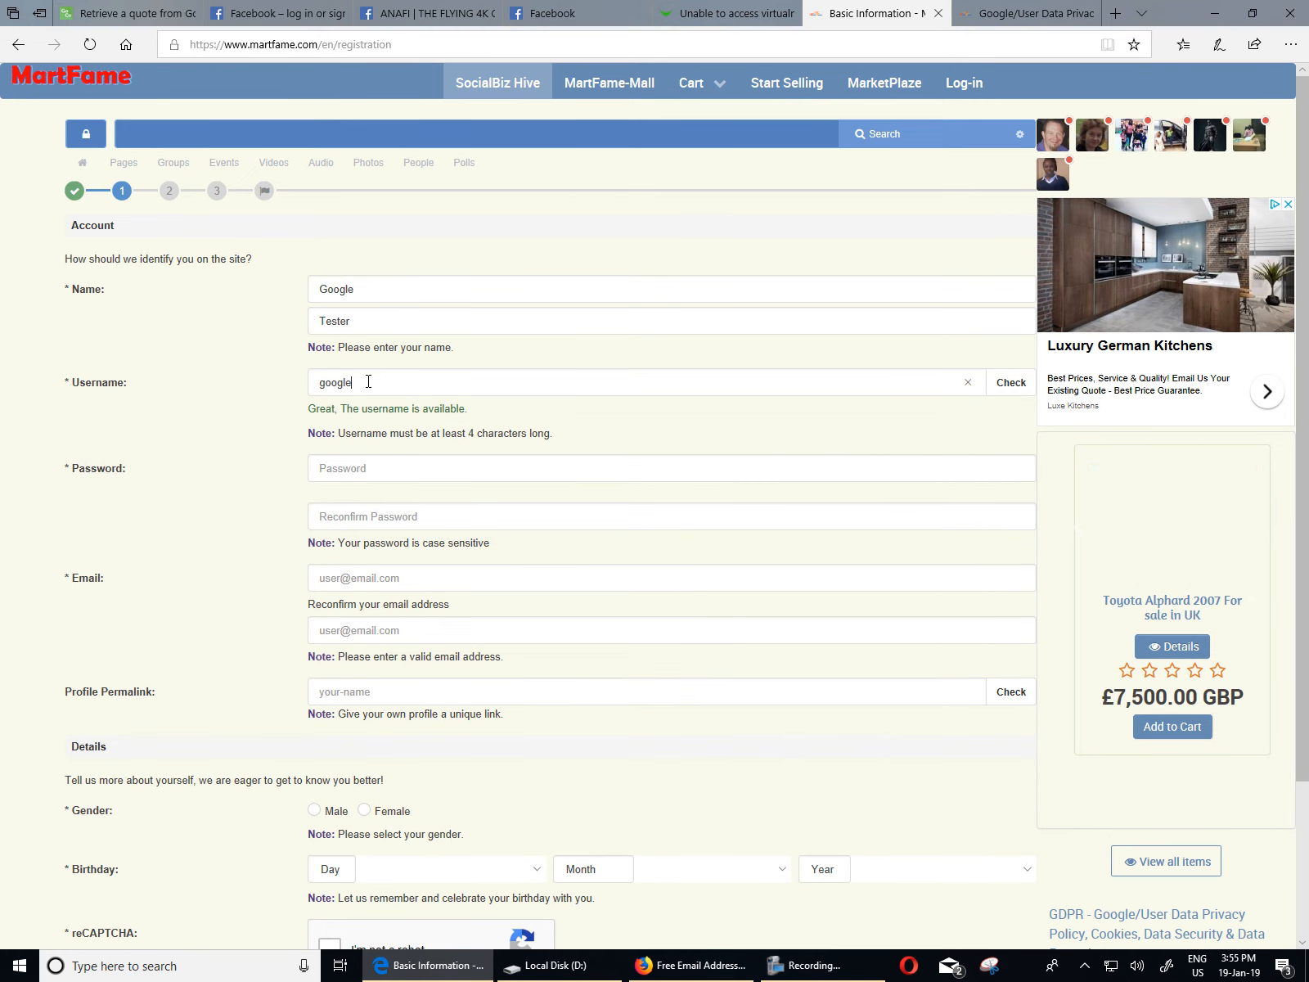
{"action": "type", "text": "tester"}
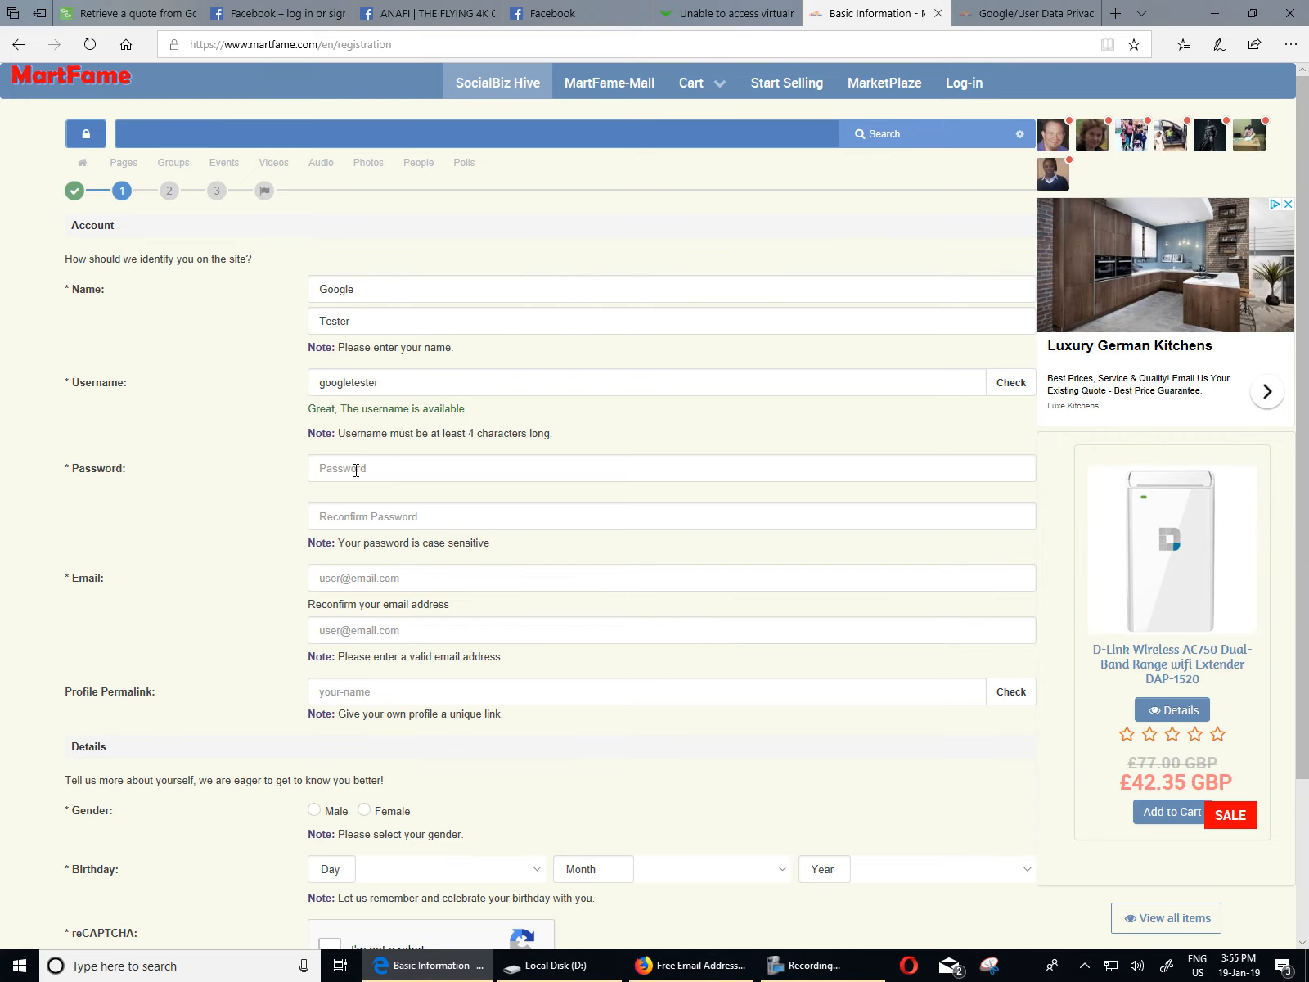
{"action": "type", "text": "••"}
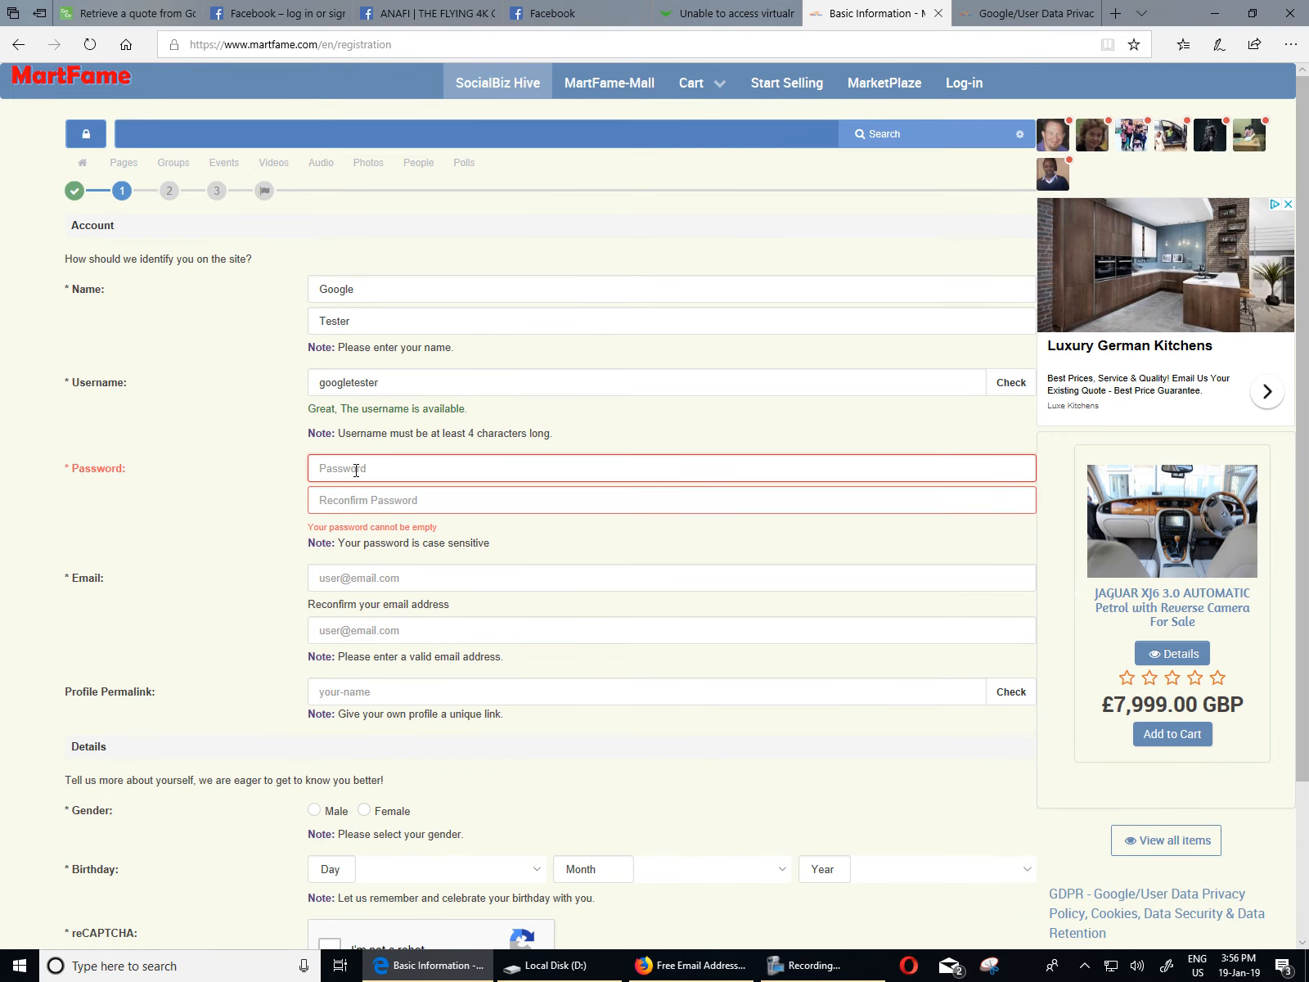
{"action": "type", "text": "••••"}
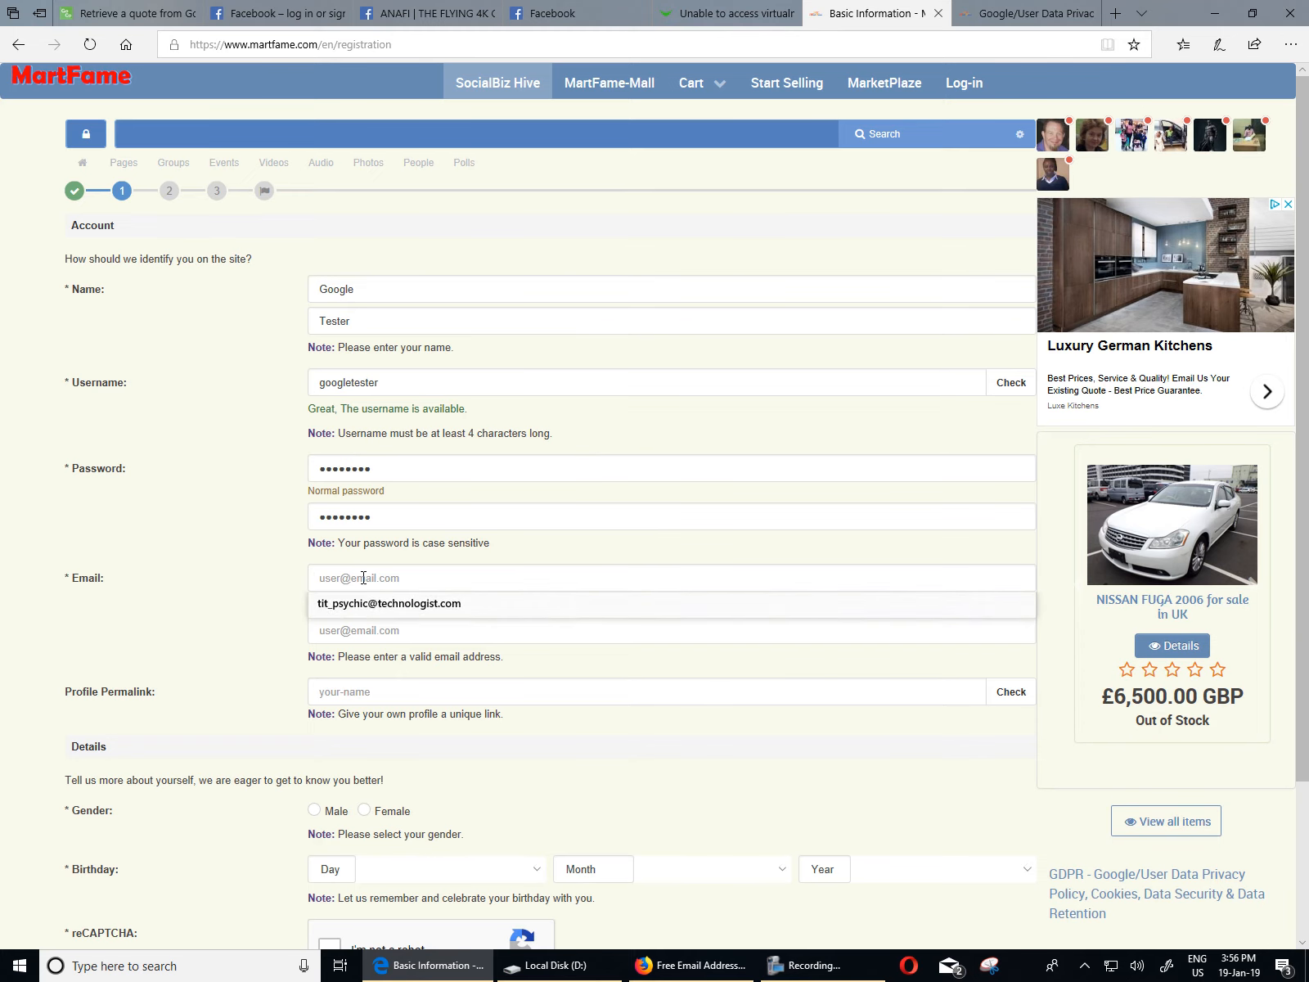
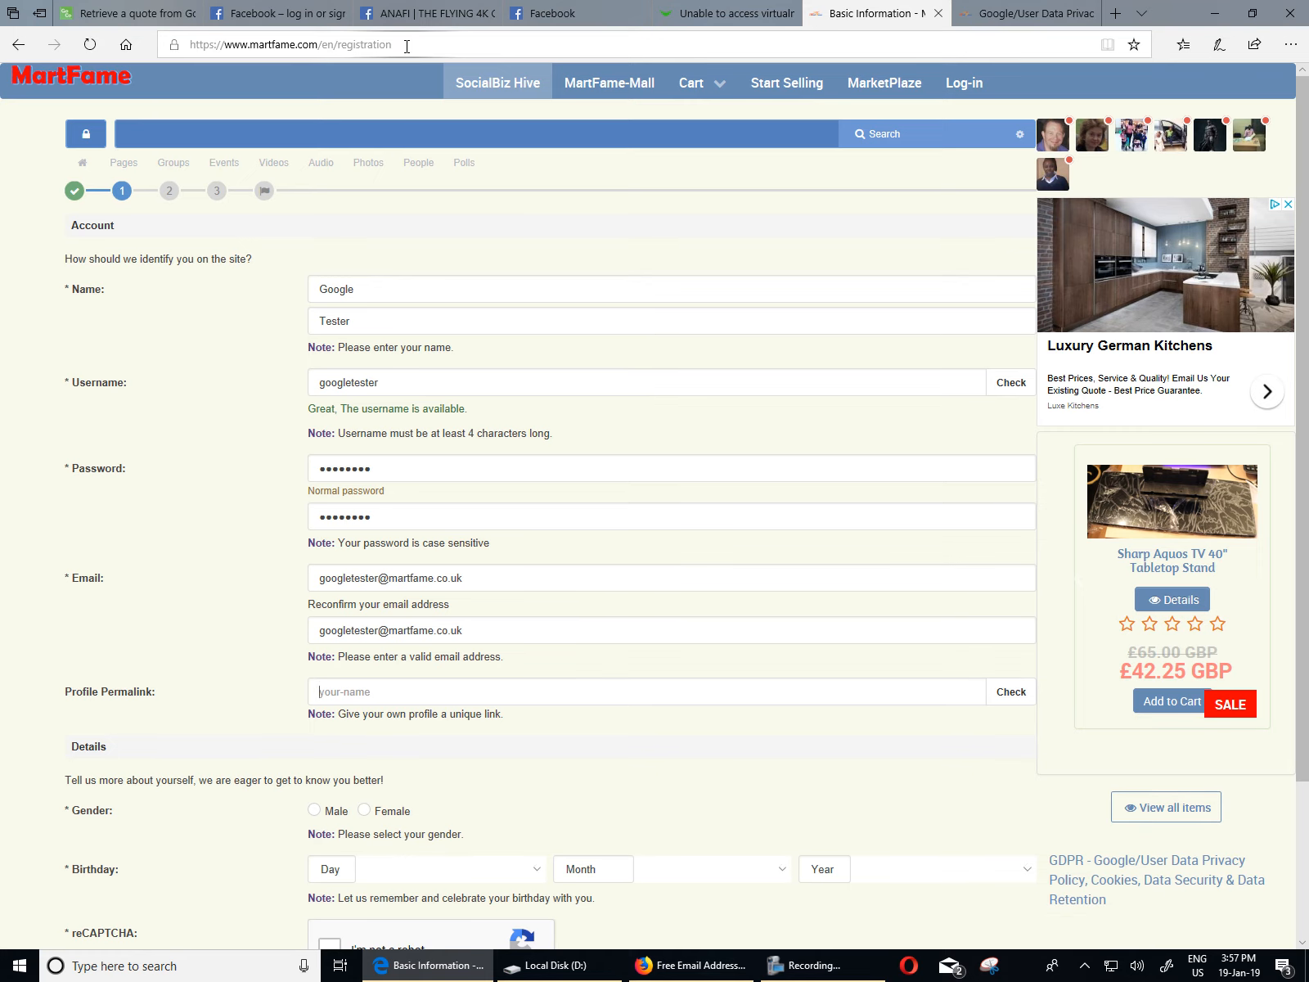
Enter an available profile permalink and set the gender to Male
{"action": "left_click", "coordinate": [409, 44]}
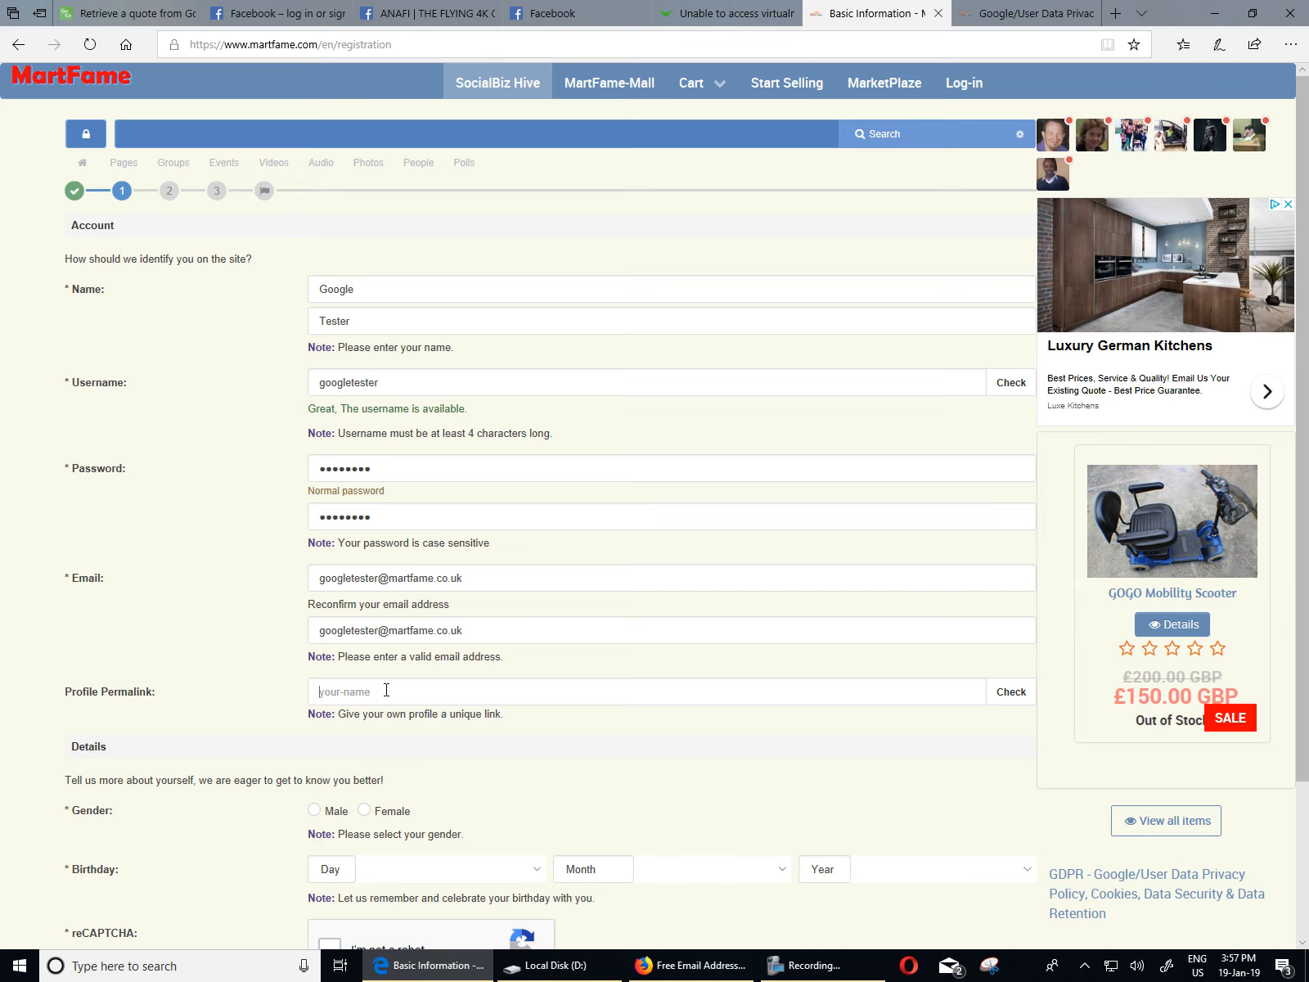
{"action": "type", "text": "googletester"}
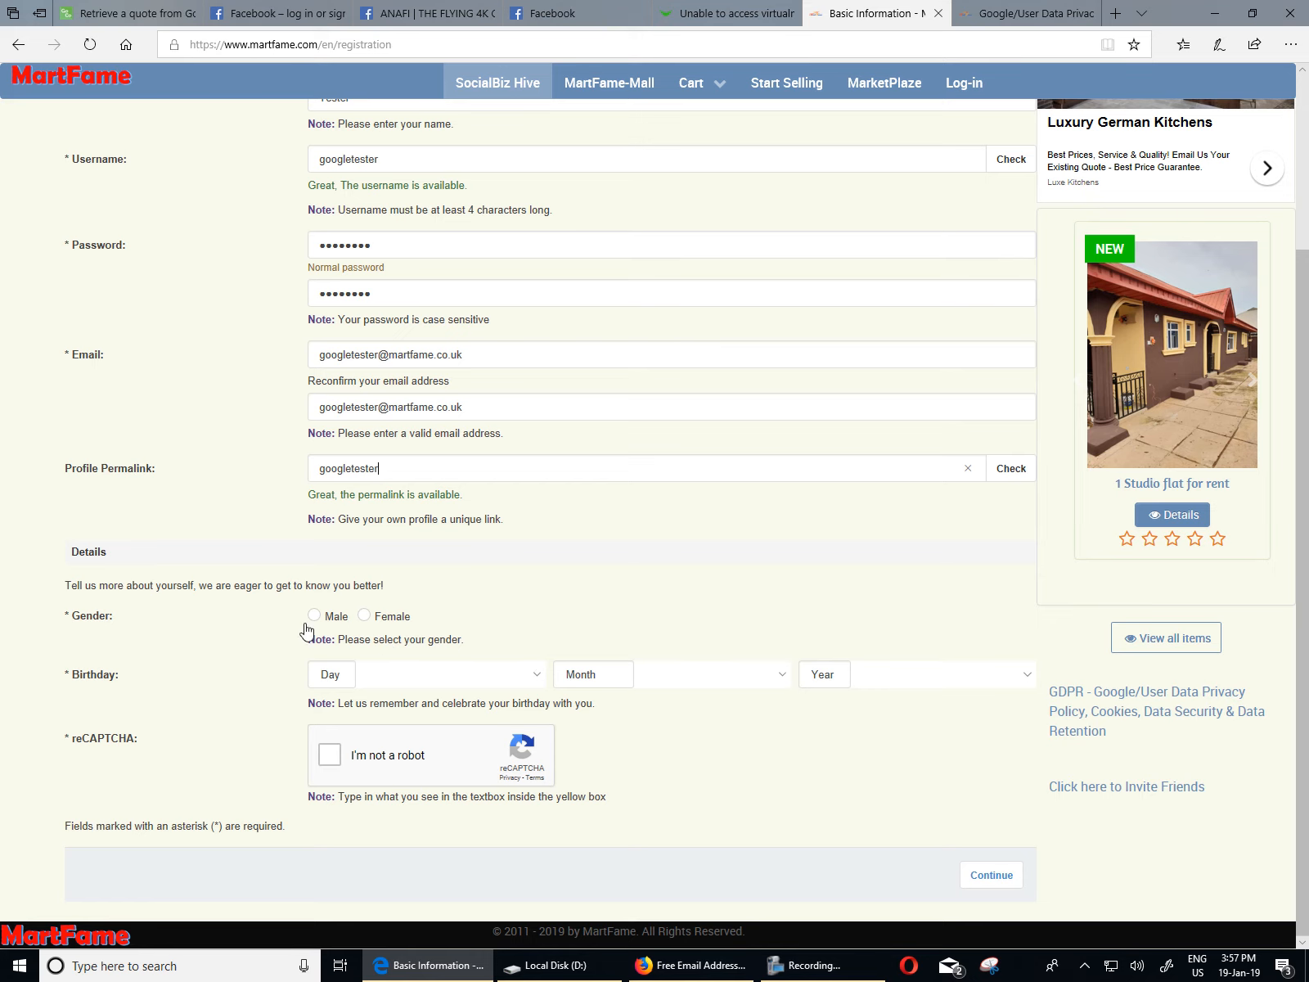
{"action": "left_click", "coordinate": [312, 615]}
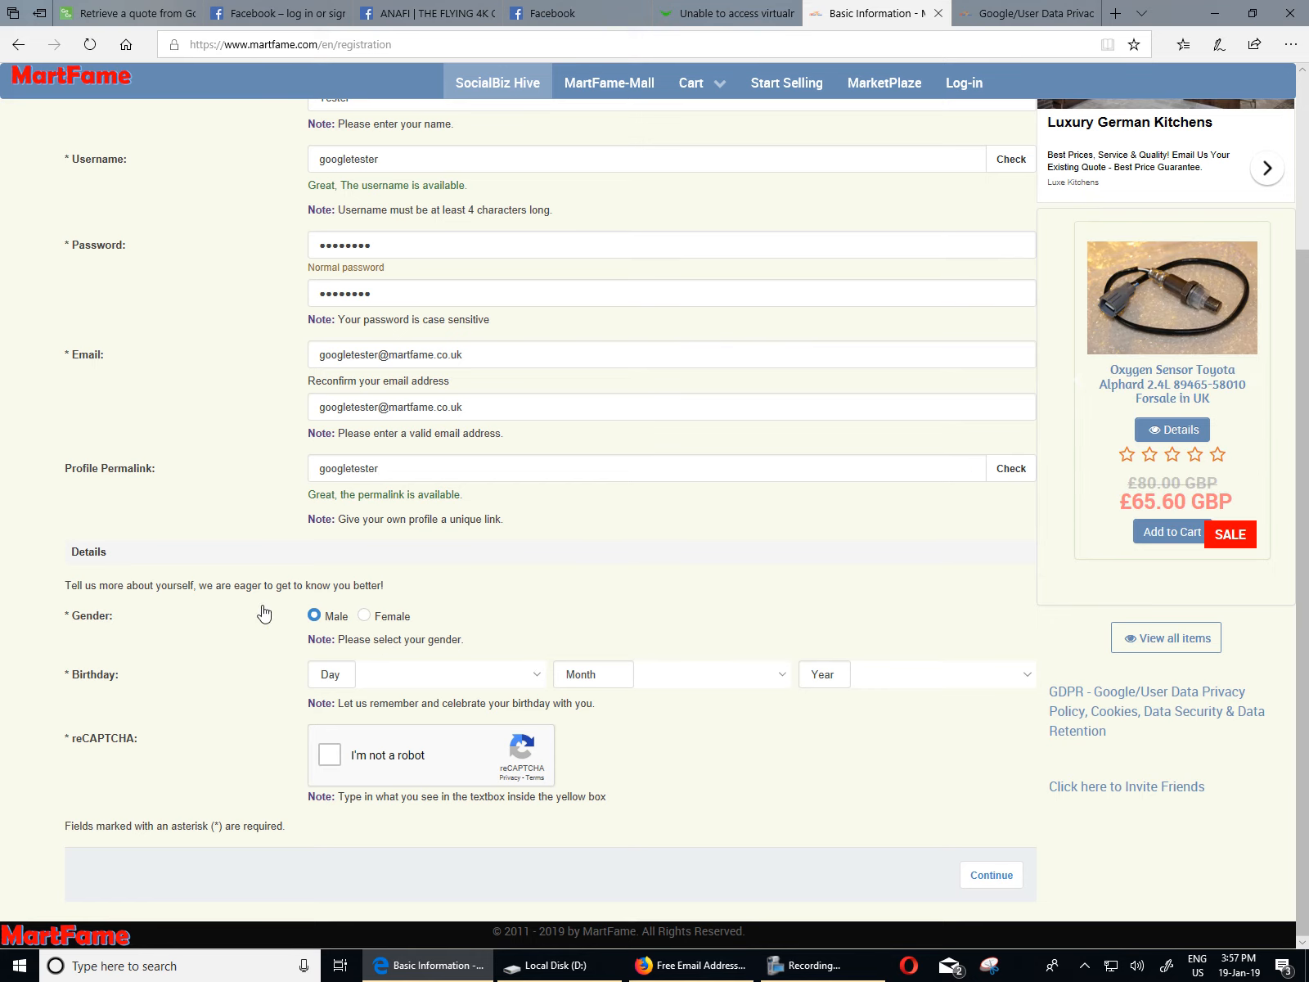
Set the birthday to 10 March 2000 and pass the I'm-not-a-robot check
{"action": "left_click", "coordinate": [331, 674]}
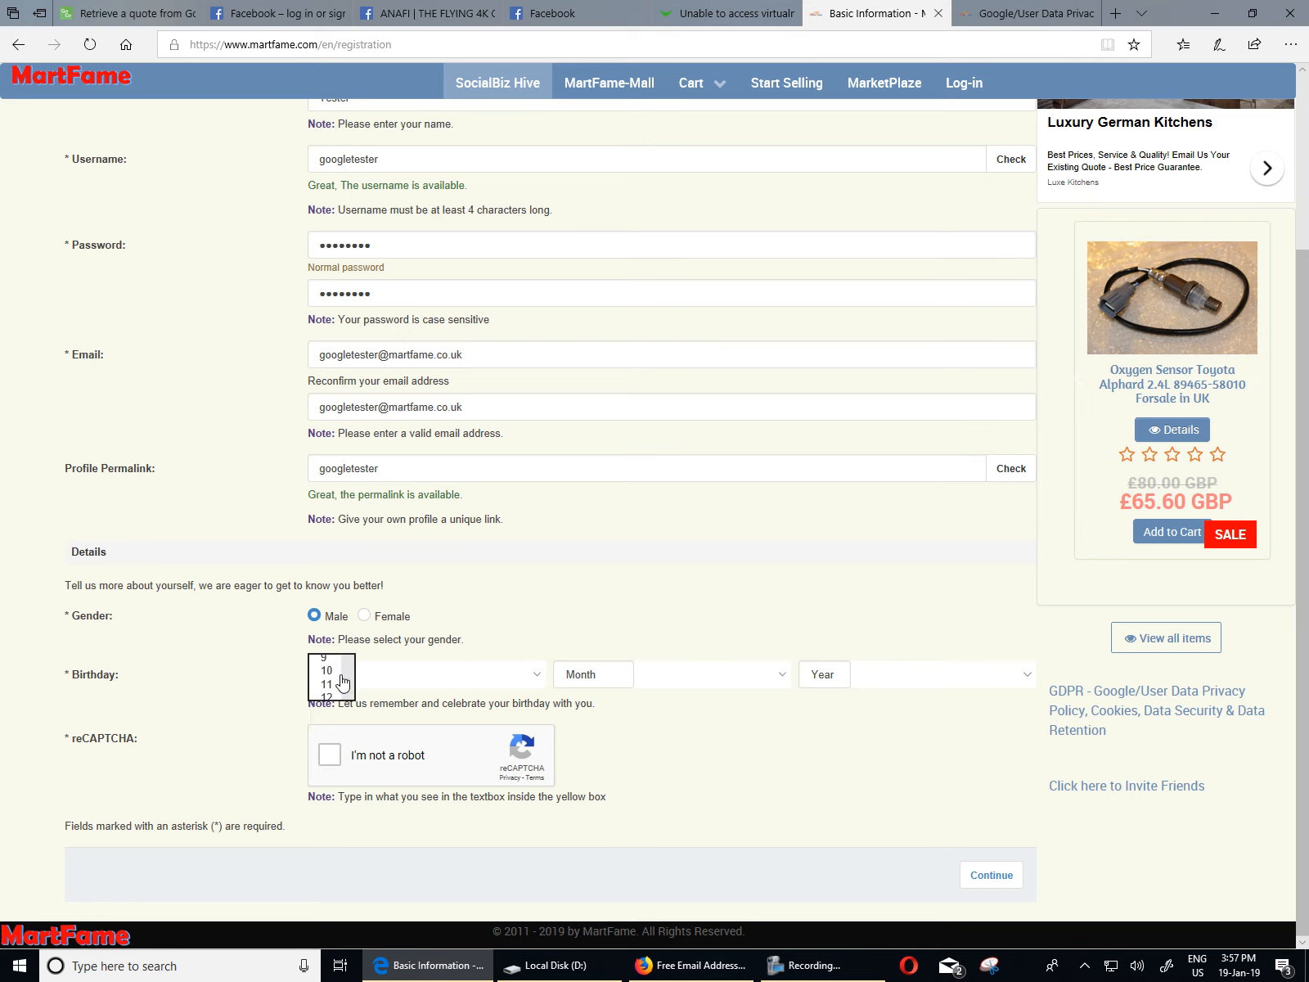
{"action": "left_click", "coordinate": [324, 671]}
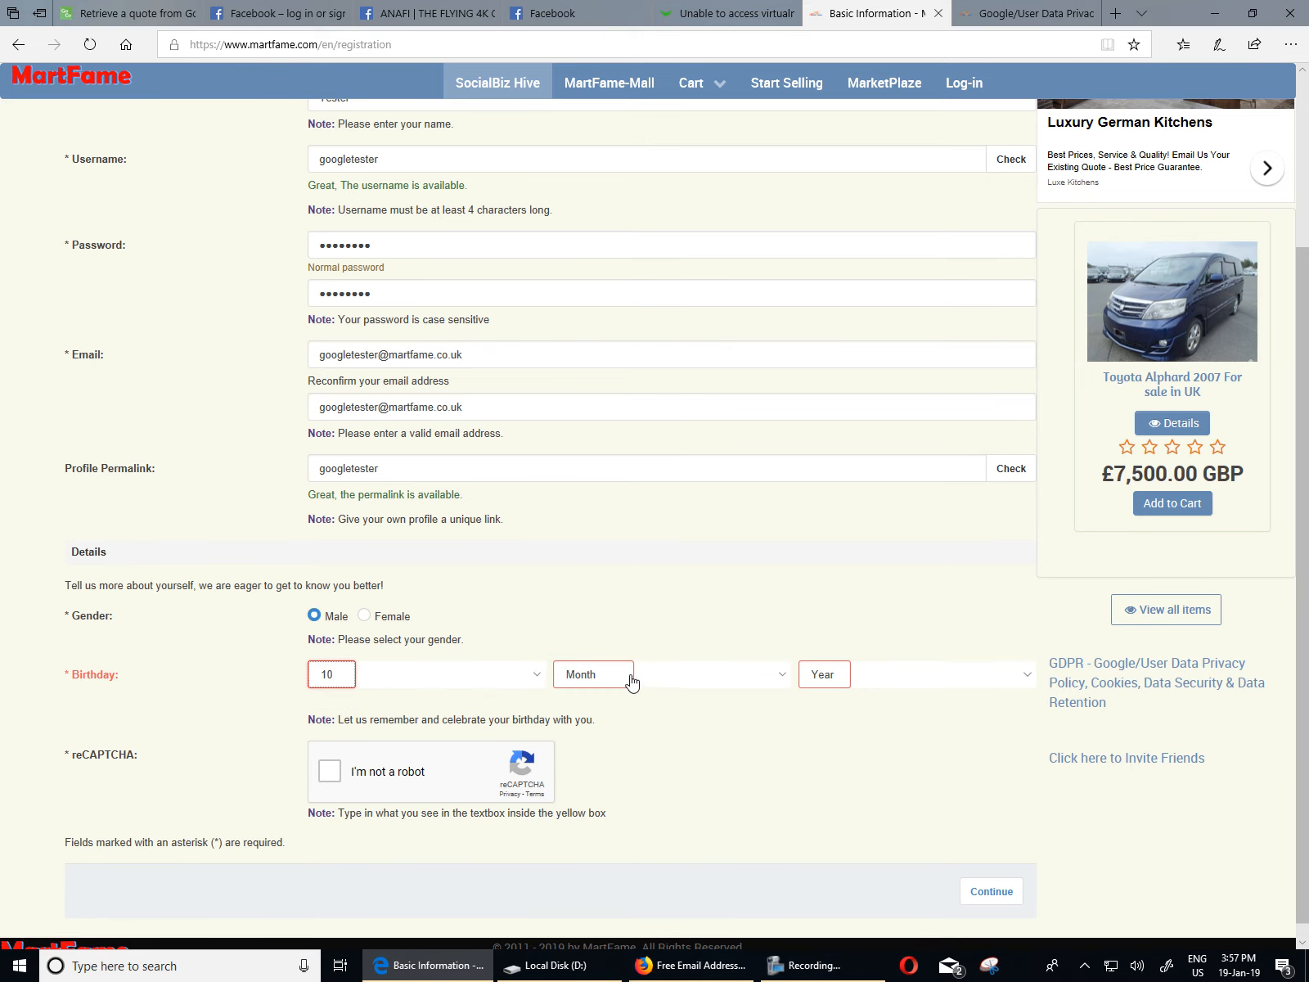
{"action": "left_click", "coordinate": [593, 674]}
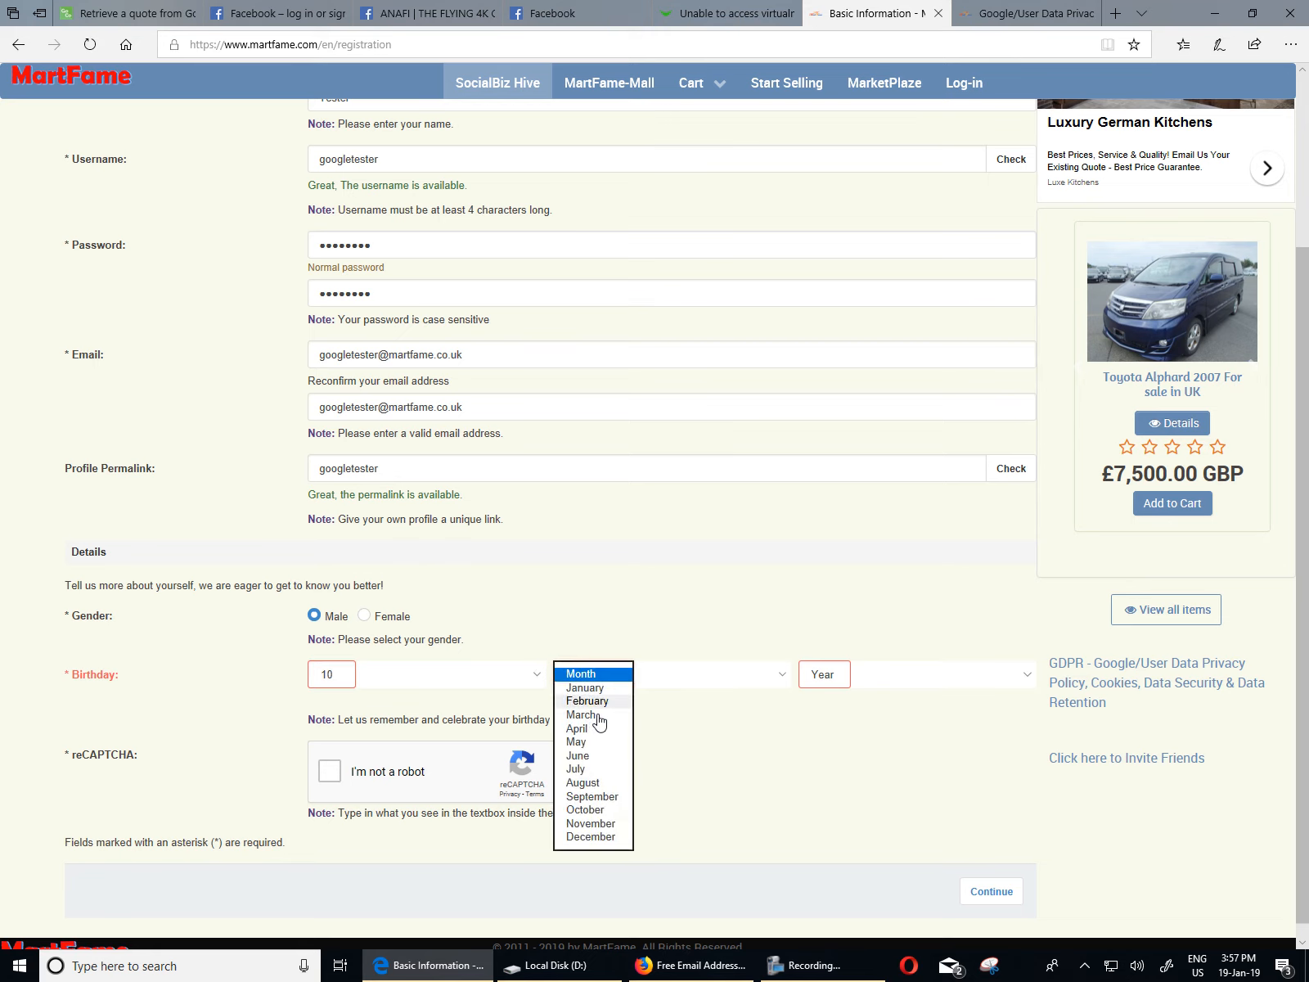
{"action": "left_click", "coordinate": [825, 674]}
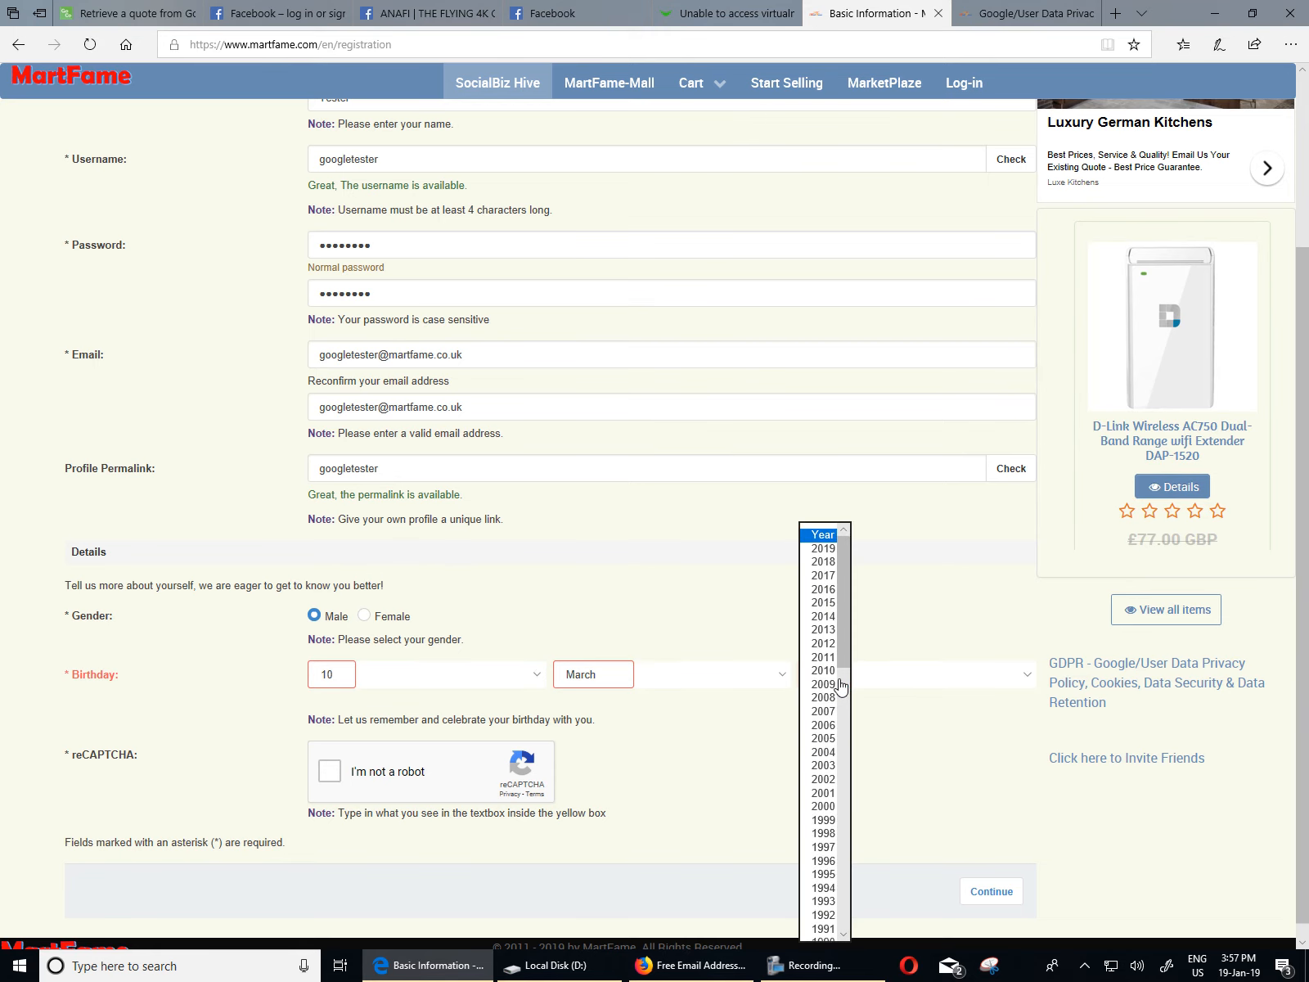
{"action": "scroll", "scroll_direction": "down", "scroll_amount": 3}
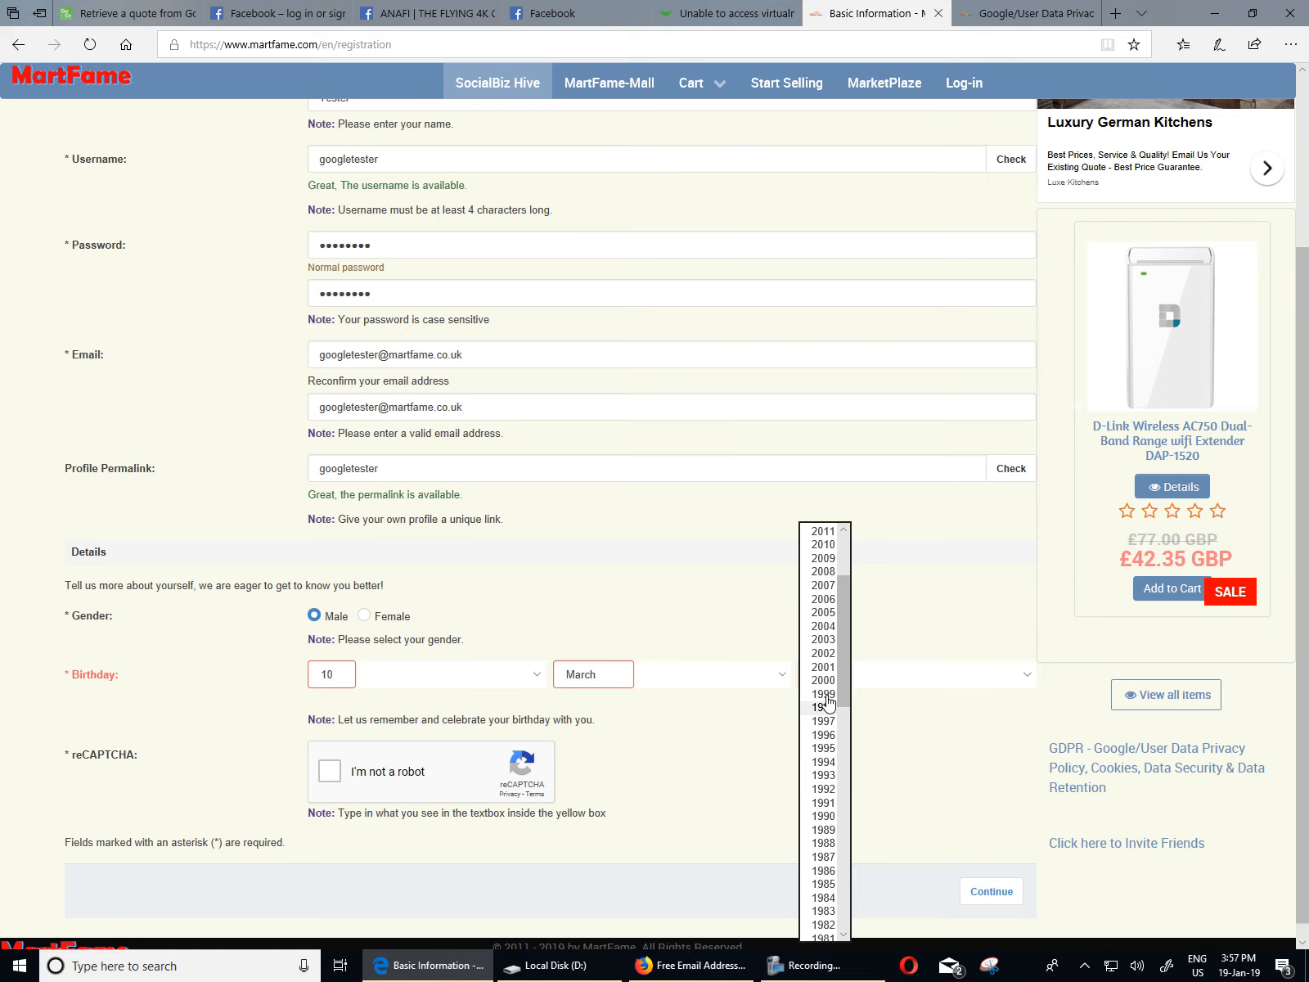
{"action": "left_click", "coordinate": [822, 681]}
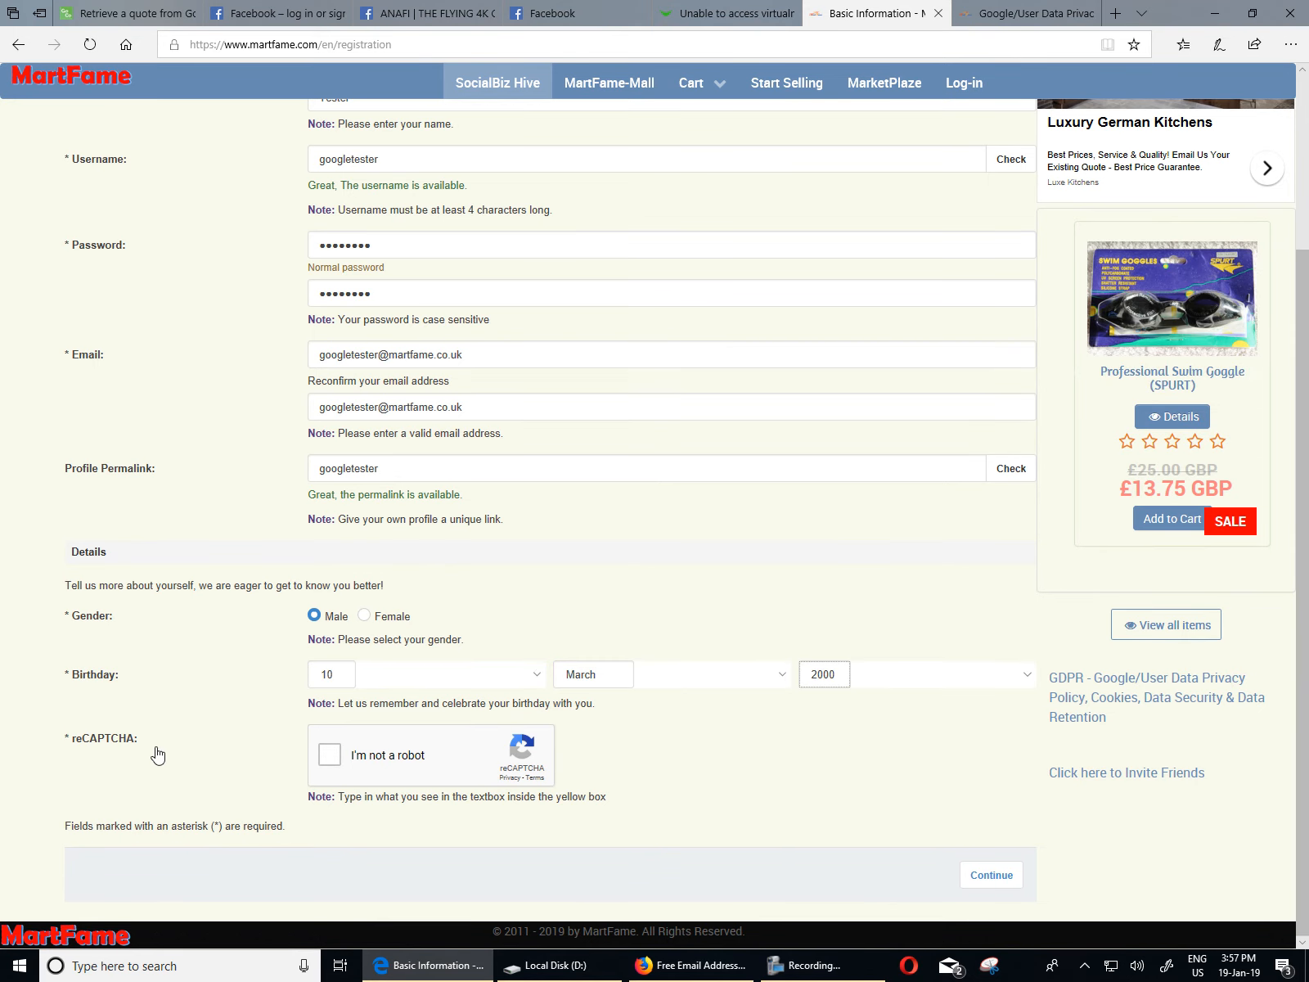
{"action": "mouse_move", "coordinate": [335, 765]}
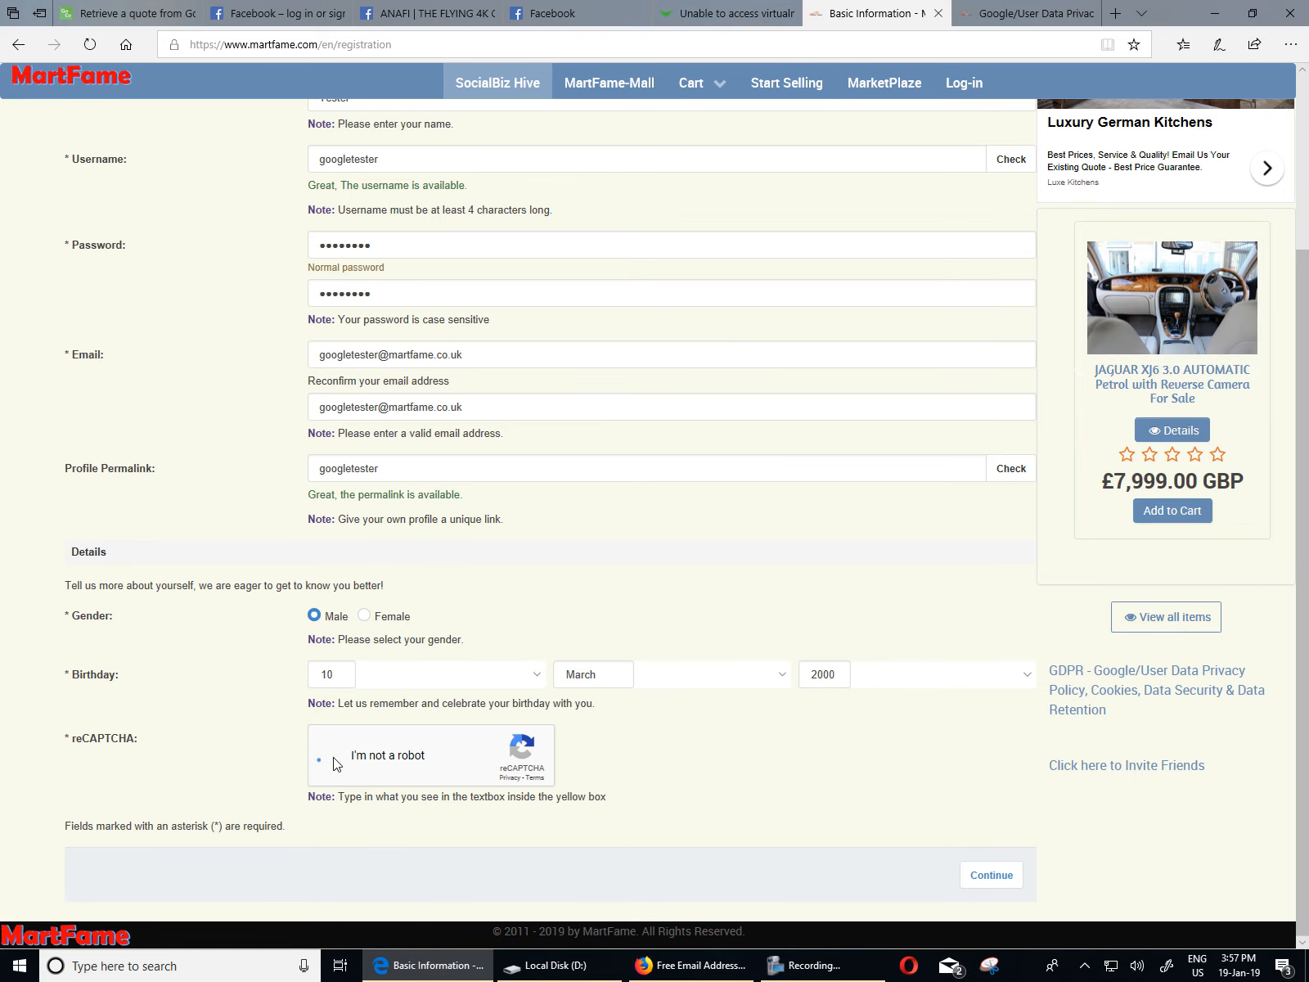
{"action": "left_click", "coordinate": [329, 756]}
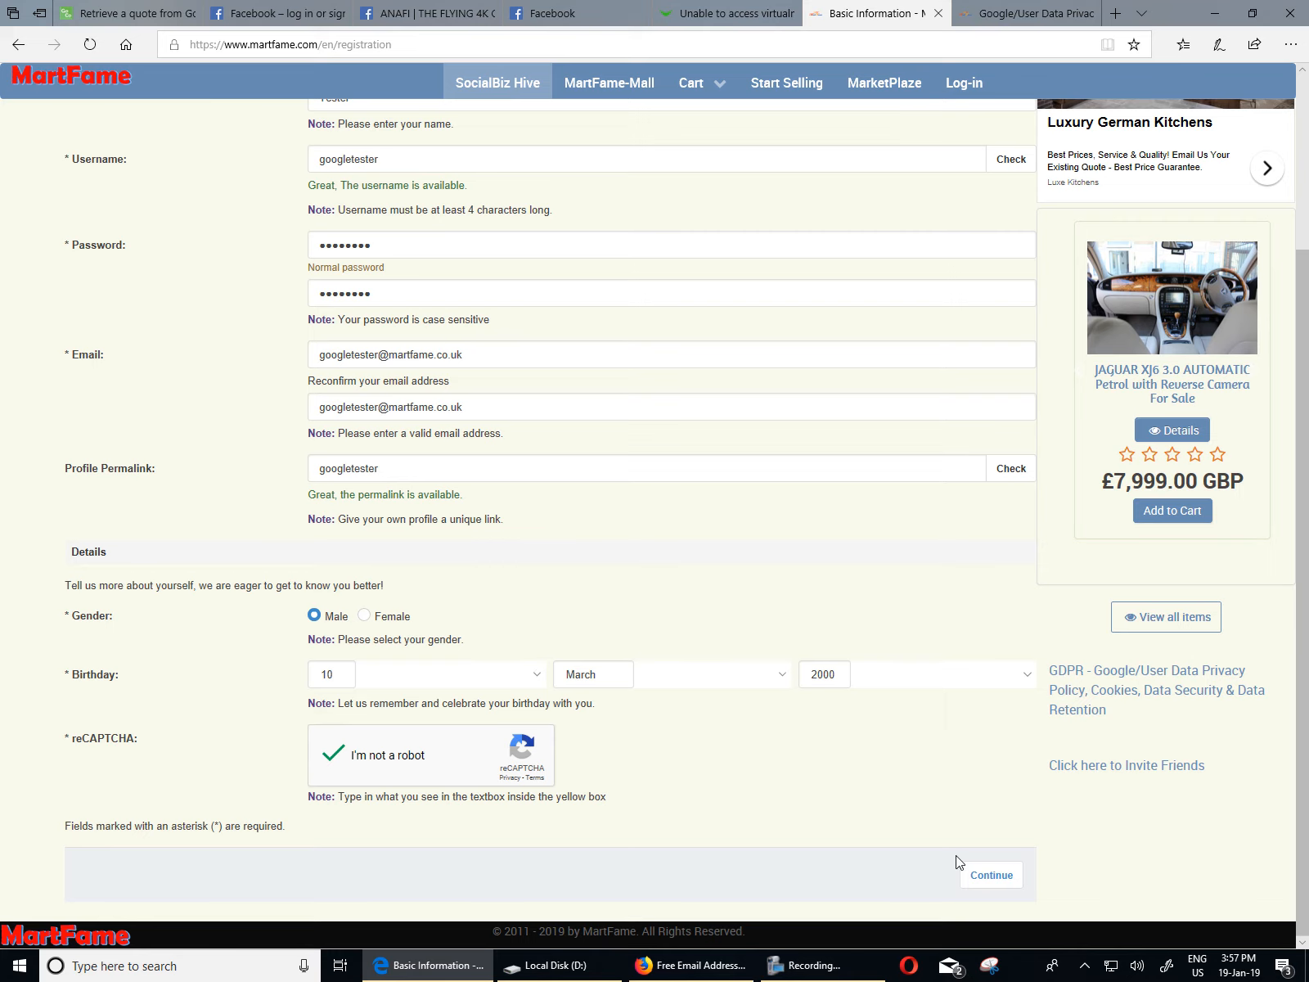
Continue through steps 1 and 2 and submit the Appearance step to create the account
{"action": "left_click", "coordinate": [992, 875]}
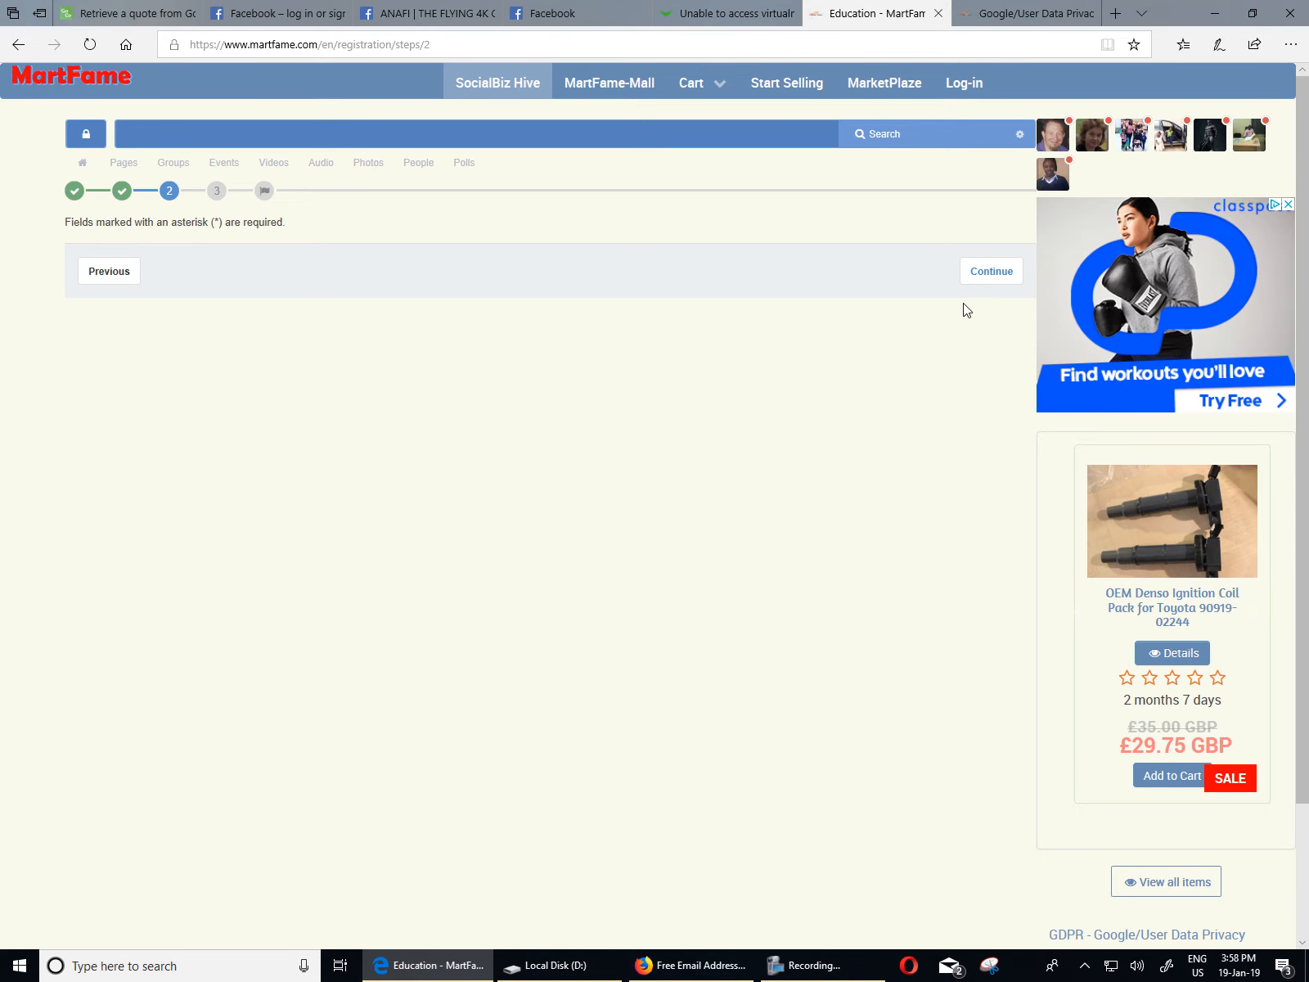
{"action": "left_click", "coordinate": [992, 272]}
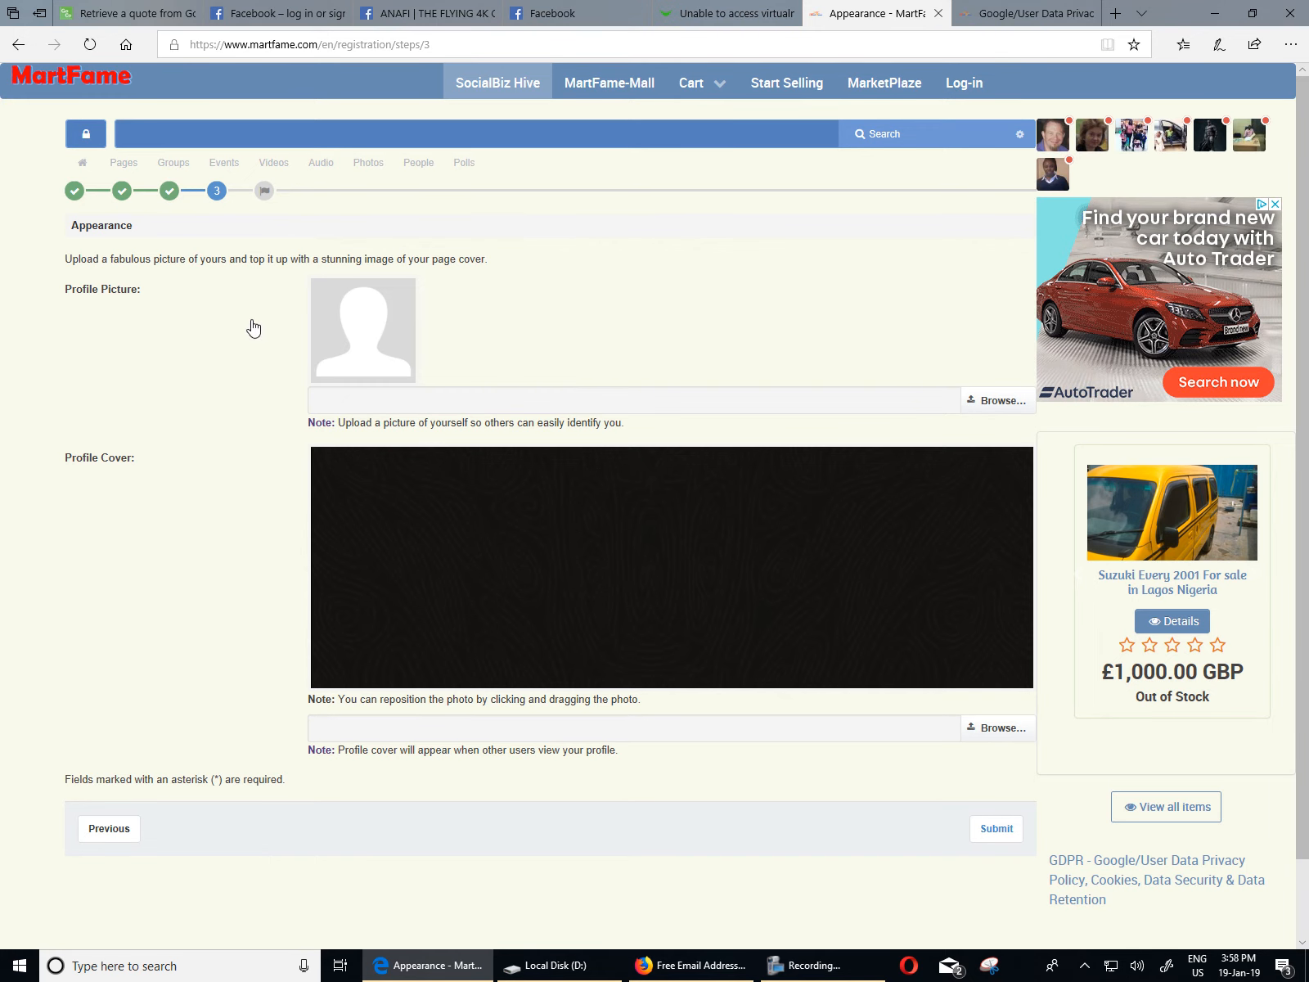
{"action": "mouse_move", "coordinate": [399, 344]}
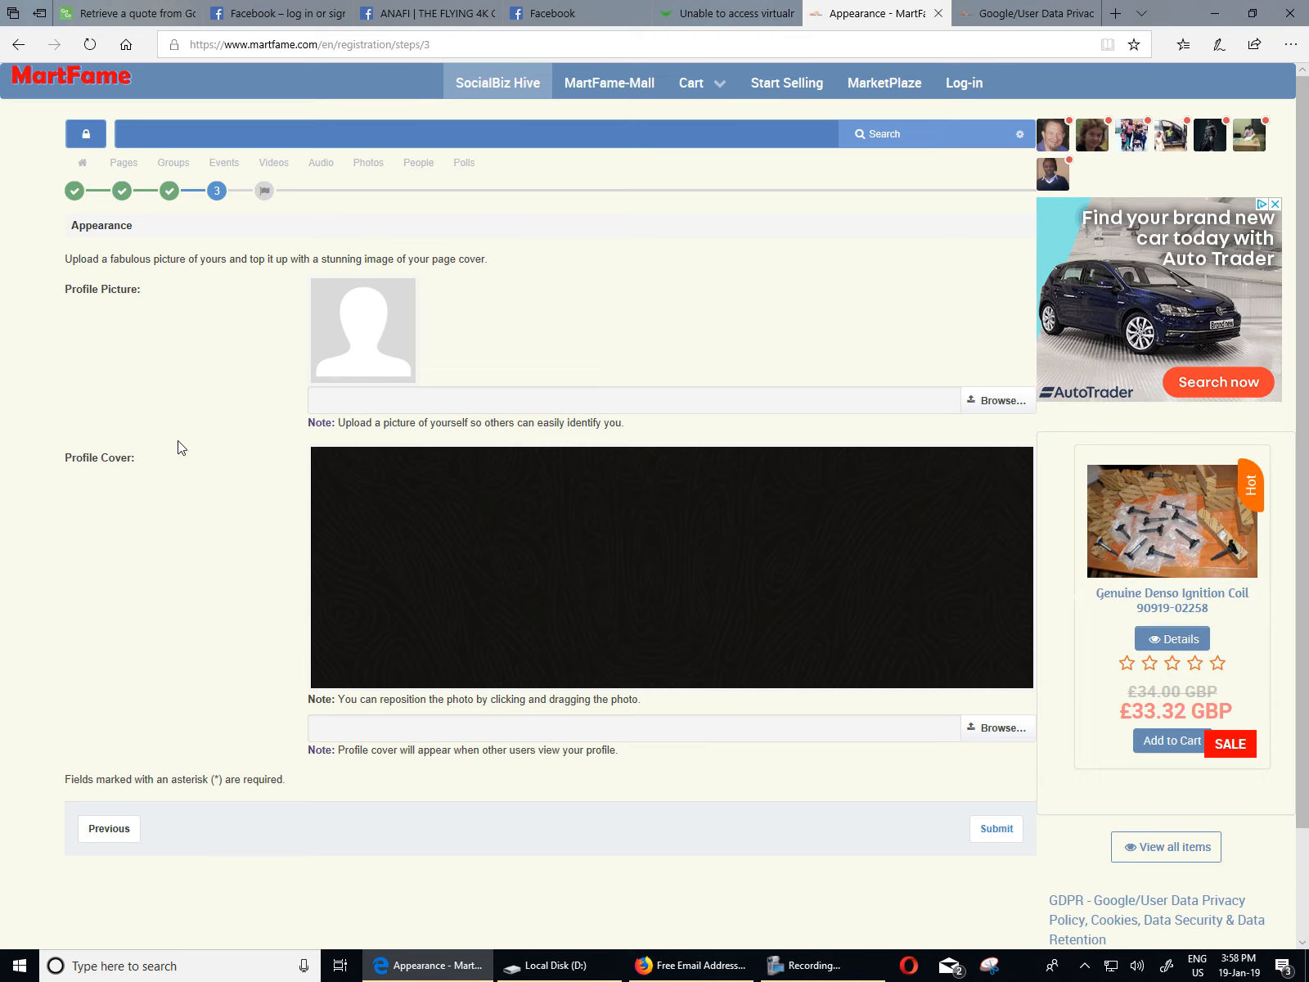
{"action": "mouse_move", "coordinate": [799, 570]}
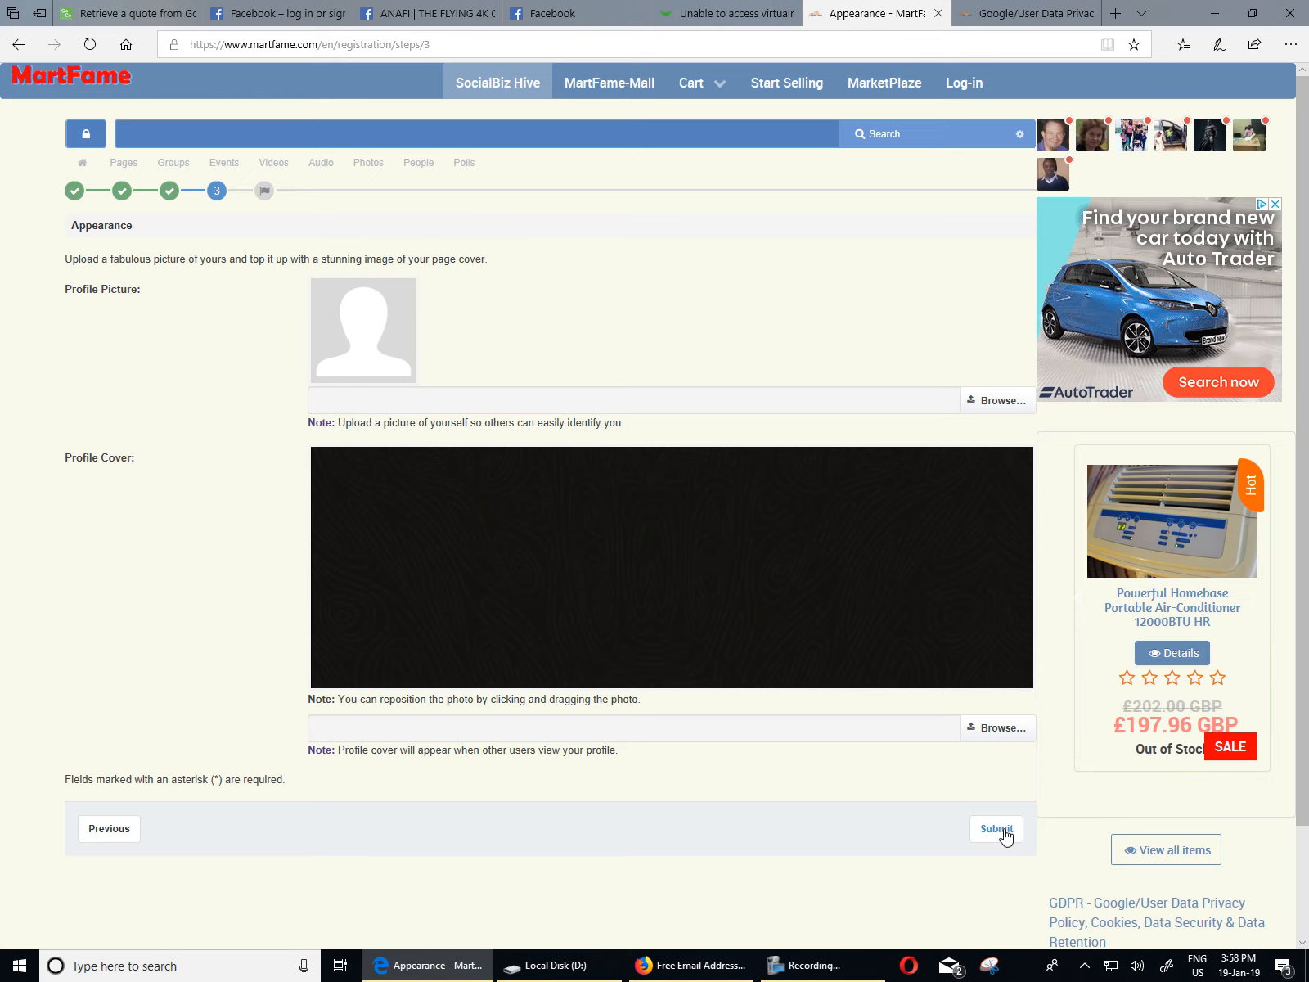
{"action": "left_click", "coordinate": [997, 828]}
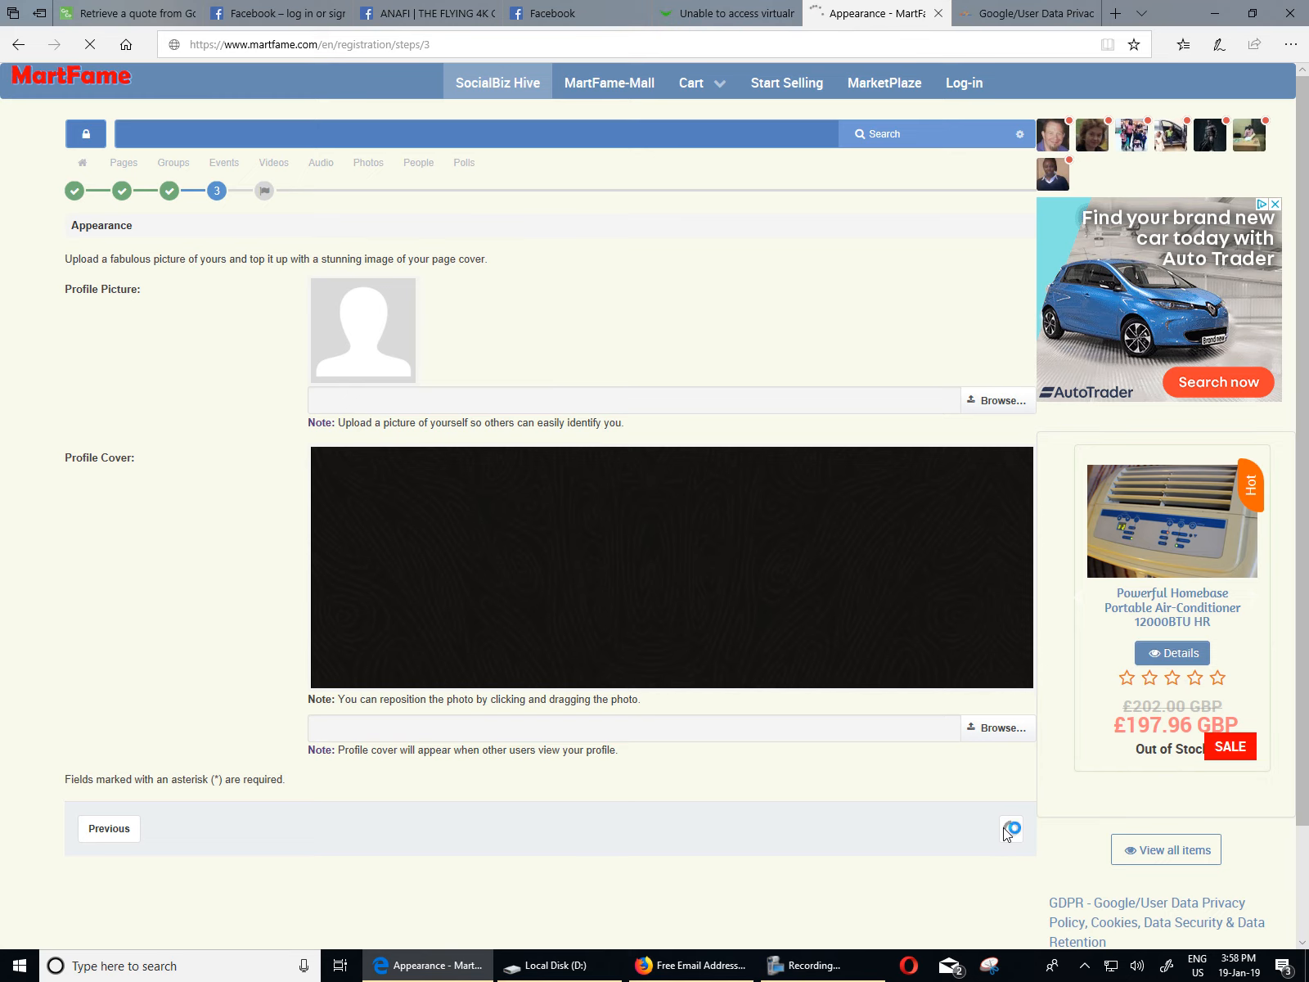
{"action": "left_click", "coordinate": [1012, 828]}
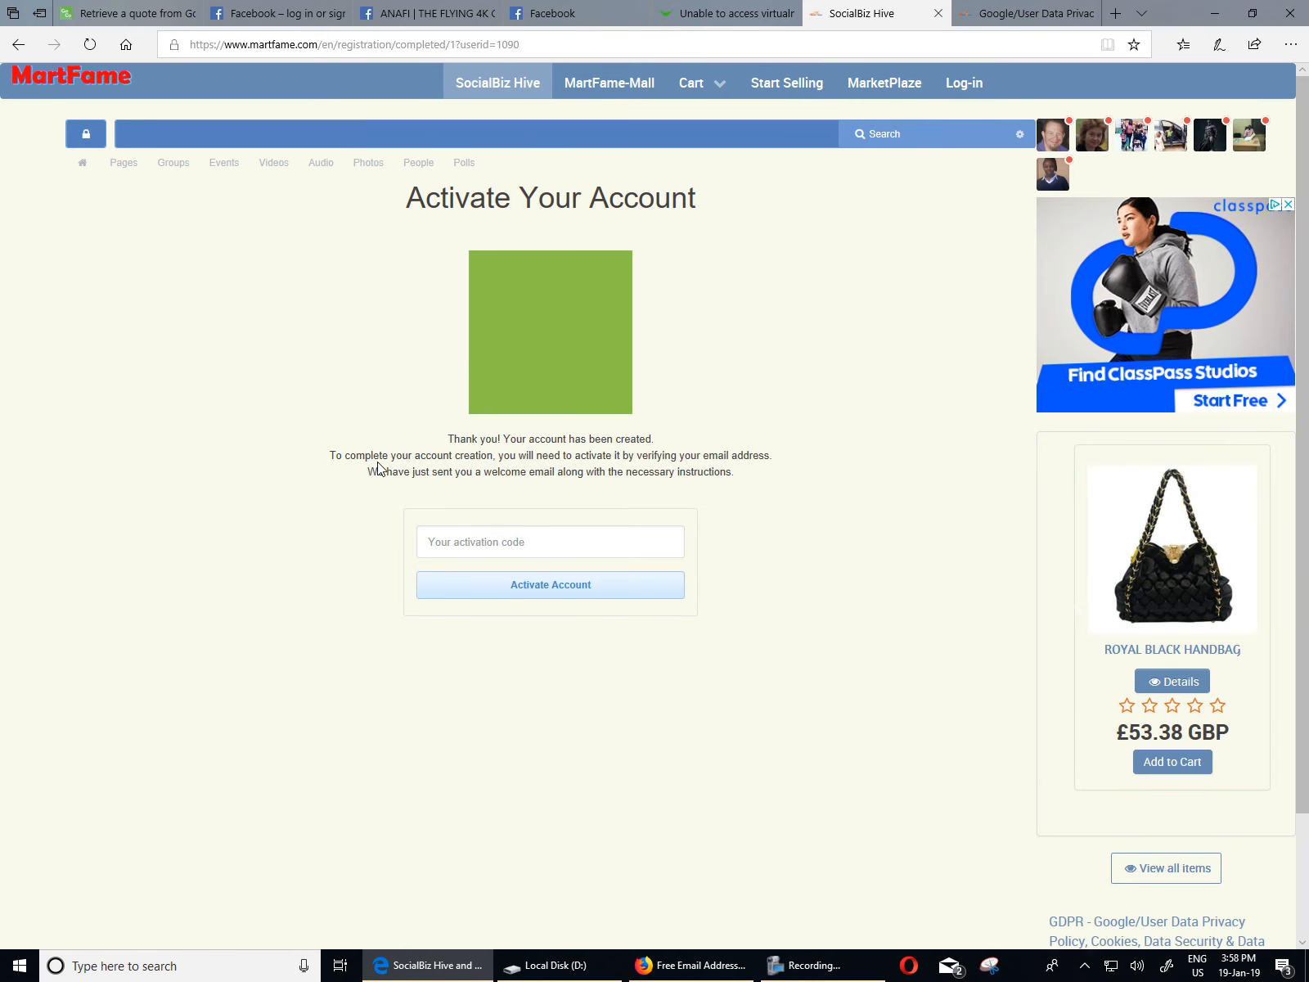
{"action": "mouse_move", "coordinate": [612, 812]}
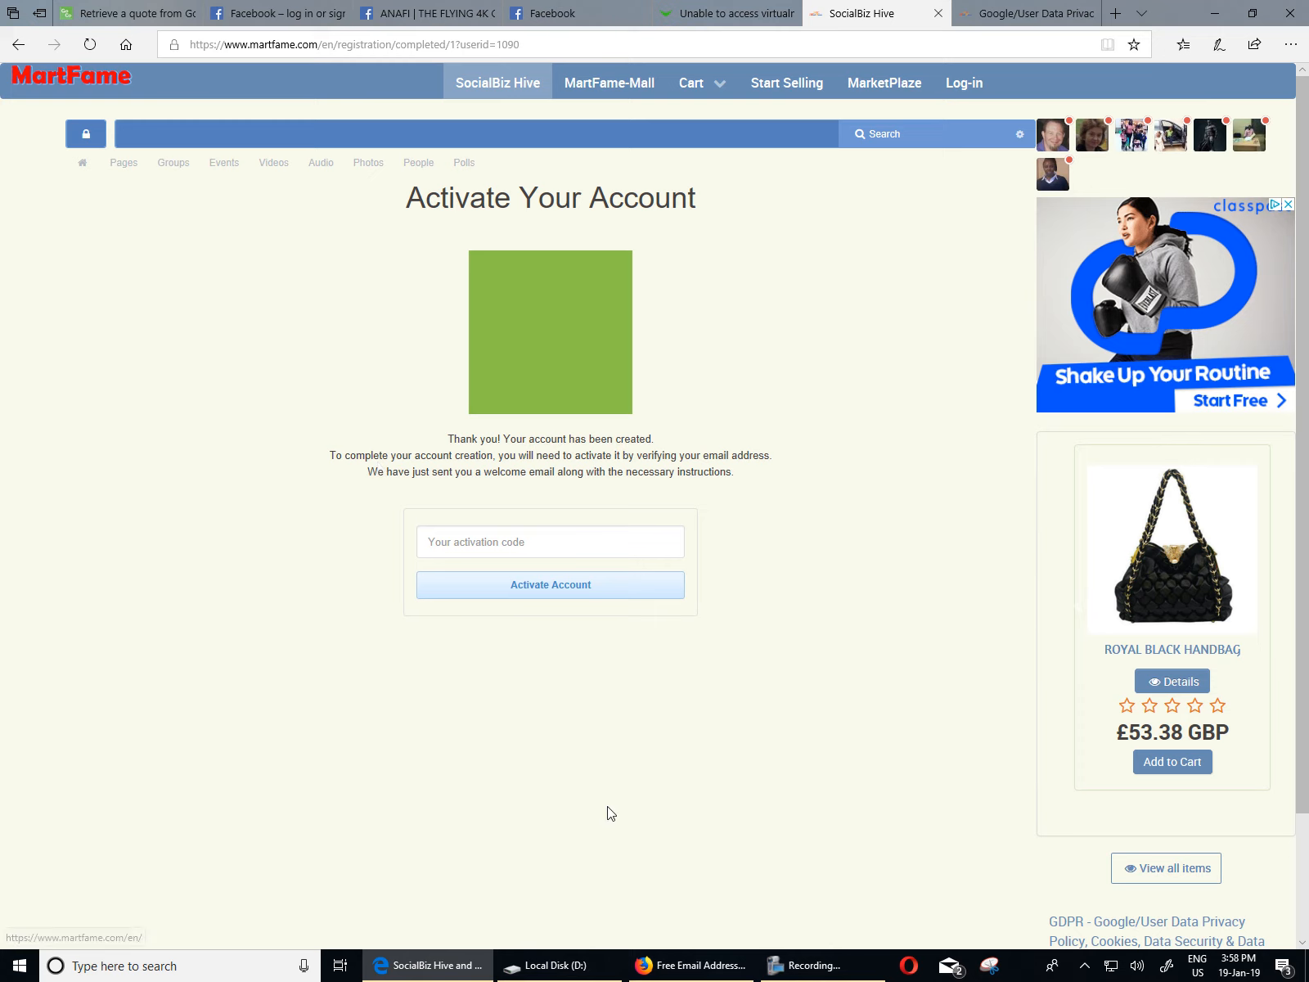
{"action": "mouse_move", "coordinate": [730, 818]}
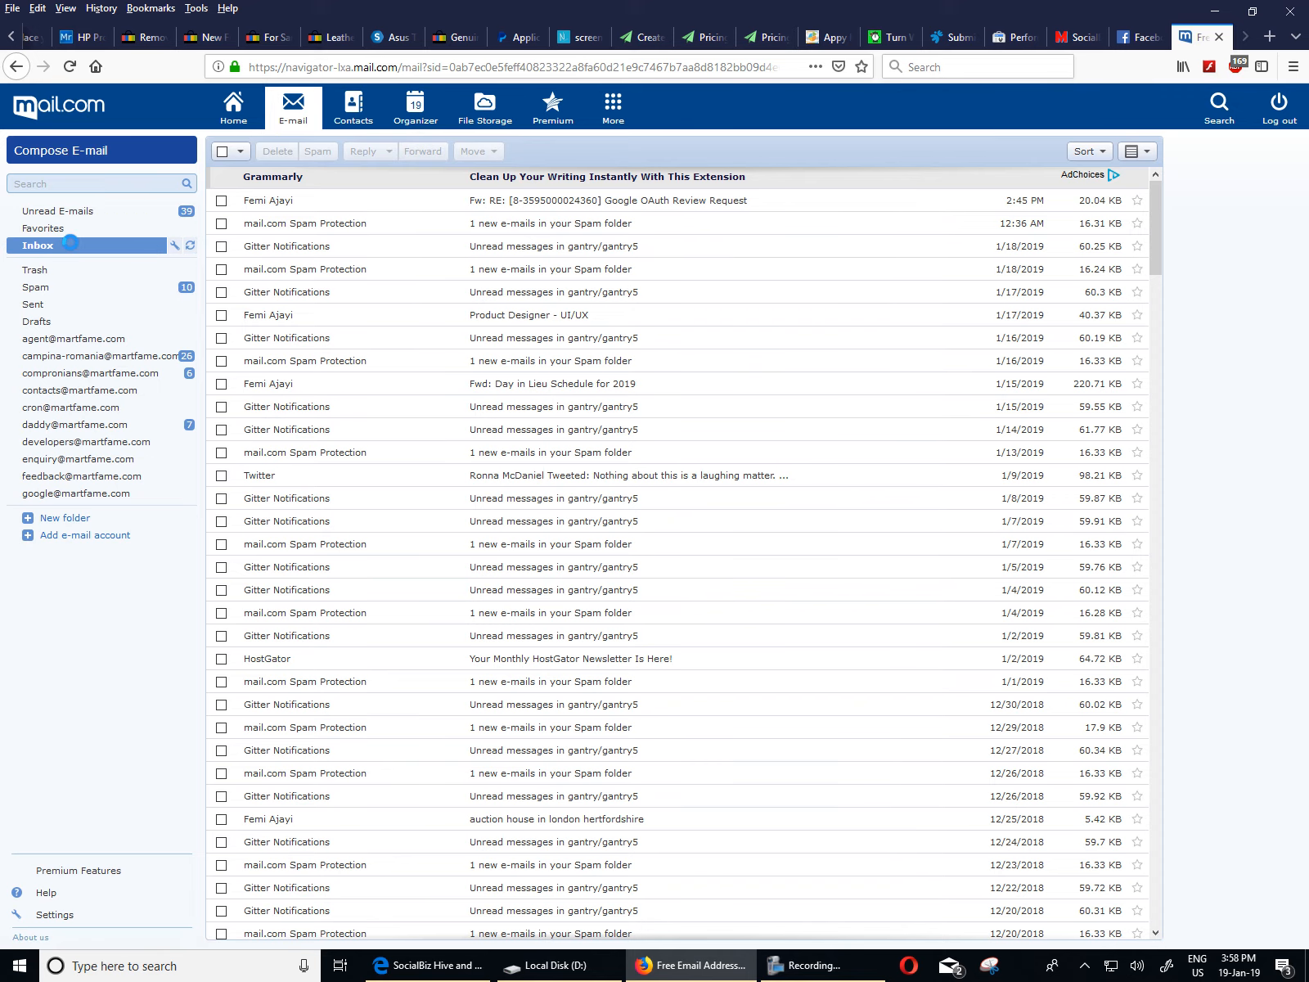
Open the MartFame welcome email in the mail.com inbox to see the activation code
{"action": "left_click", "coordinate": [36, 244]}
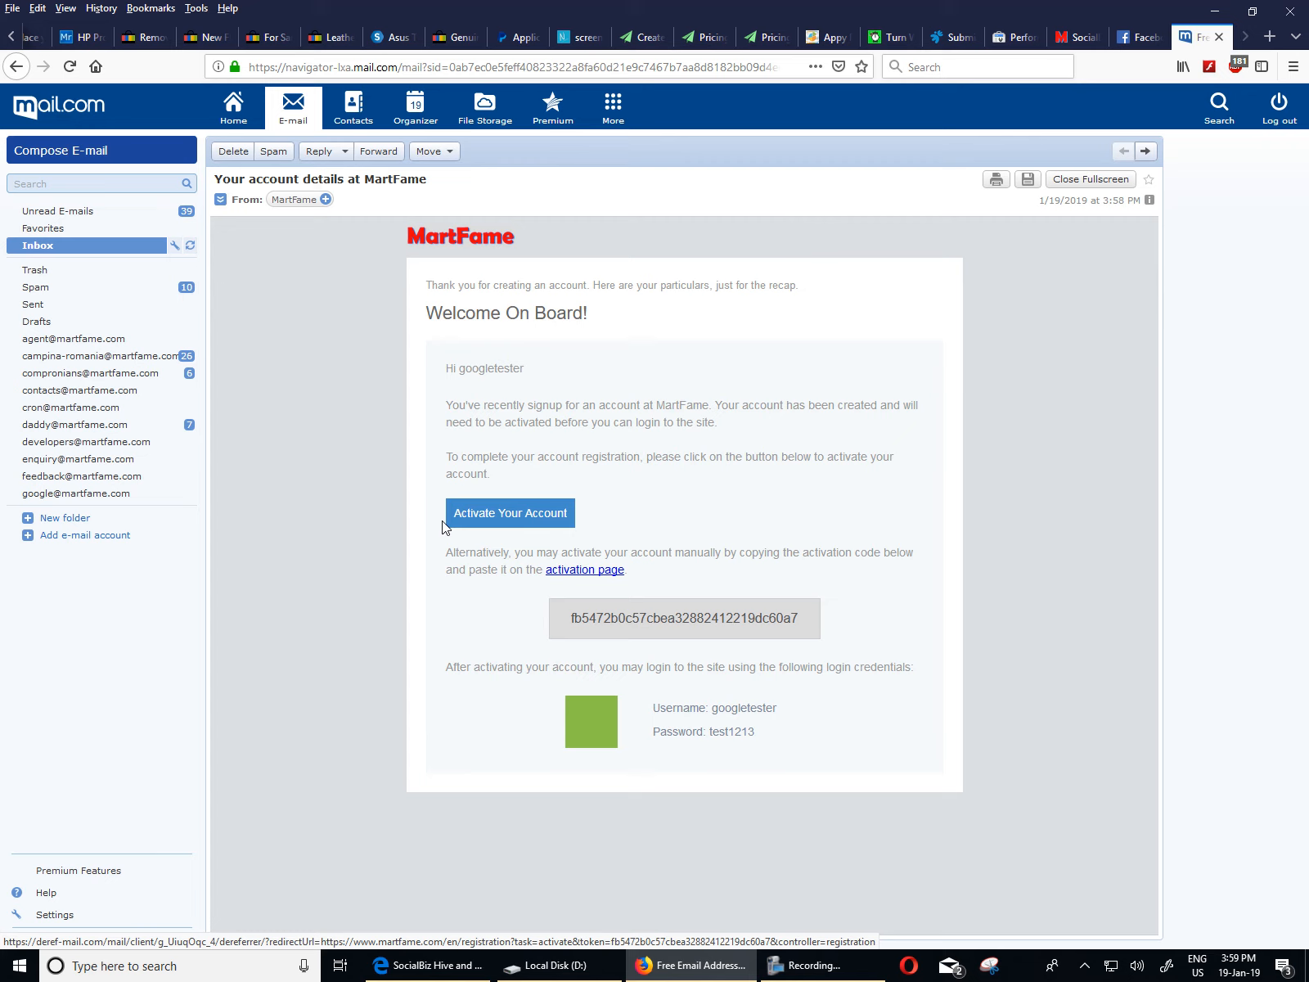
{"action": "mouse_move", "coordinate": [531, 520]}
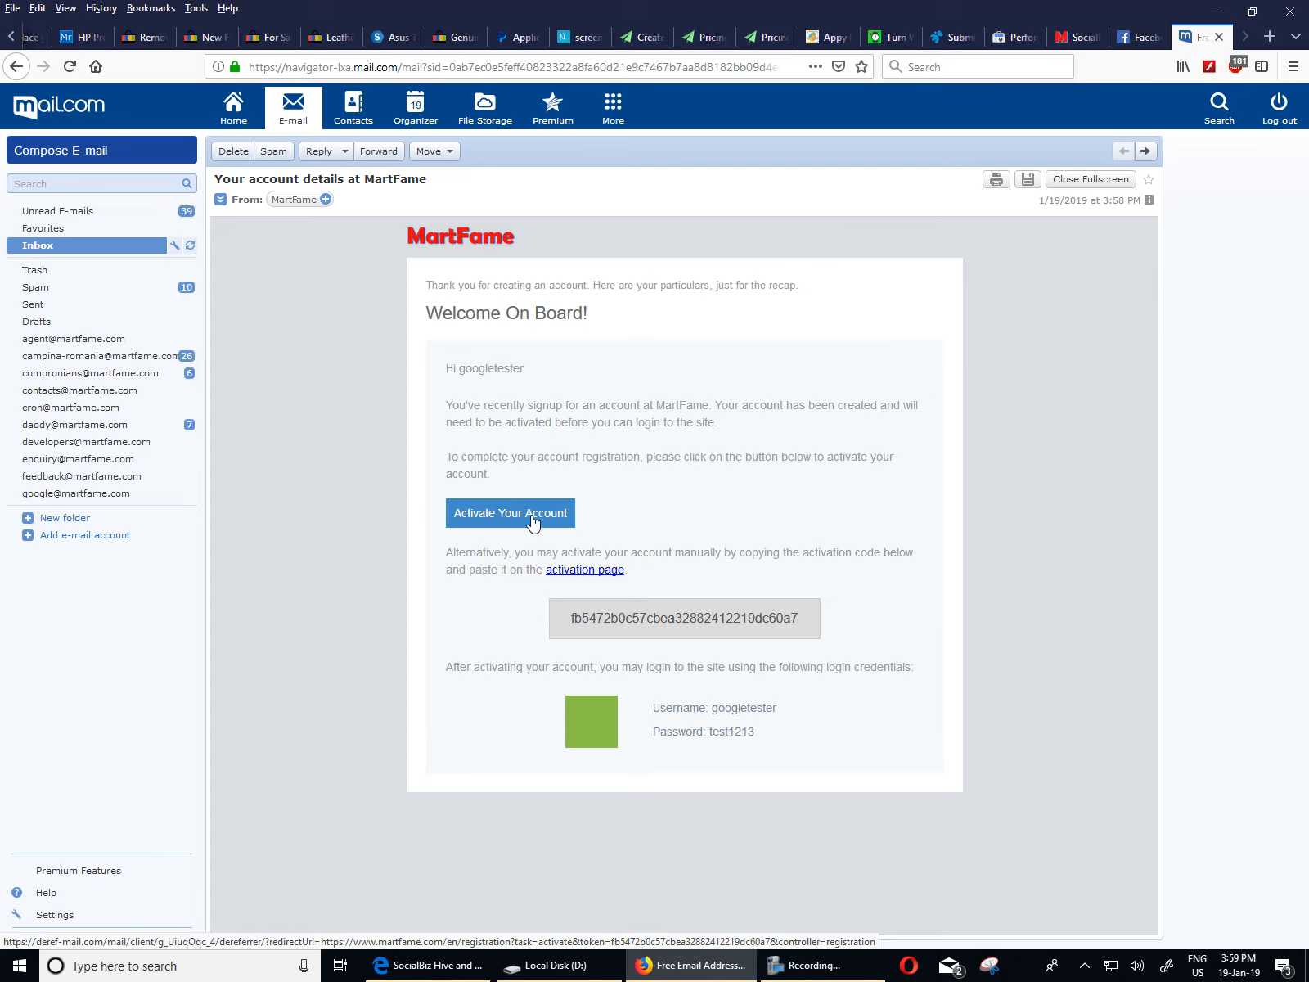
{"action": "mouse_move", "coordinate": [553, 536]}
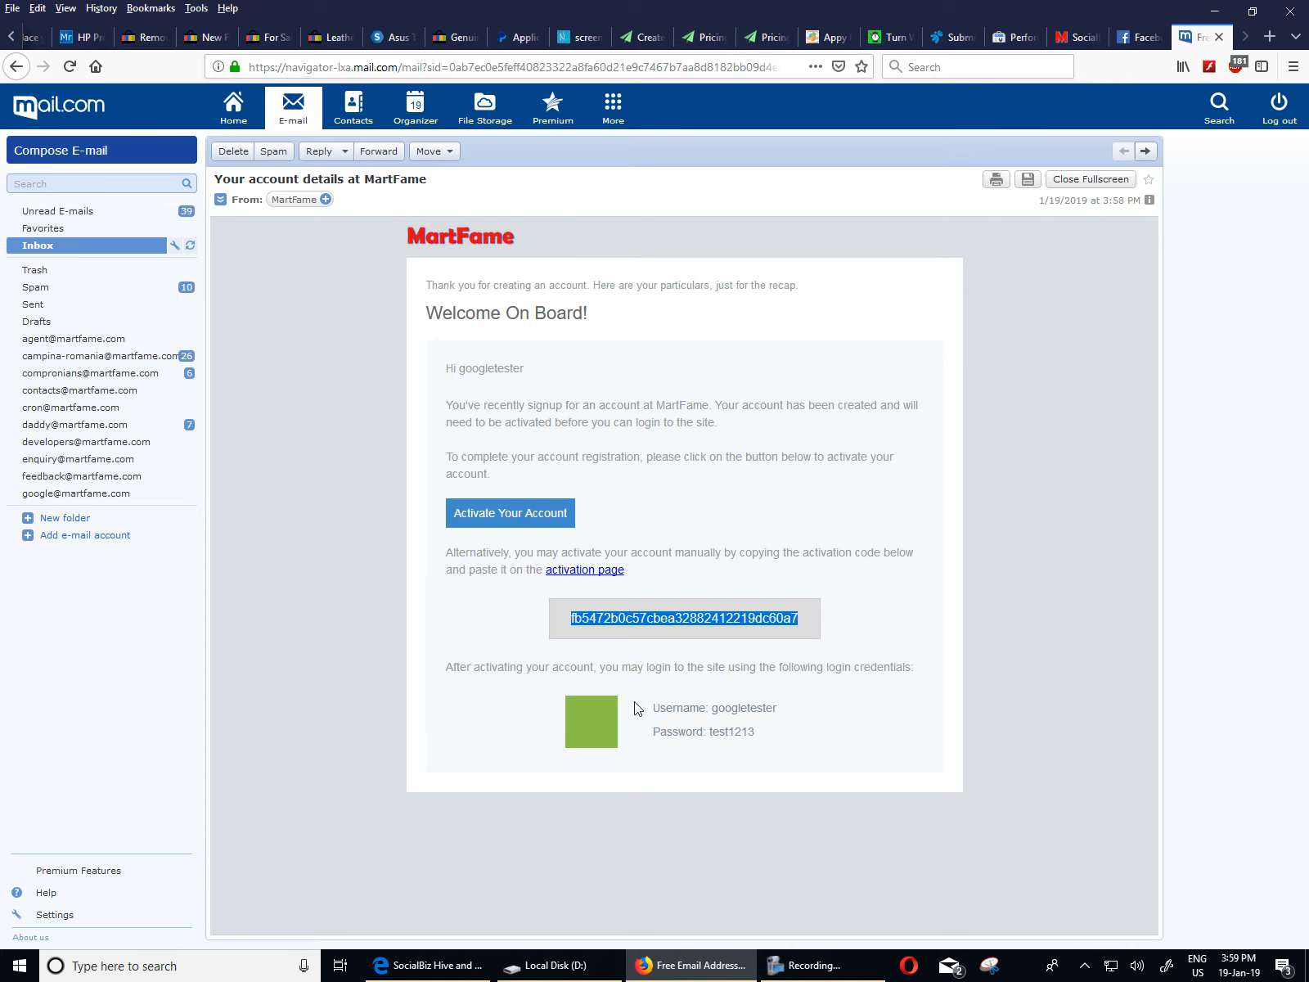
{"action": "mouse_move", "coordinate": [736, 379]}
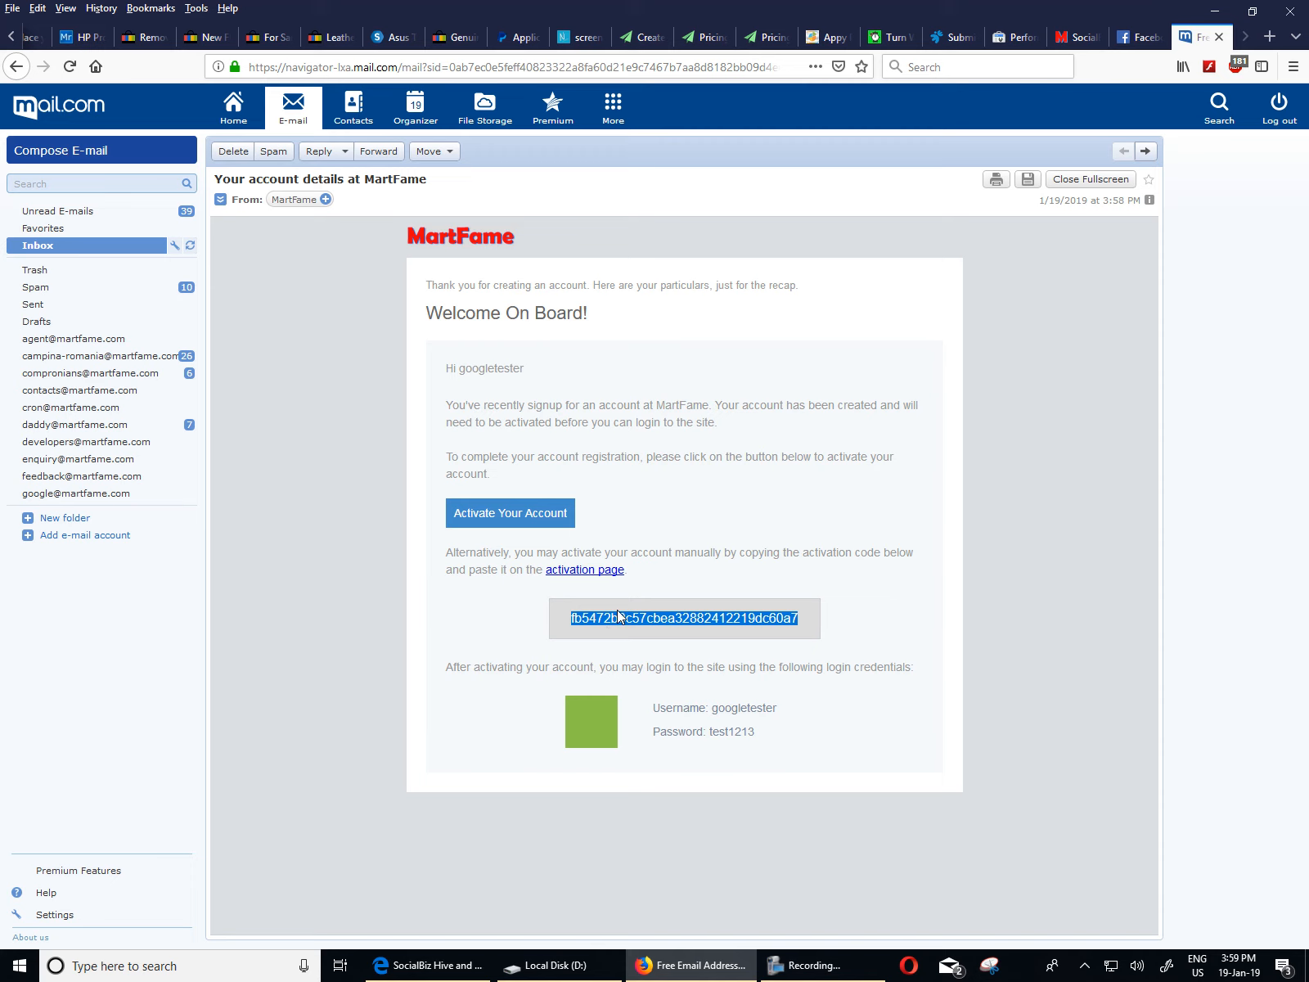
{"action": "mouse_move", "coordinate": [560, 620]}
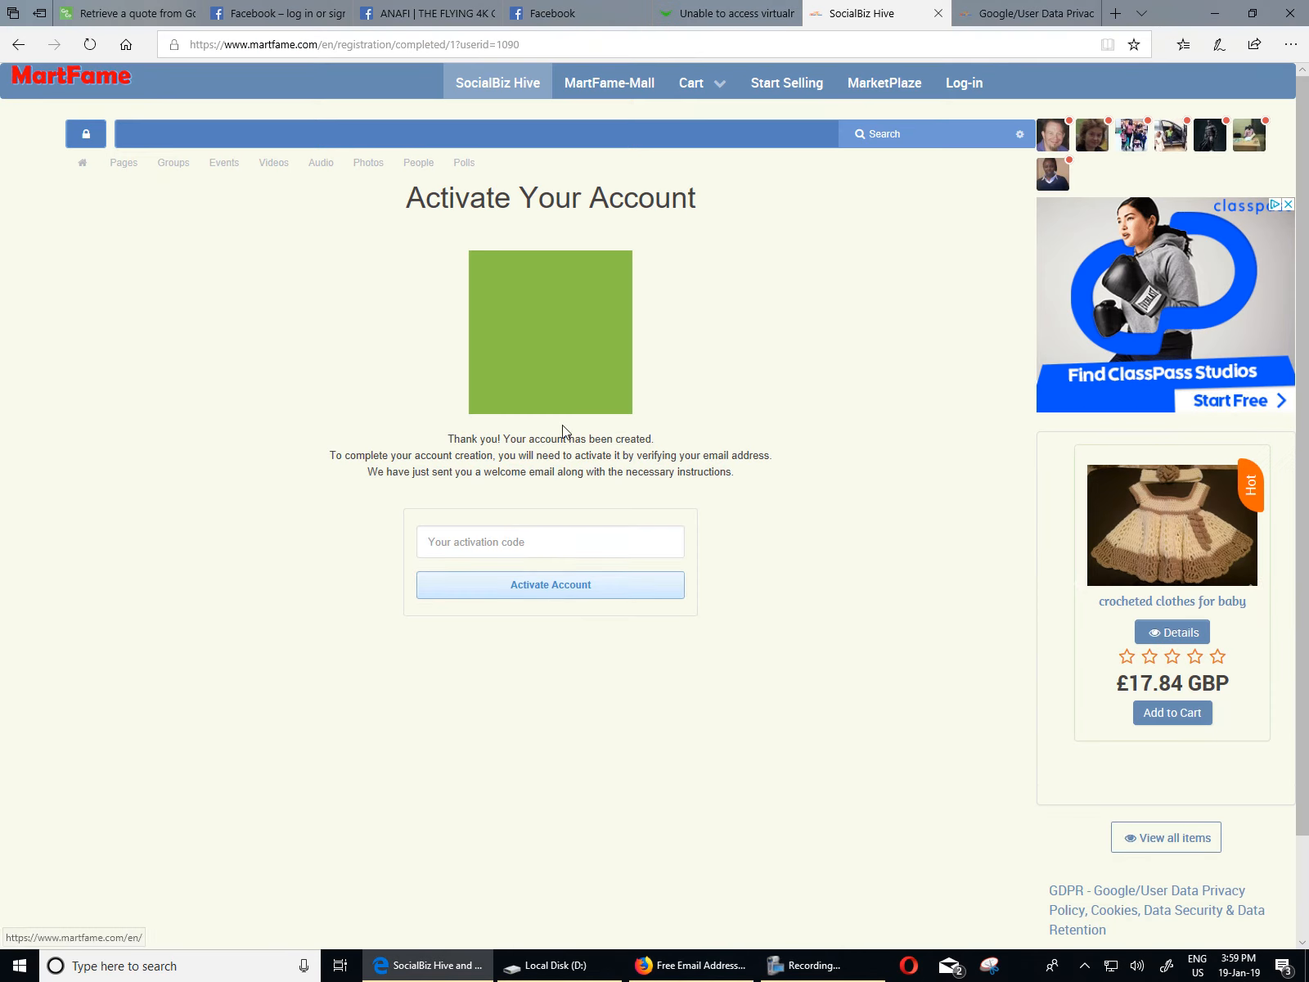
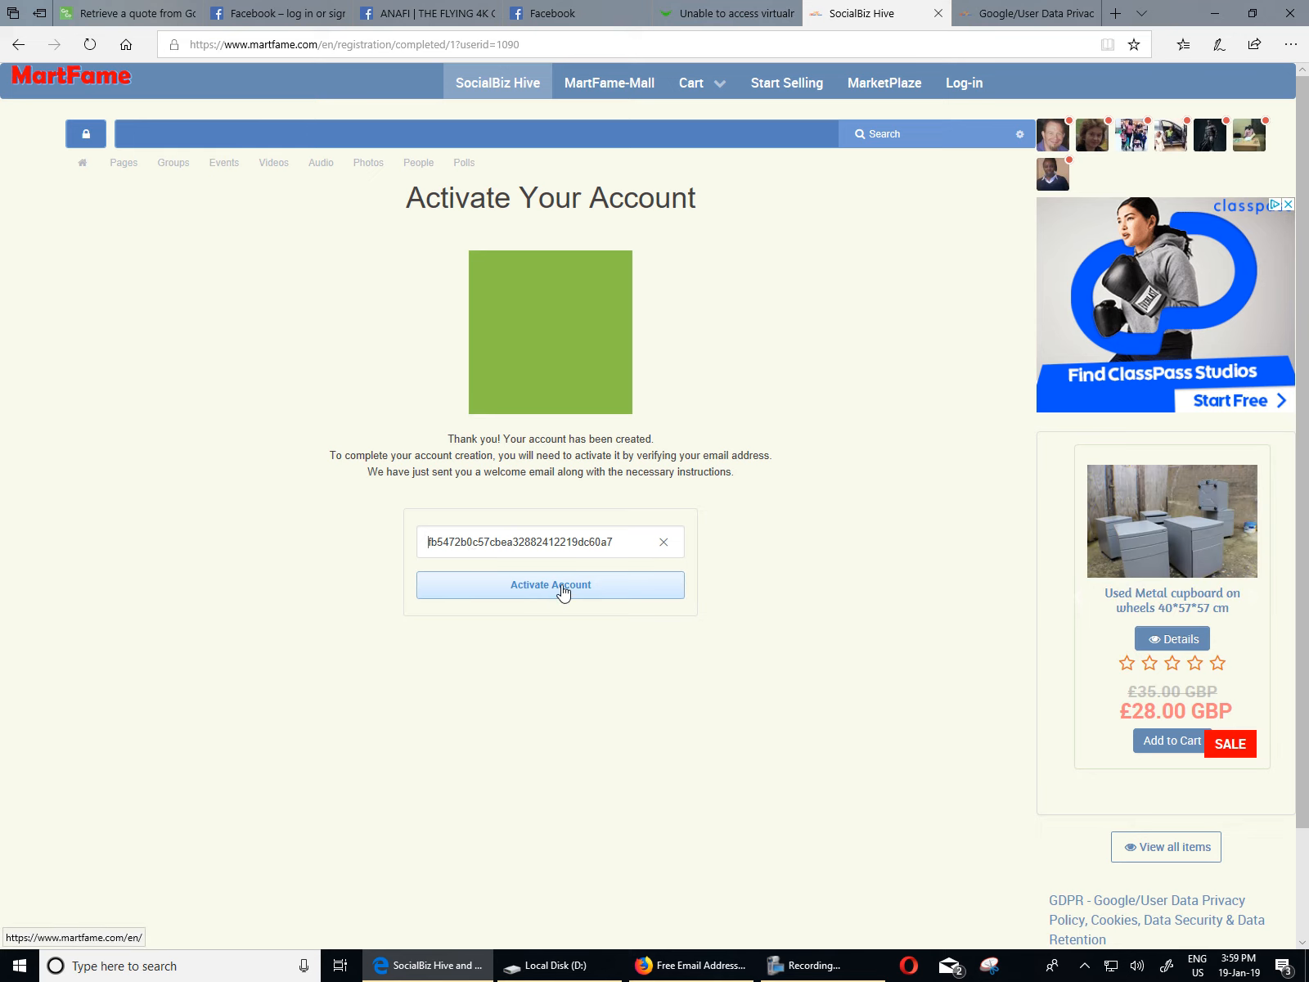
{"action": "left_click", "coordinate": [550, 586]}
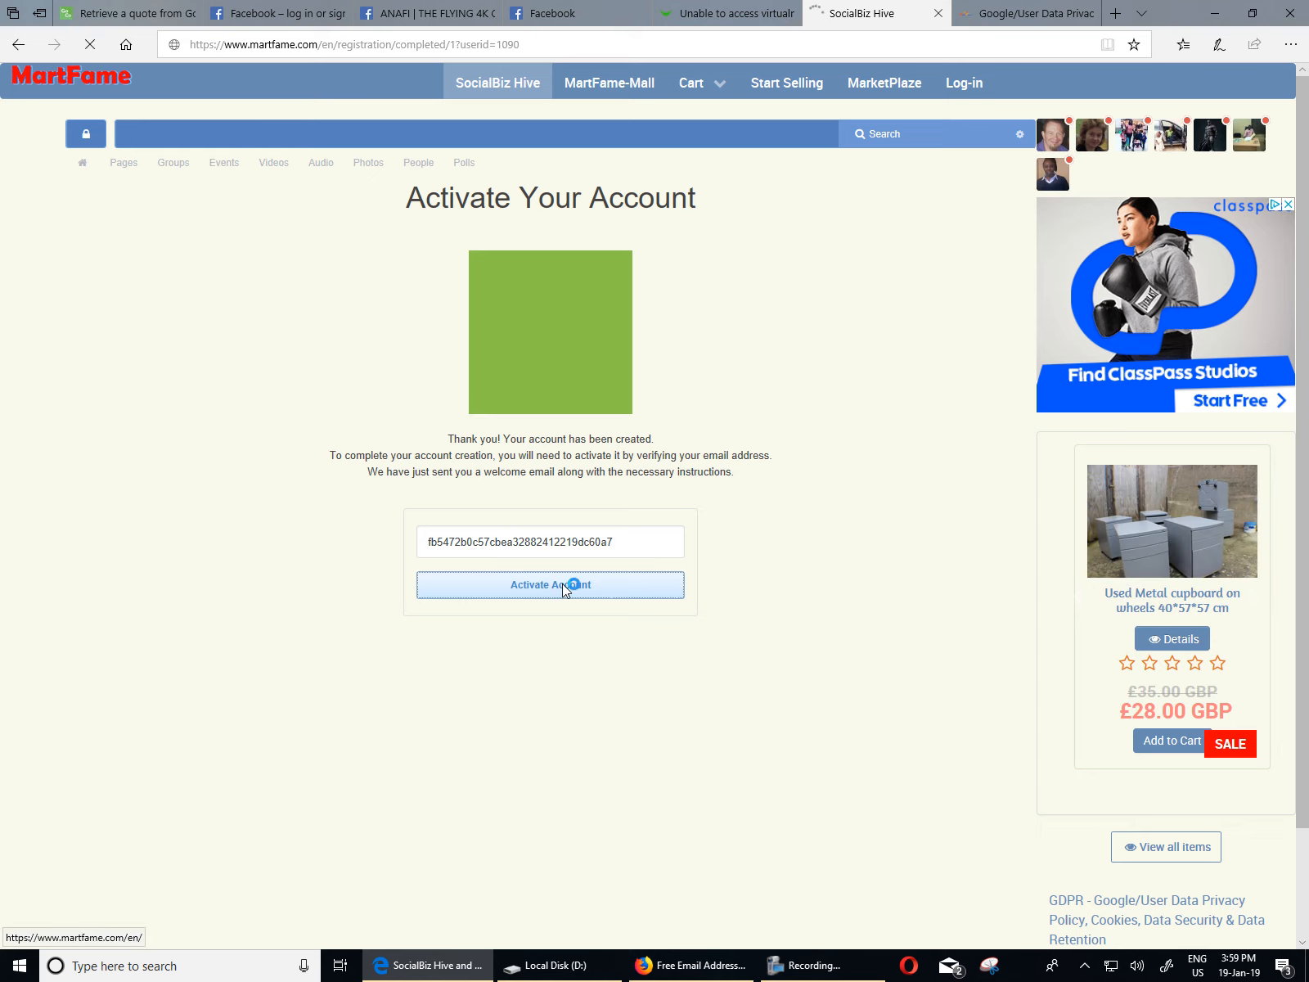
{"action": "left_click", "coordinate": [550, 584]}
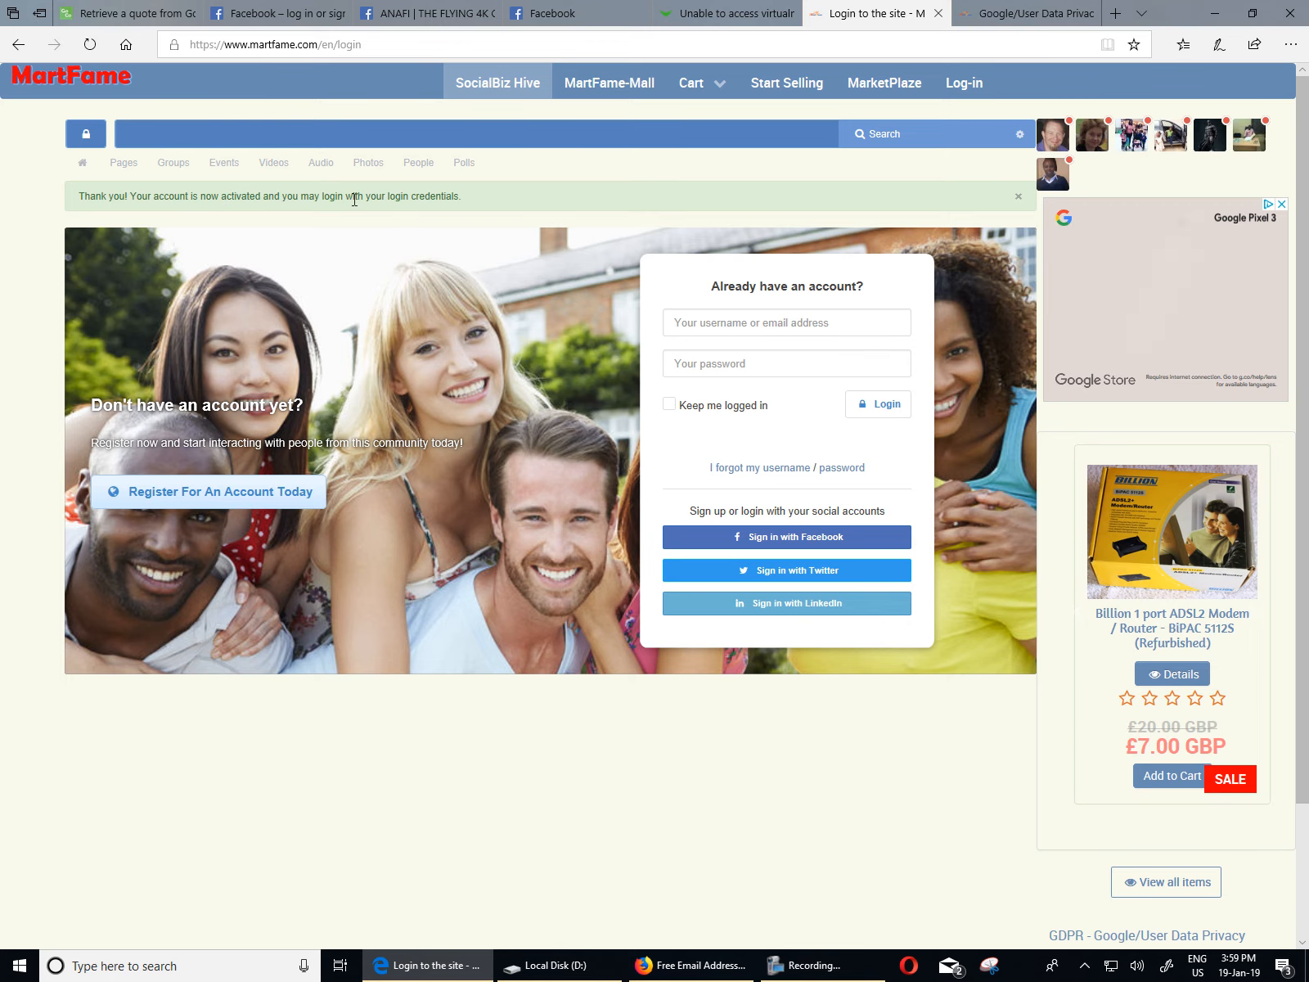
{"action": "mouse_move", "coordinate": [336, 210]}
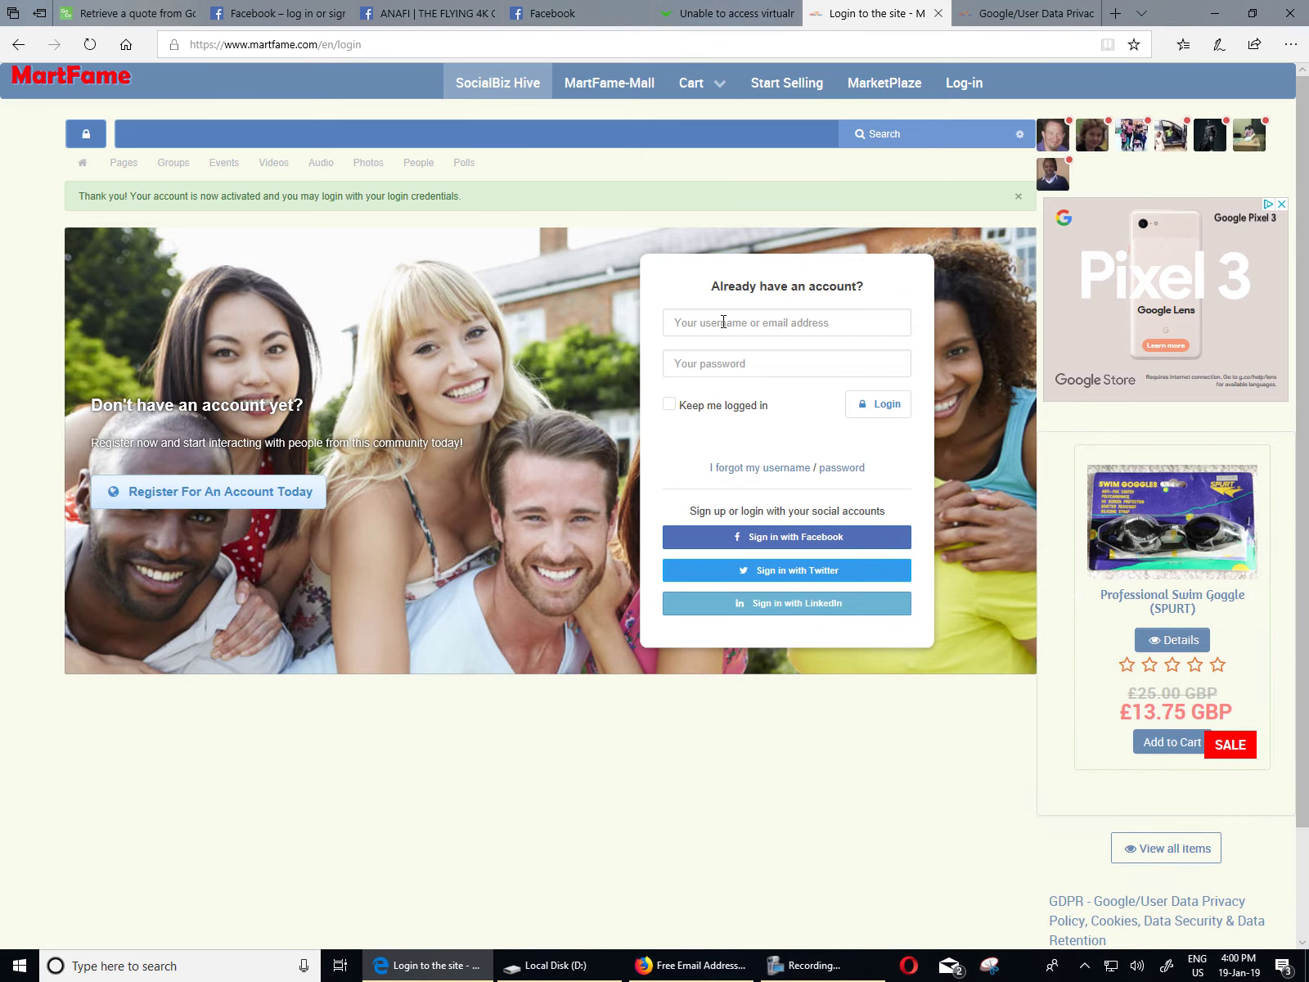
Sign in on the login page with the new account's username and password
{"action": "type", "text": "googletester"}
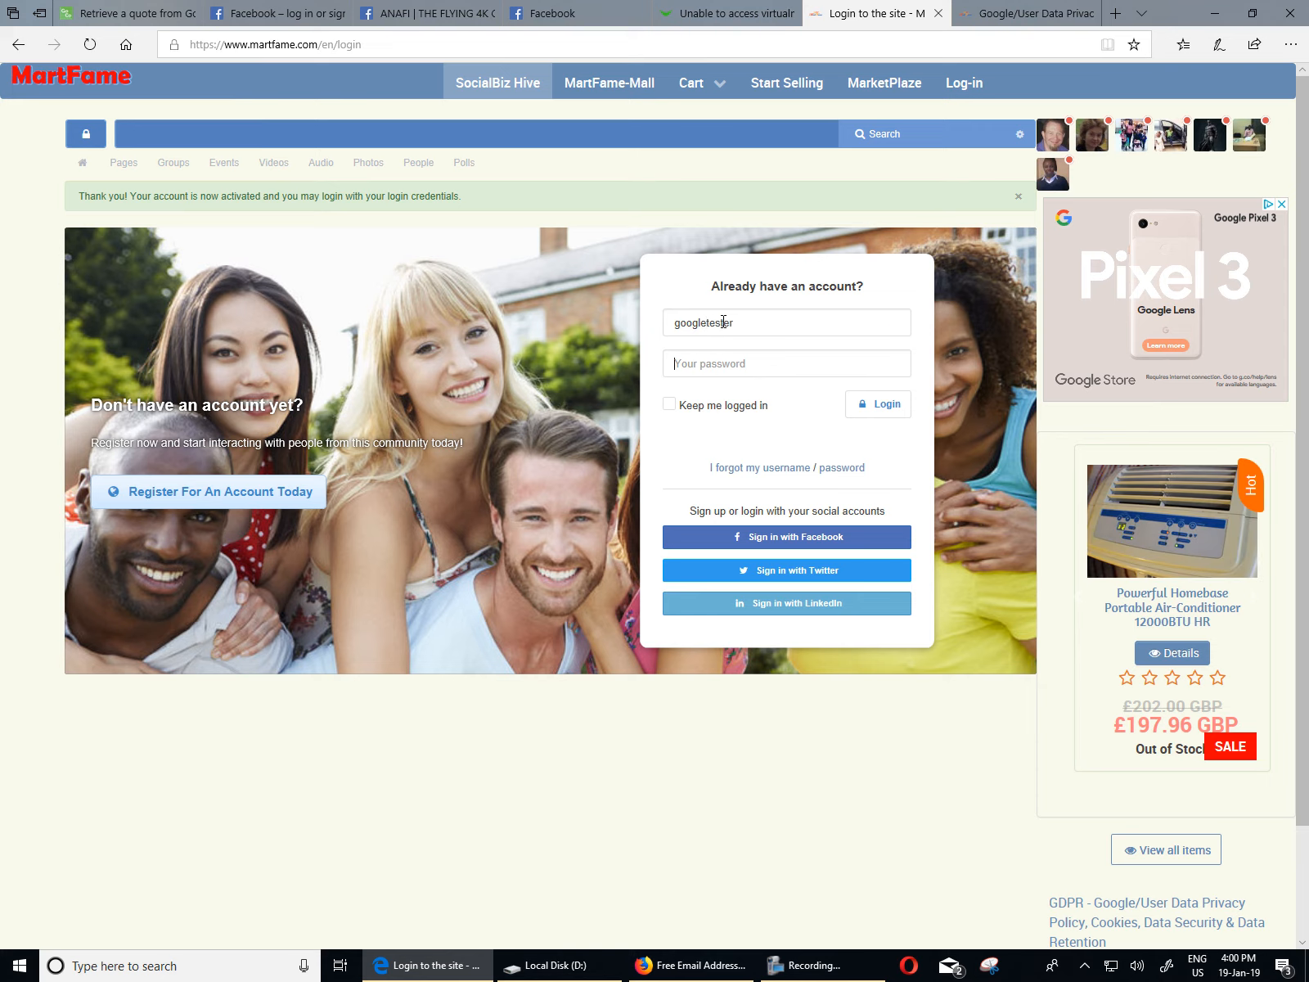
{"action": "type", "text": "••••"}
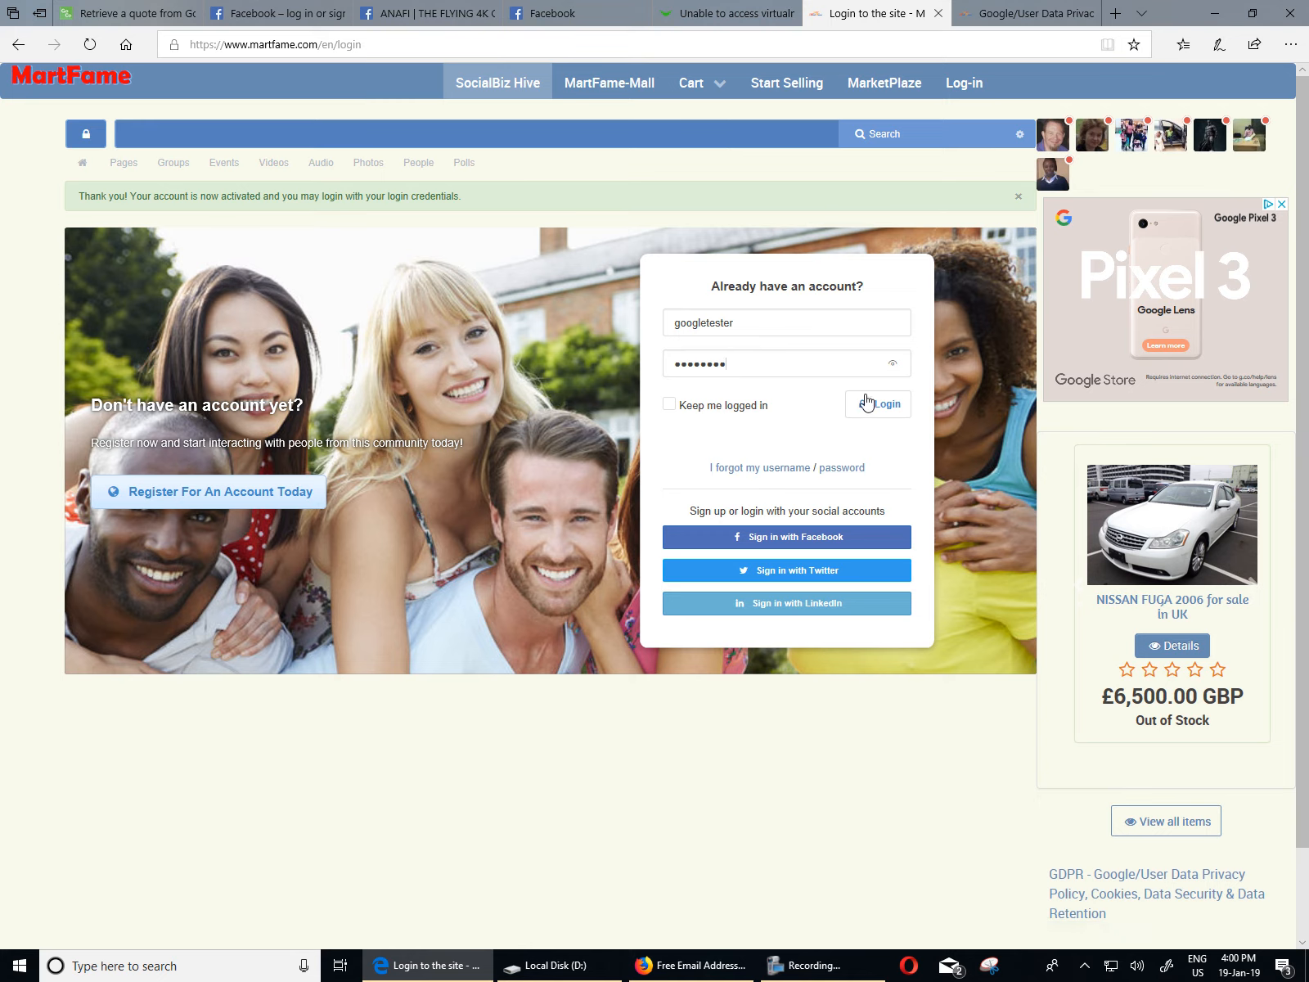
{"action": "left_click", "coordinate": [878, 405]}
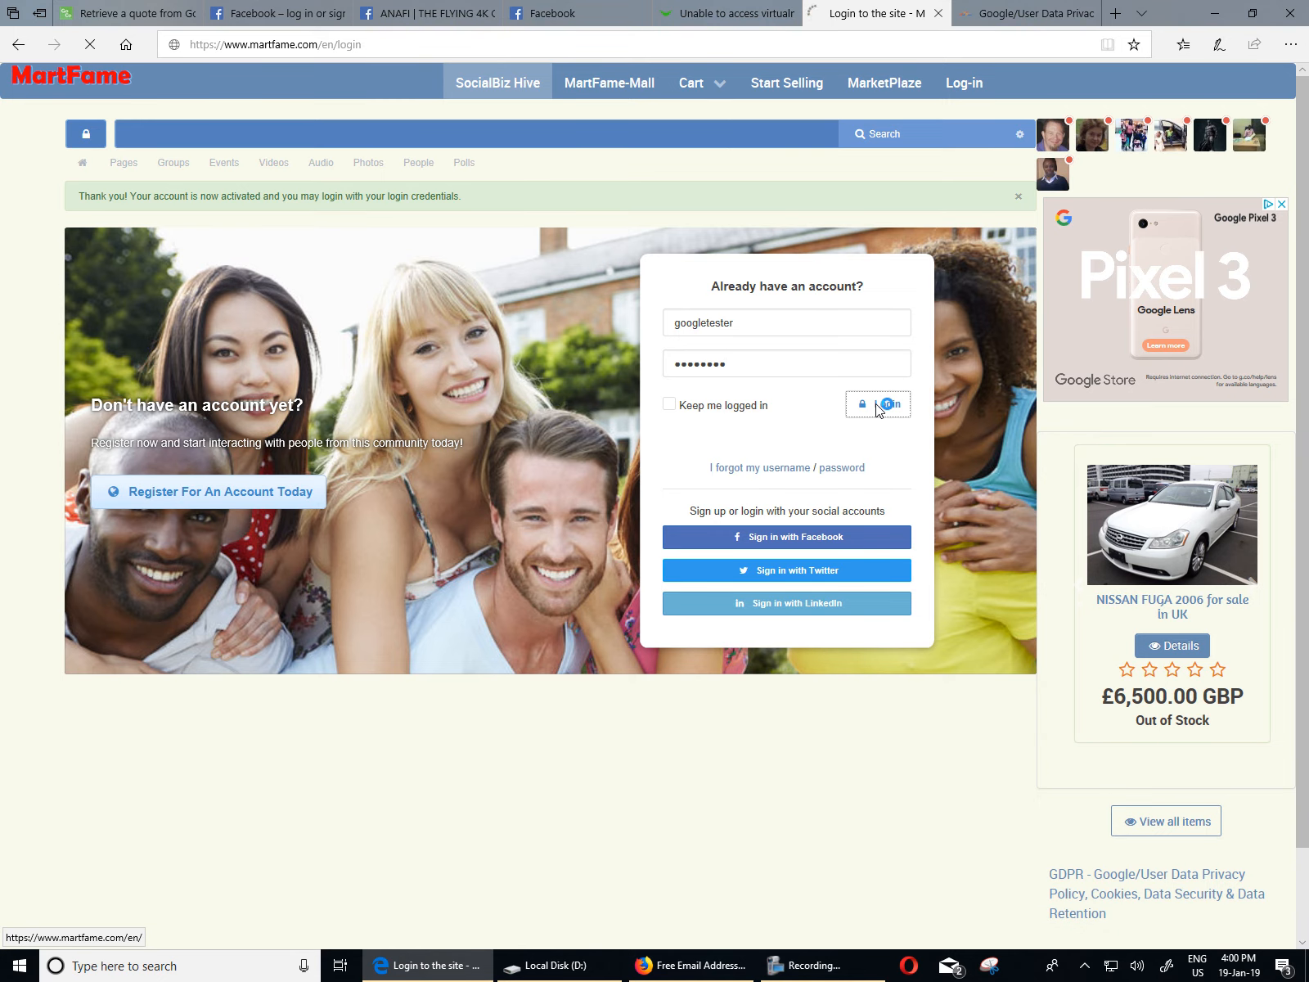
Finish signing in to reach the dashboard and review the account options list
{"action": "left_click", "coordinate": [878, 404]}
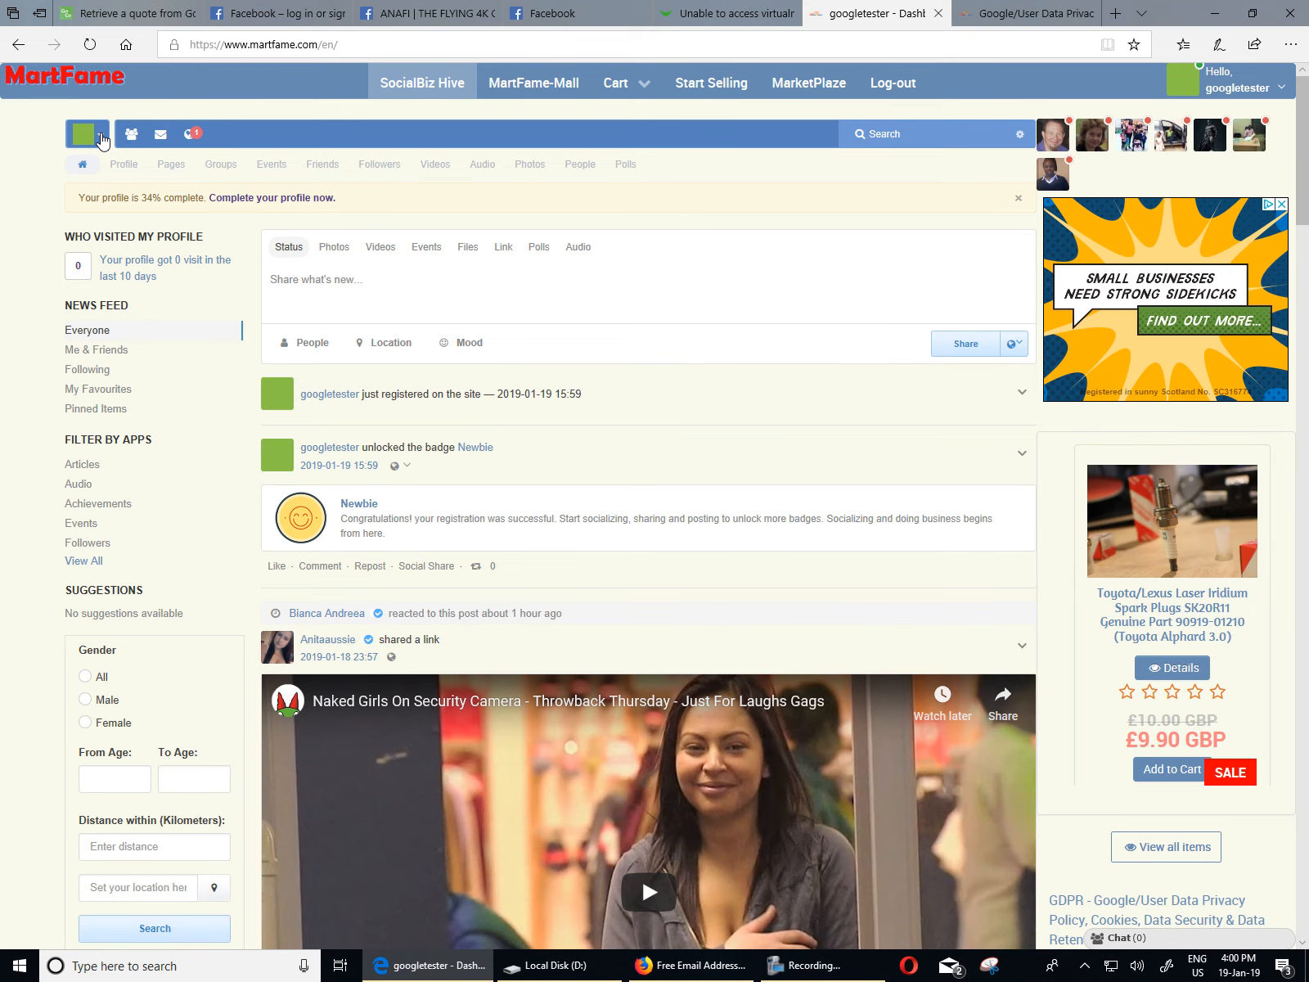
{"action": "left_click", "coordinate": [101, 134]}
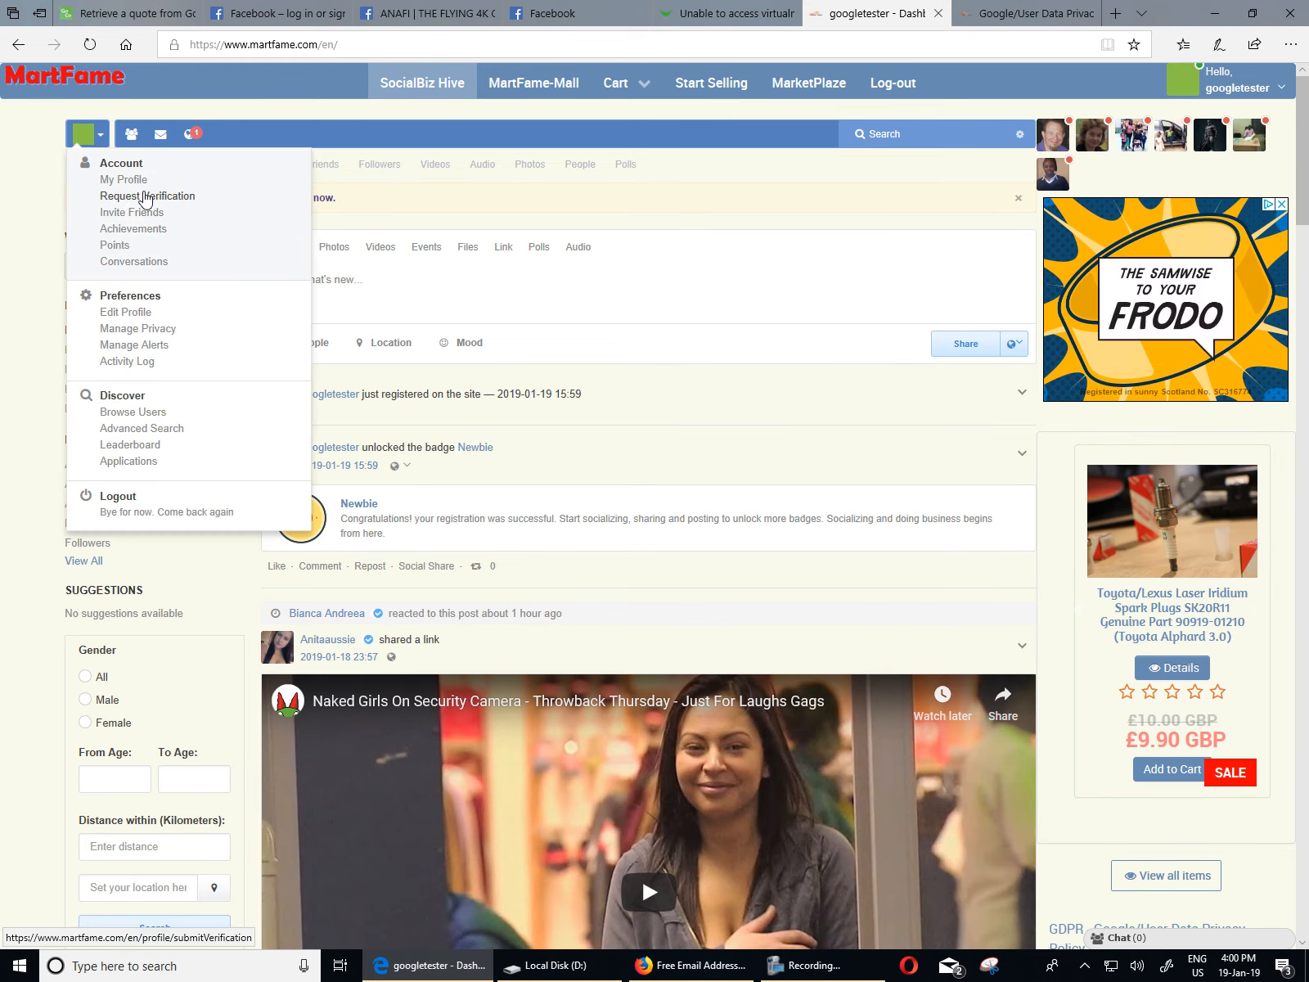
{"action": "mouse_move", "coordinate": [142, 219]}
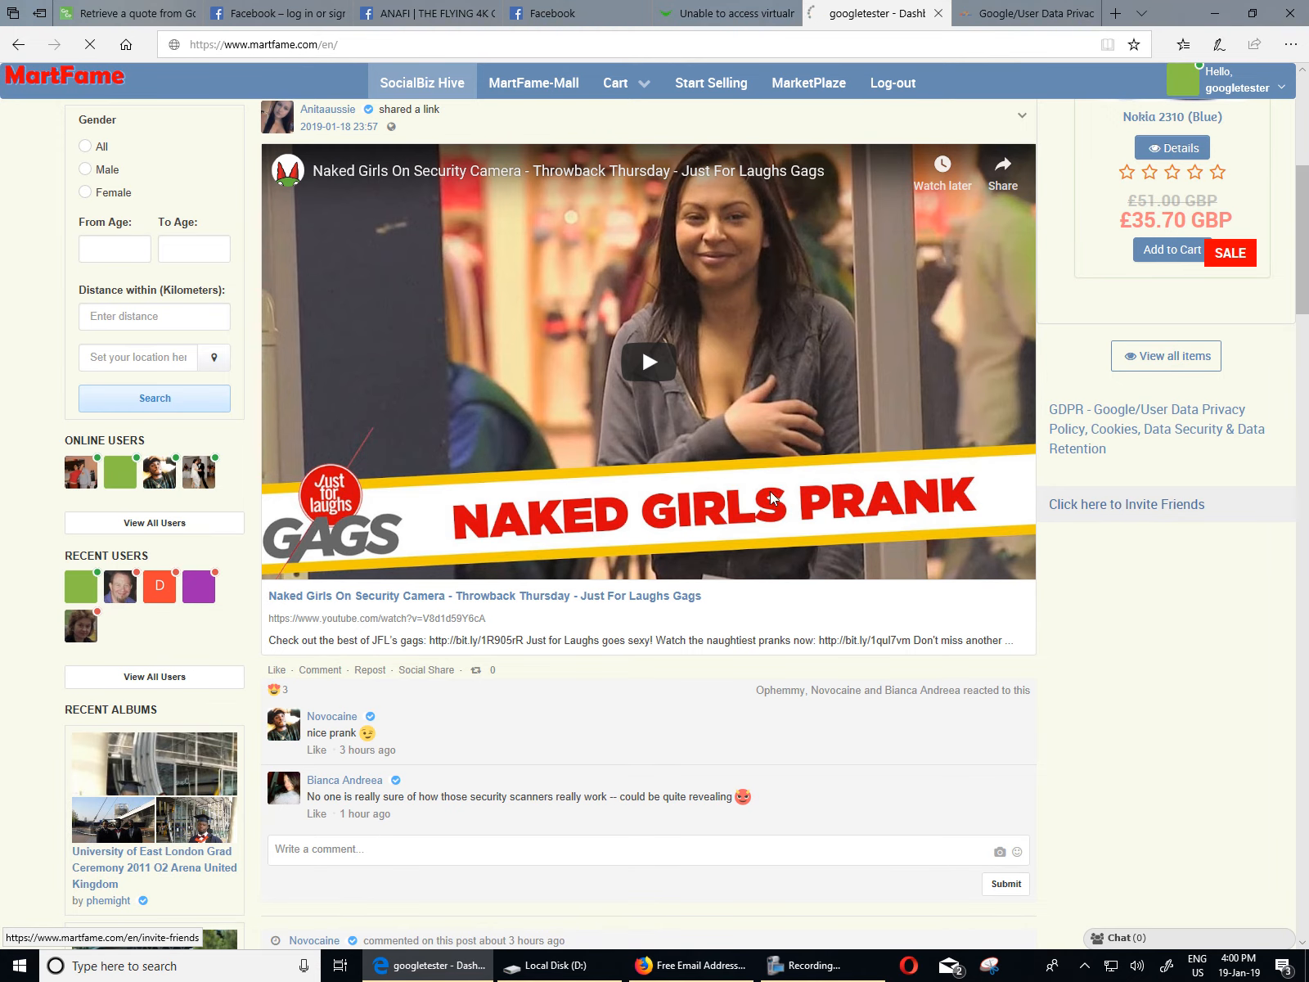
Go to the Invite Friends page and accept the invitations privacy policy
{"action": "left_click", "coordinate": [1126, 504]}
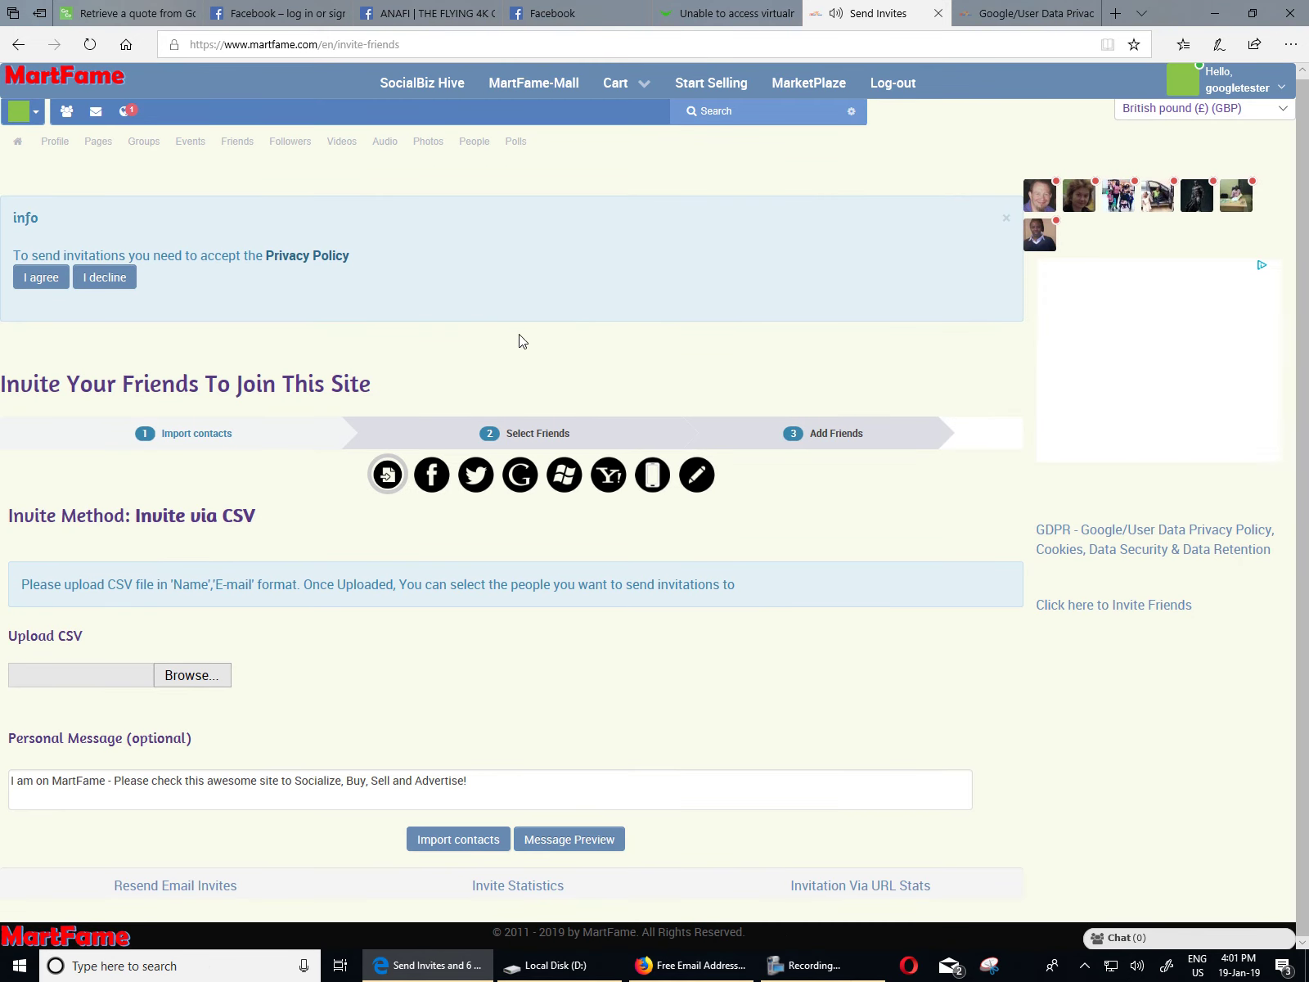
{"action": "mouse_move", "coordinate": [86, 311]}
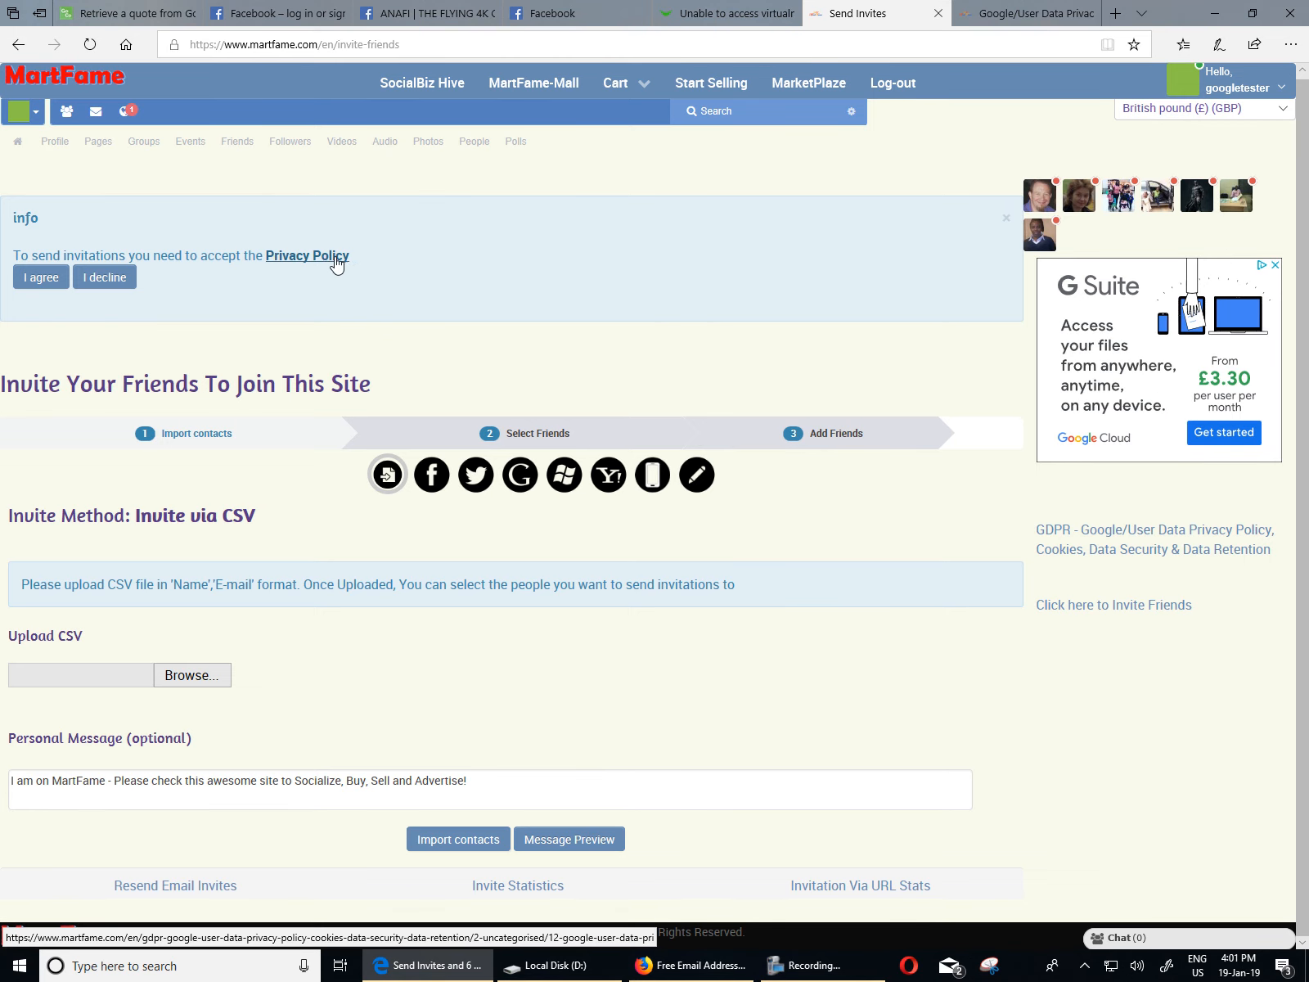
{"action": "mouse_move", "coordinate": [345, 272]}
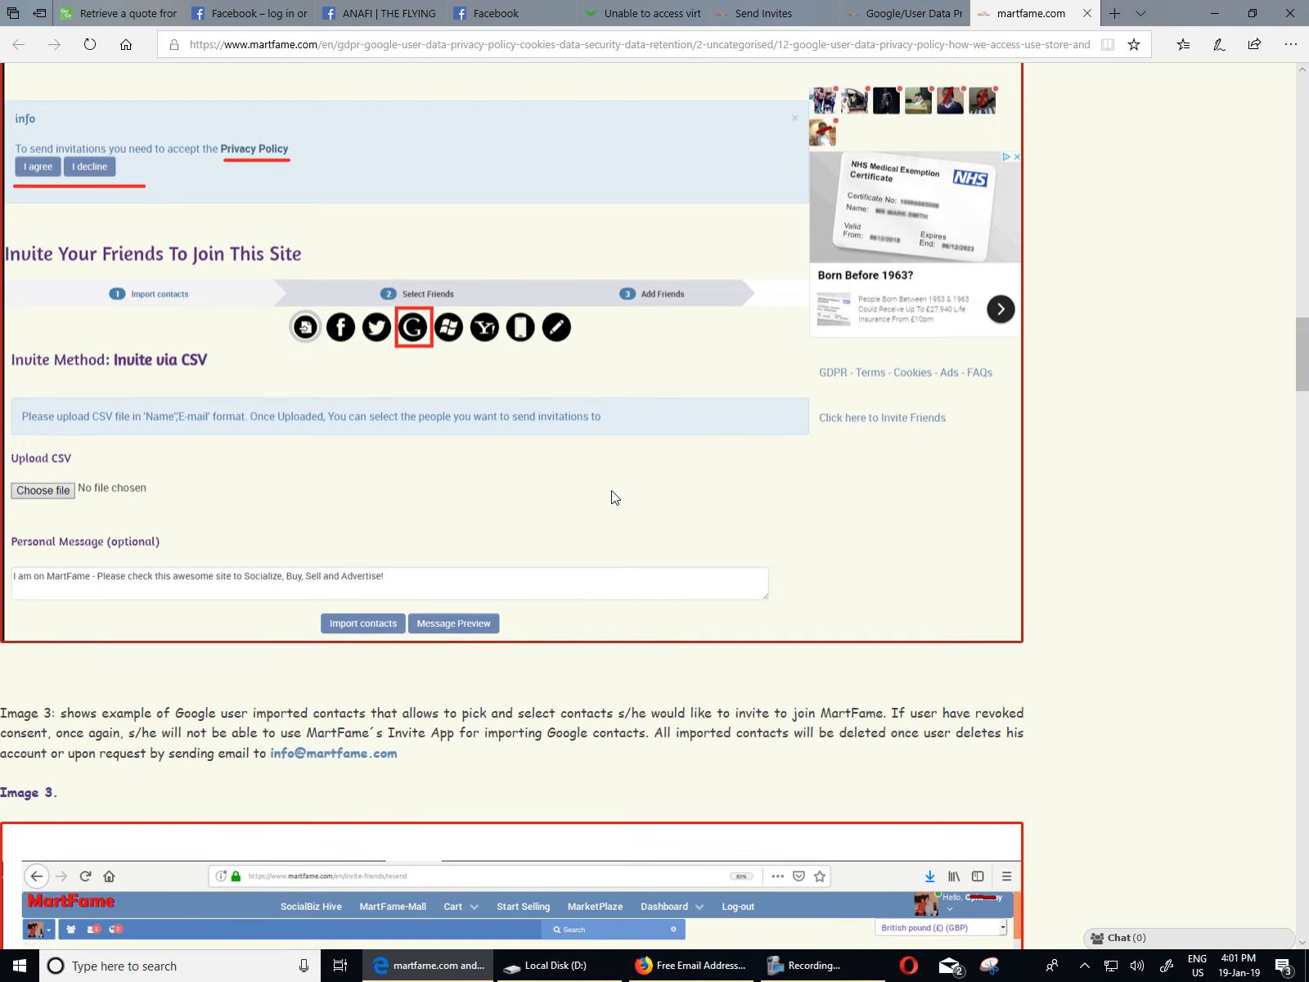
{"action": "scroll", "scroll_direction": "up", "scroll_amount": 3}
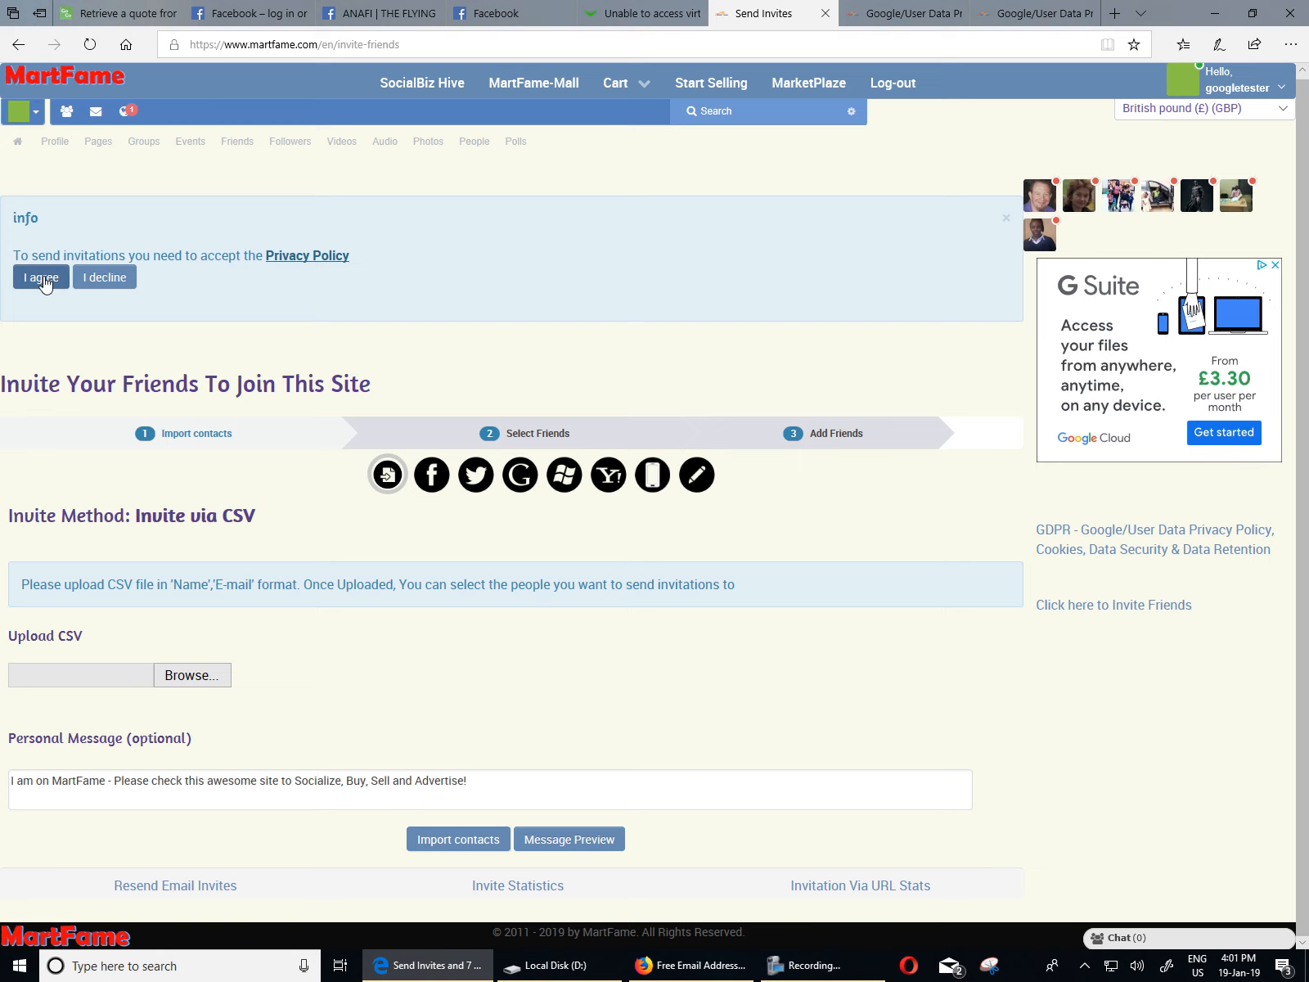
{"action": "left_click", "coordinate": [40, 277]}
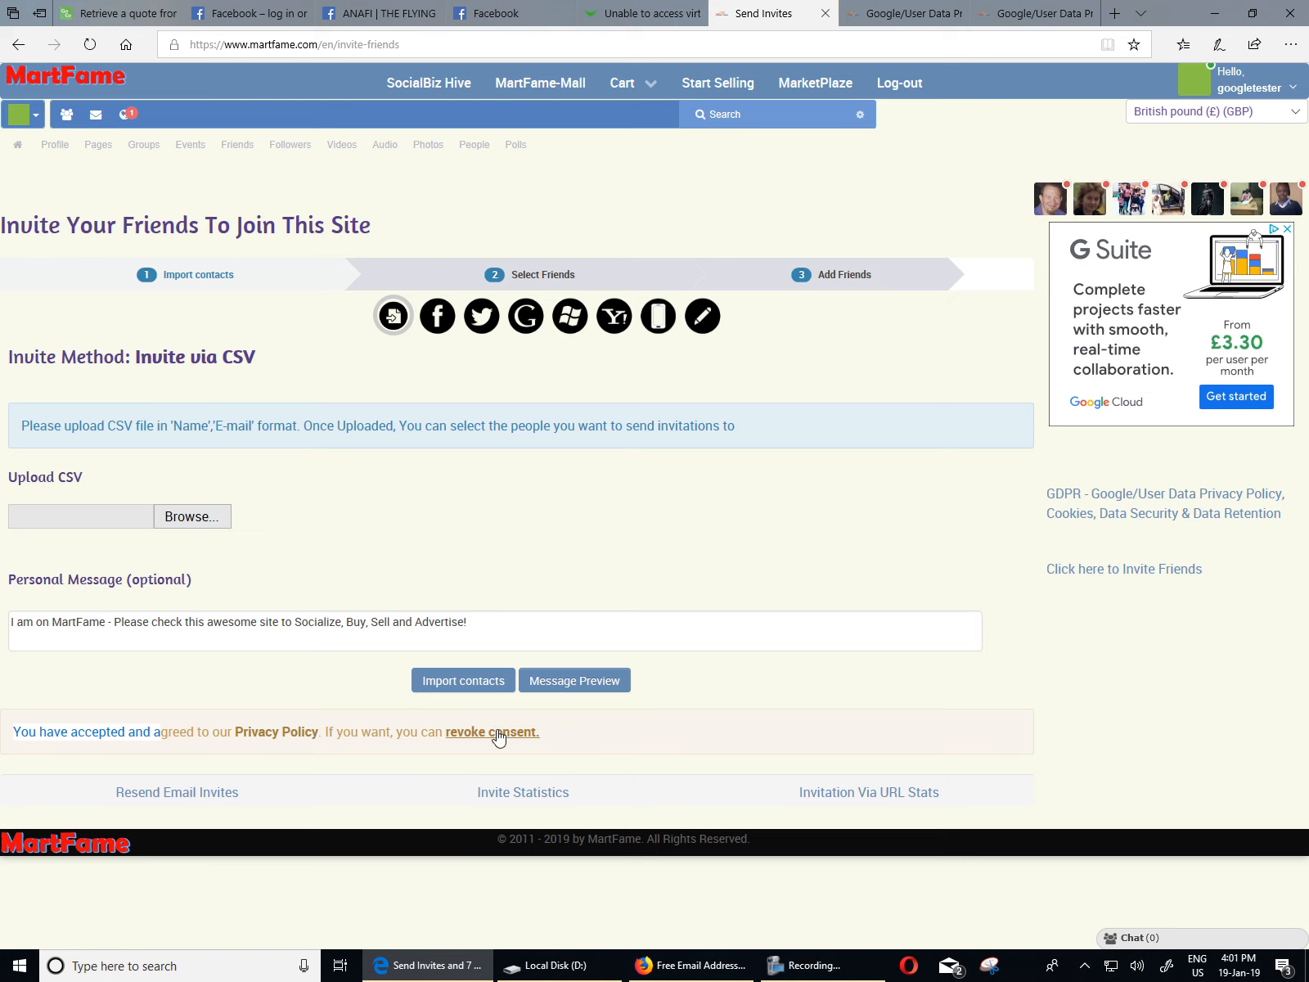
Withdraw the privacy policy consent, then accept it again
{"action": "left_click", "coordinate": [501, 733]}
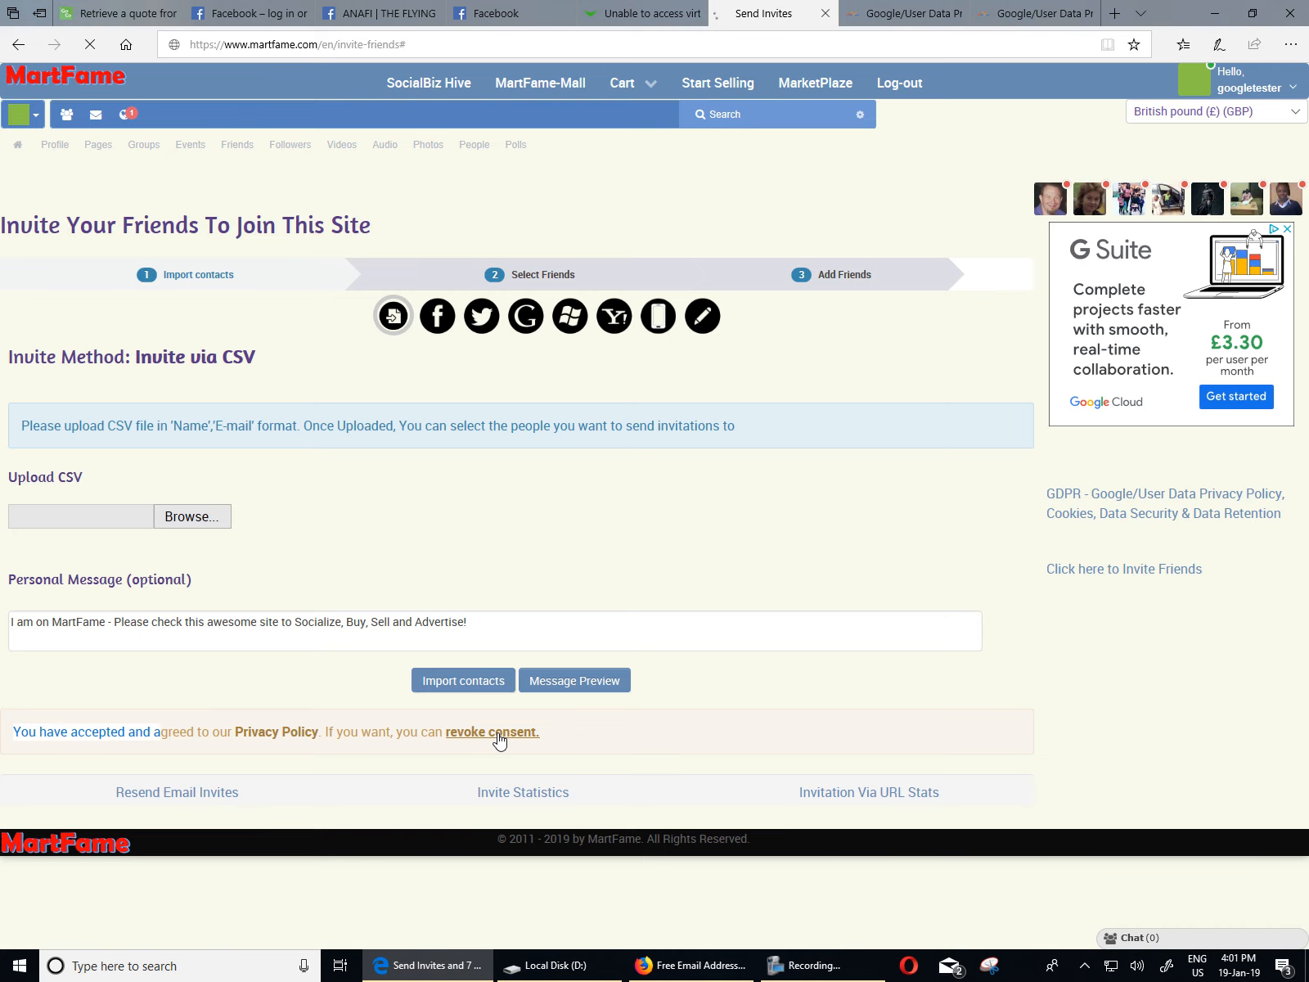
{"action": "left_click", "coordinate": [494, 732]}
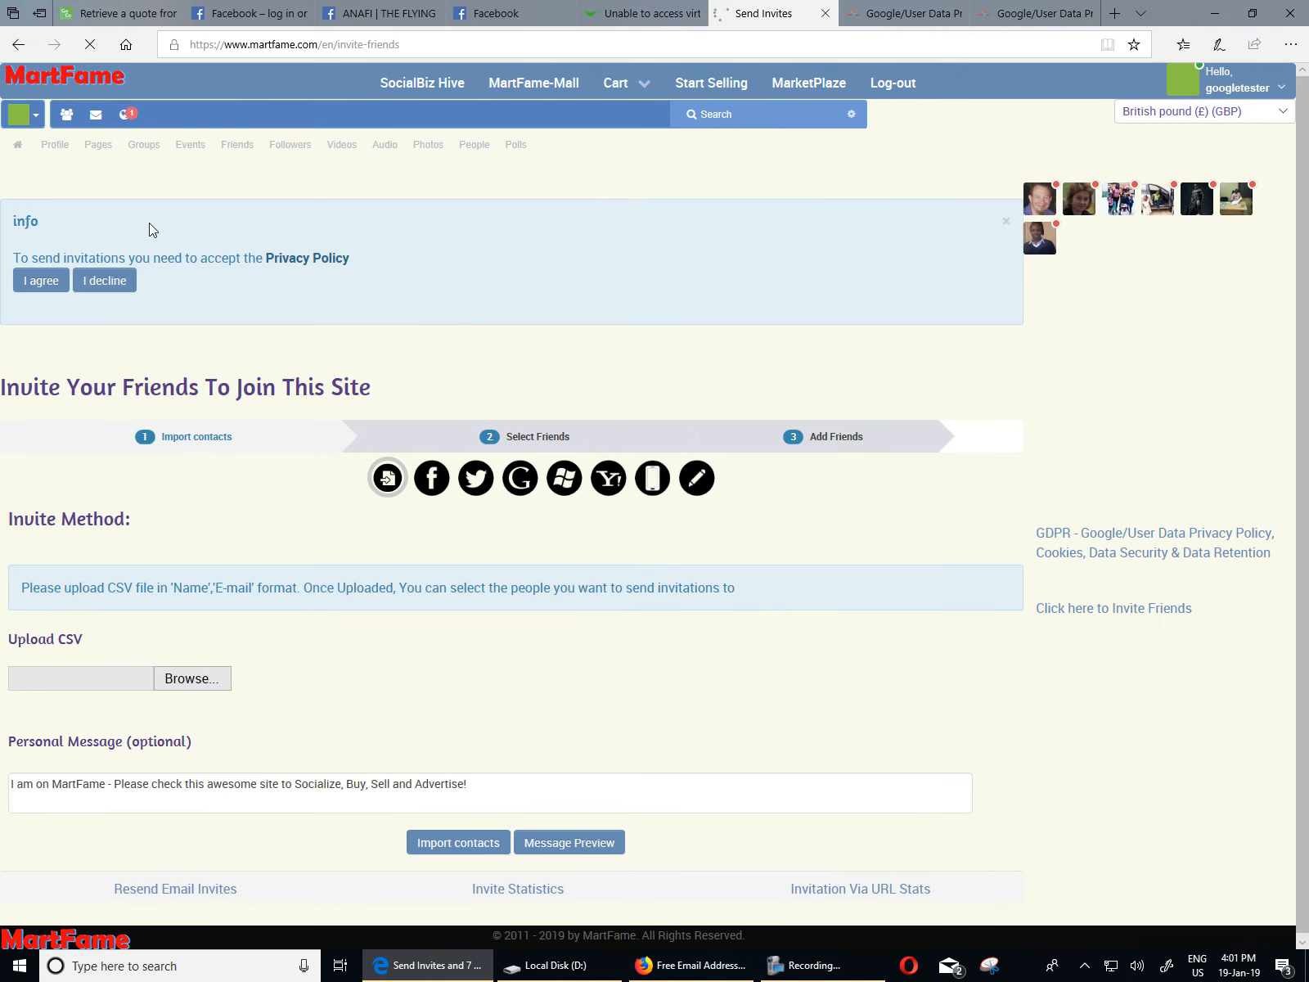
{"action": "left_click", "coordinate": [386, 478]}
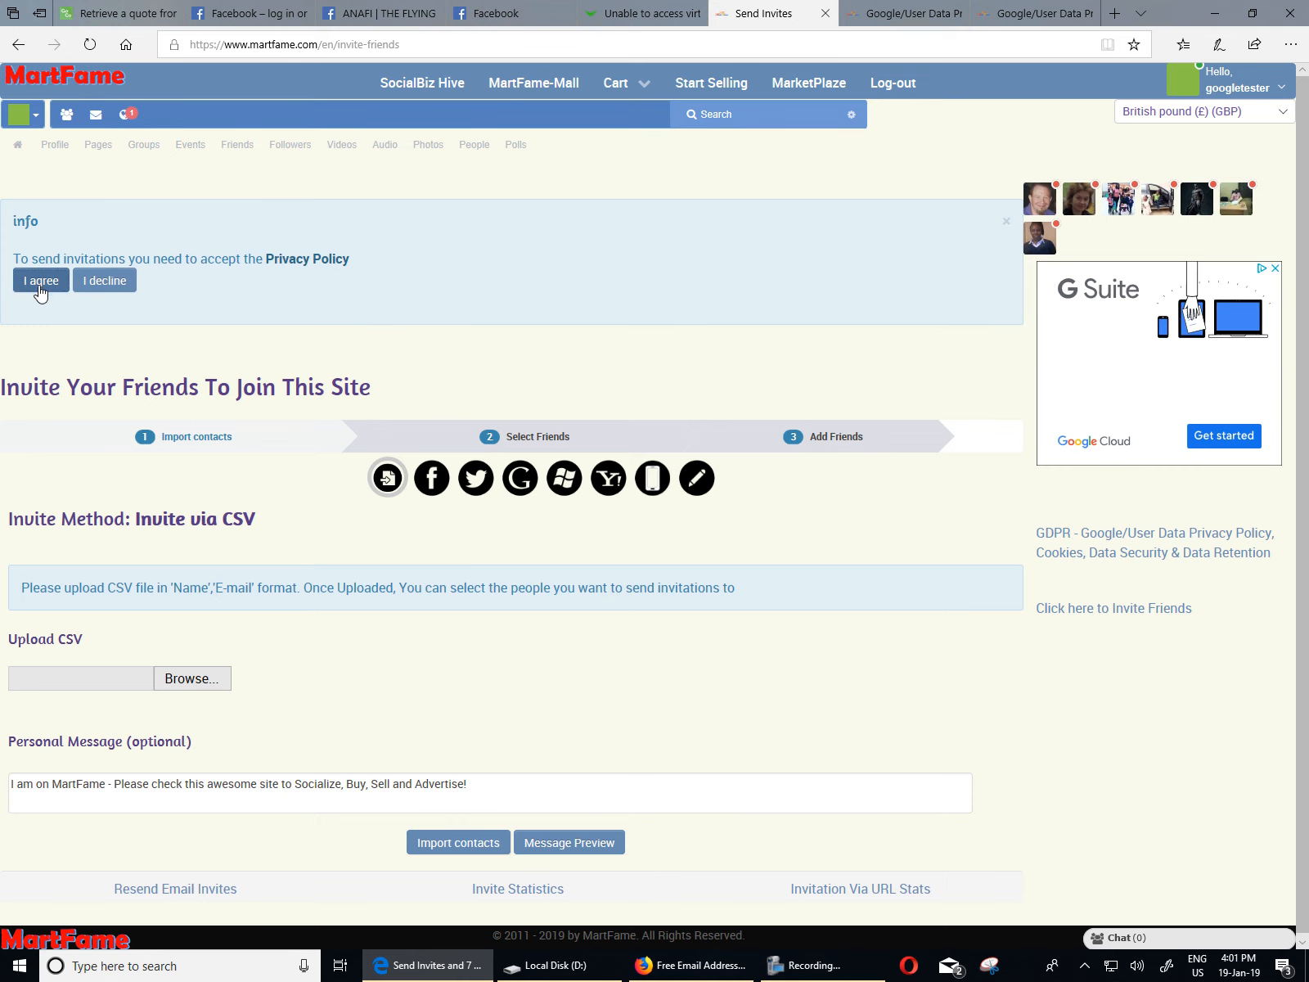
{"action": "left_click", "coordinate": [40, 279]}
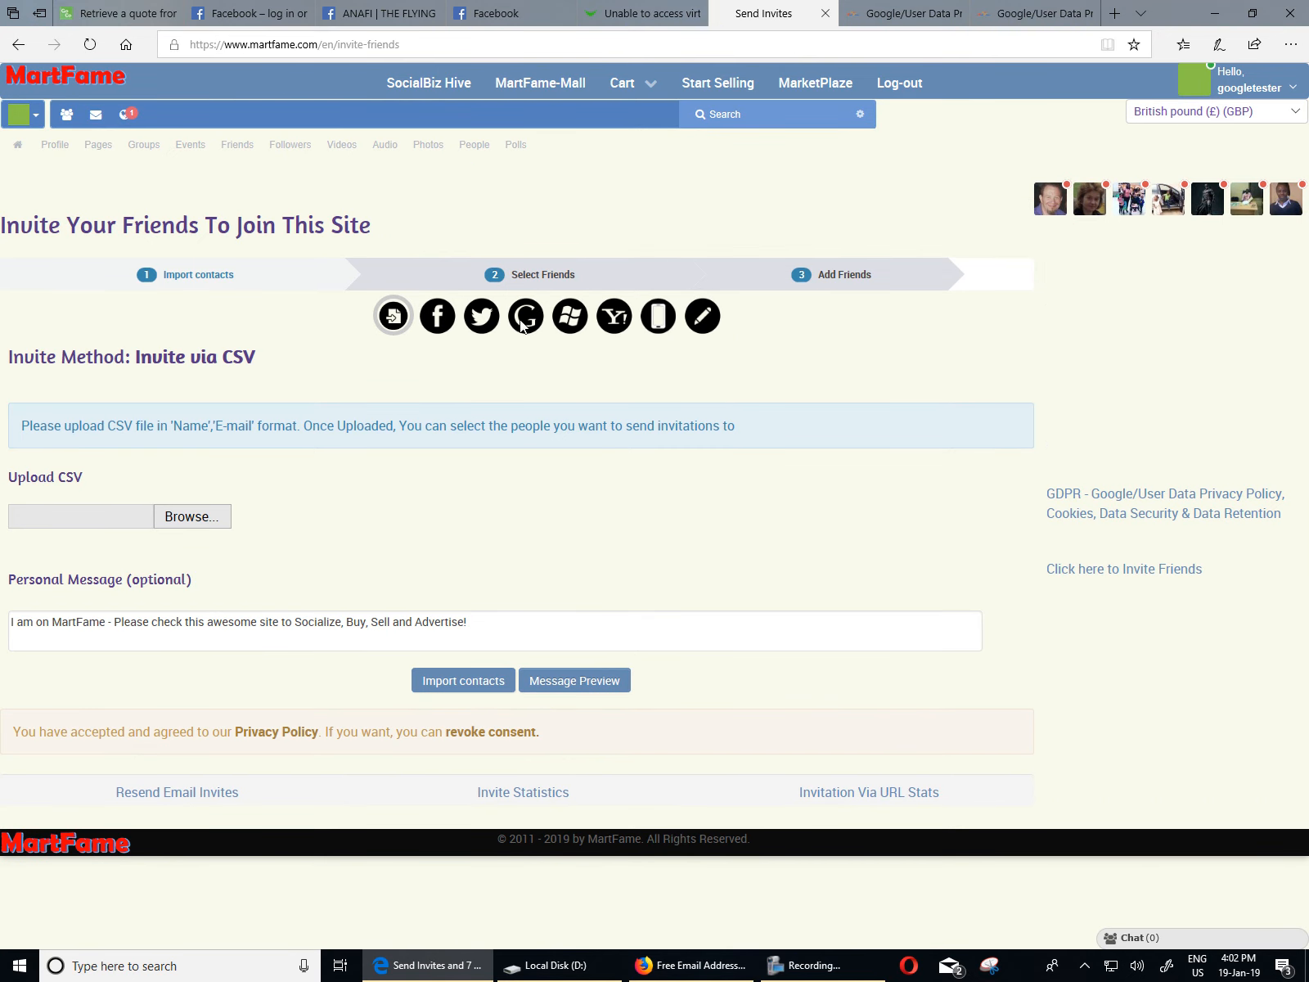
{"action": "left_click", "coordinate": [525, 316]}
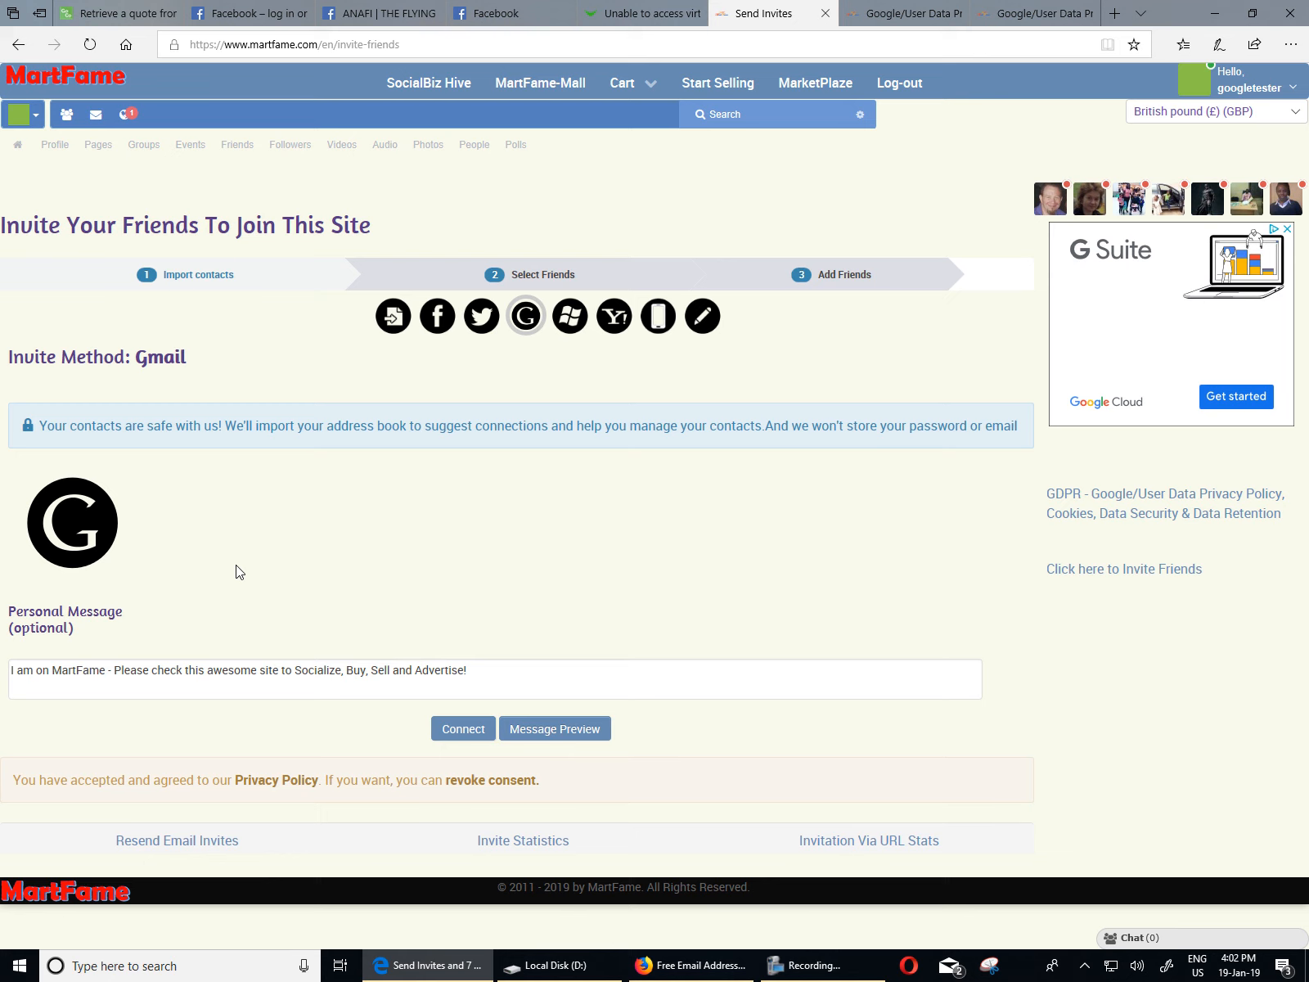
{"action": "mouse_move", "coordinate": [203, 854]}
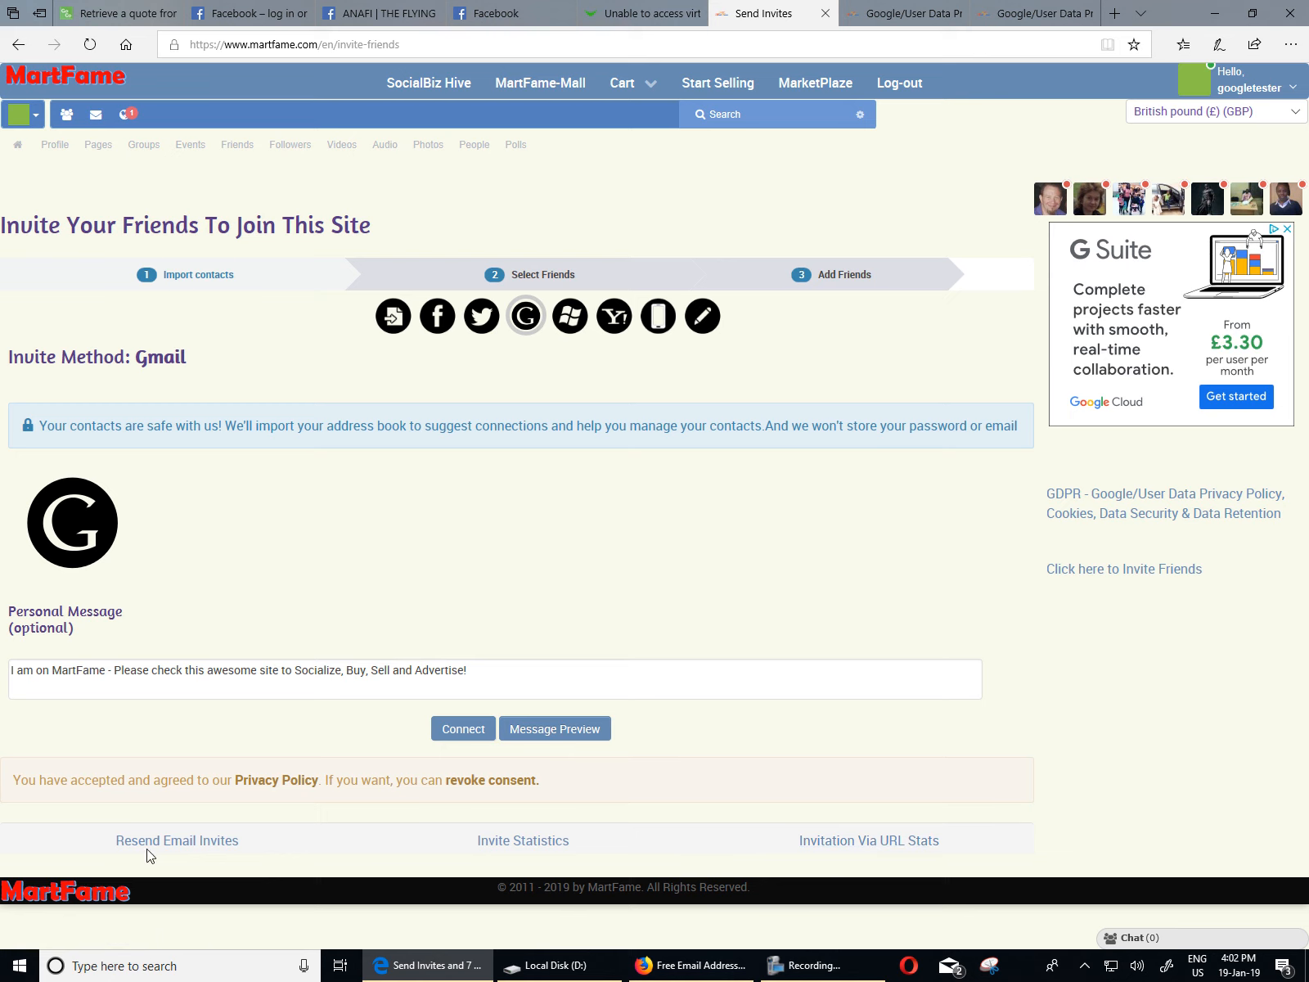
{"action": "mouse_move", "coordinate": [249, 851]}
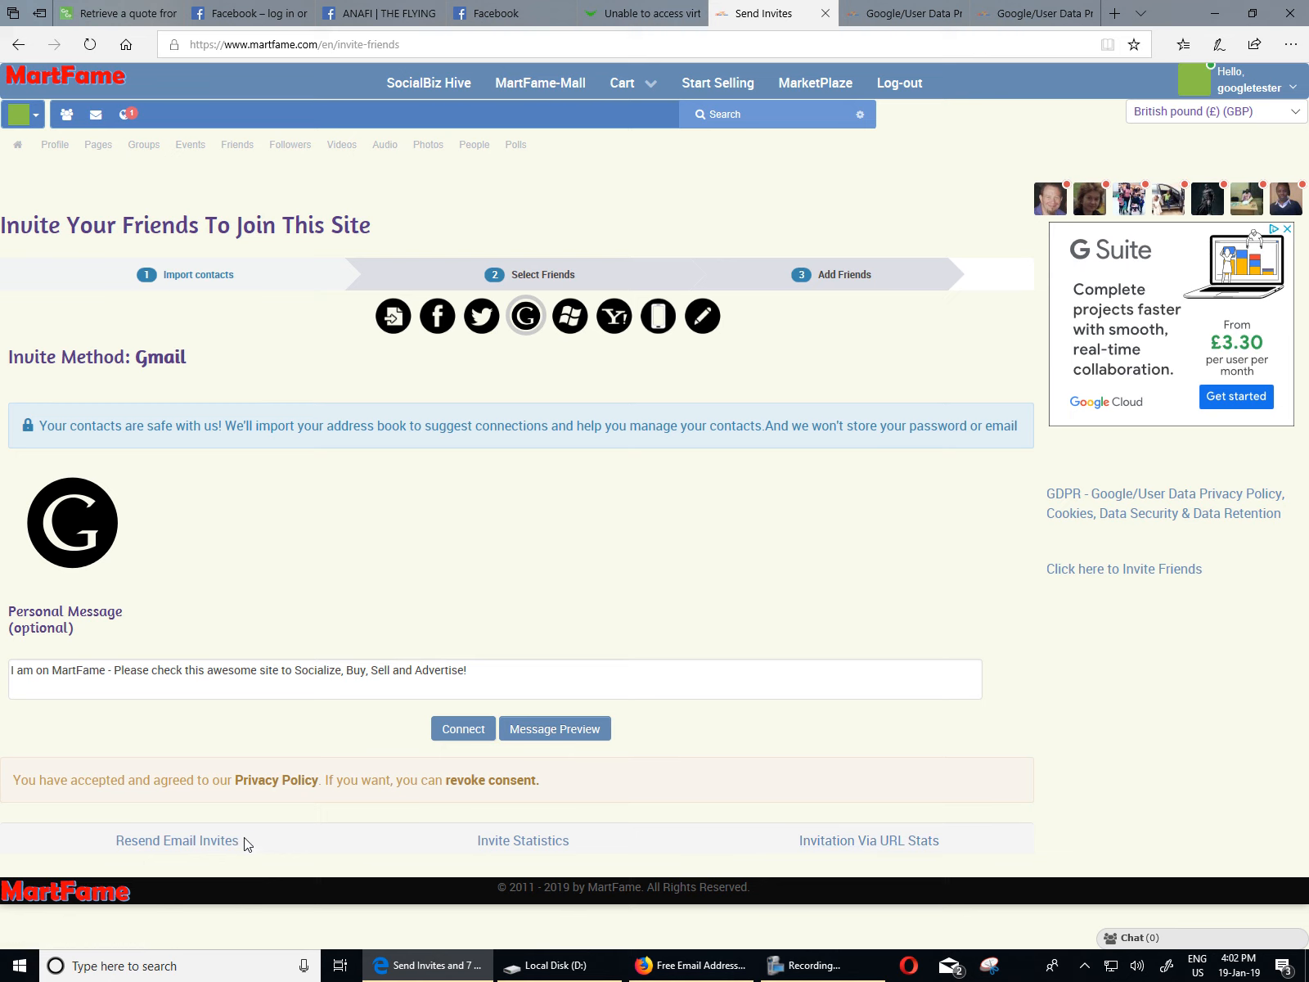
{"action": "mouse_move", "coordinate": [176, 840]}
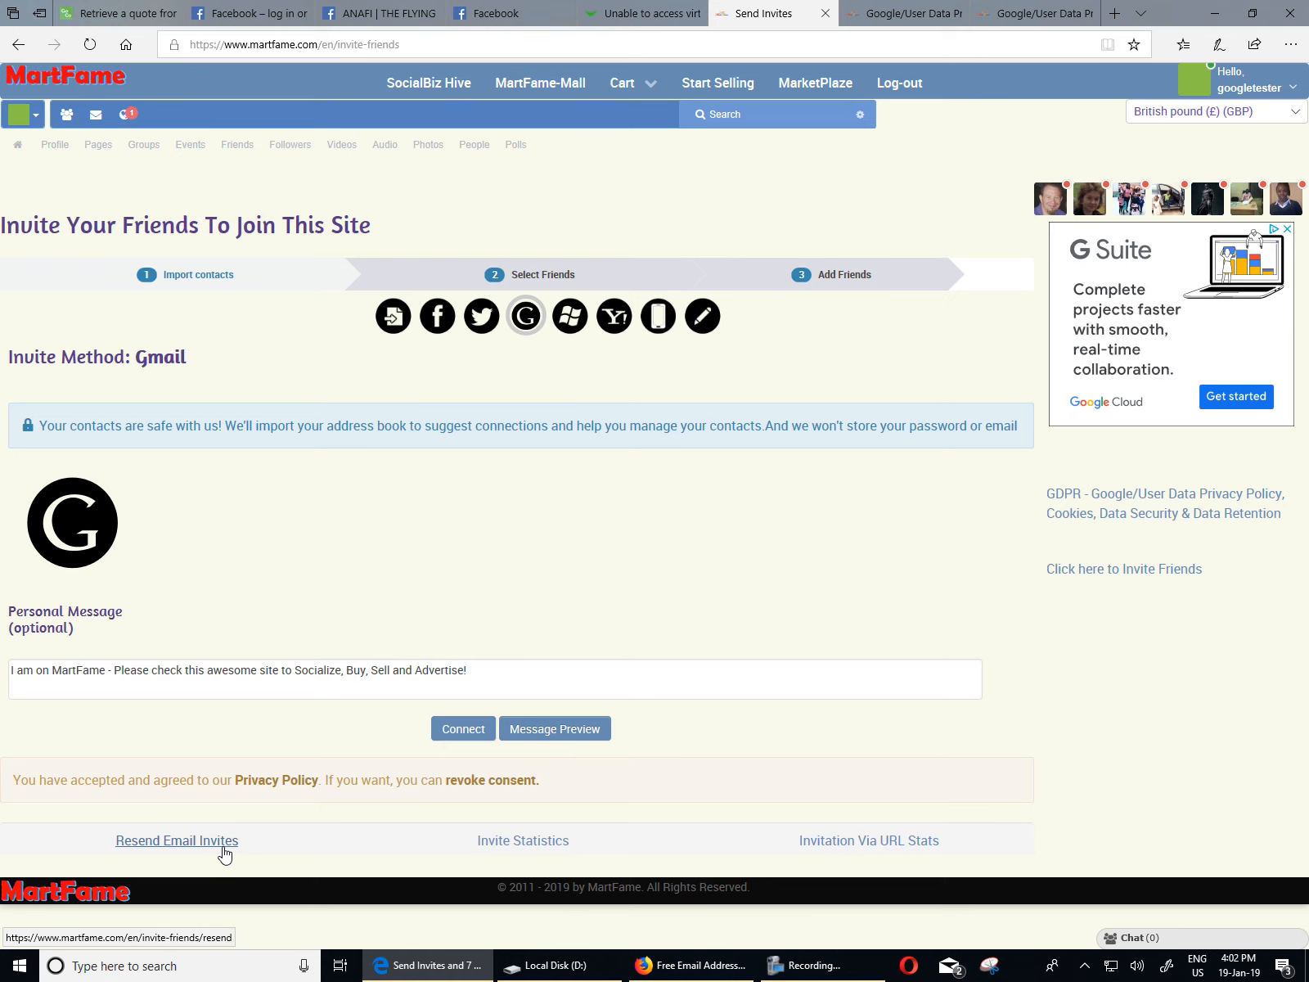
{"action": "mouse_move", "coordinate": [544, 854]}
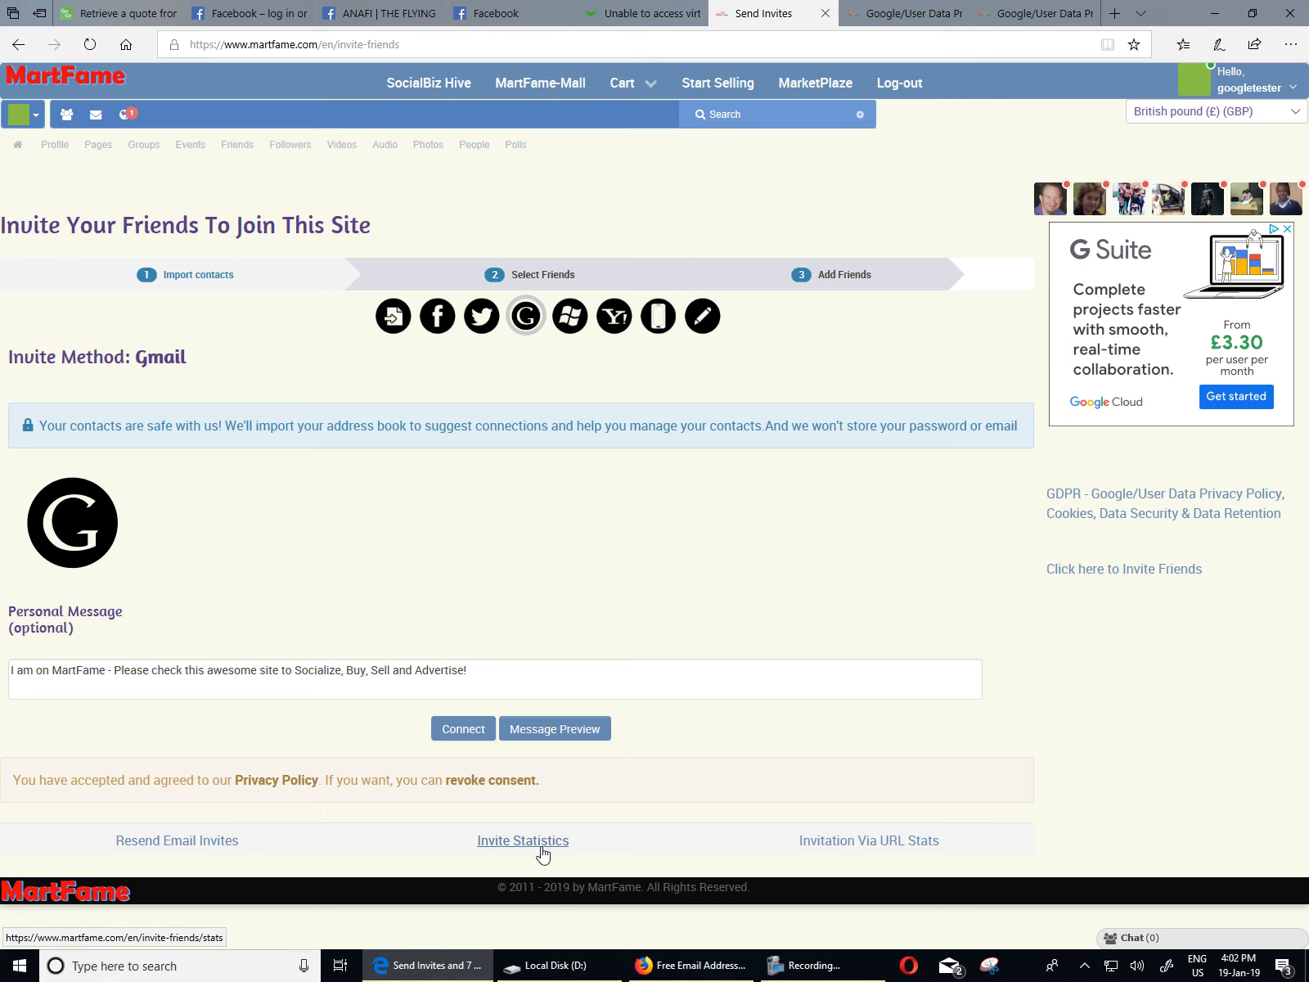
{"action": "mouse_move", "coordinate": [543, 851]}
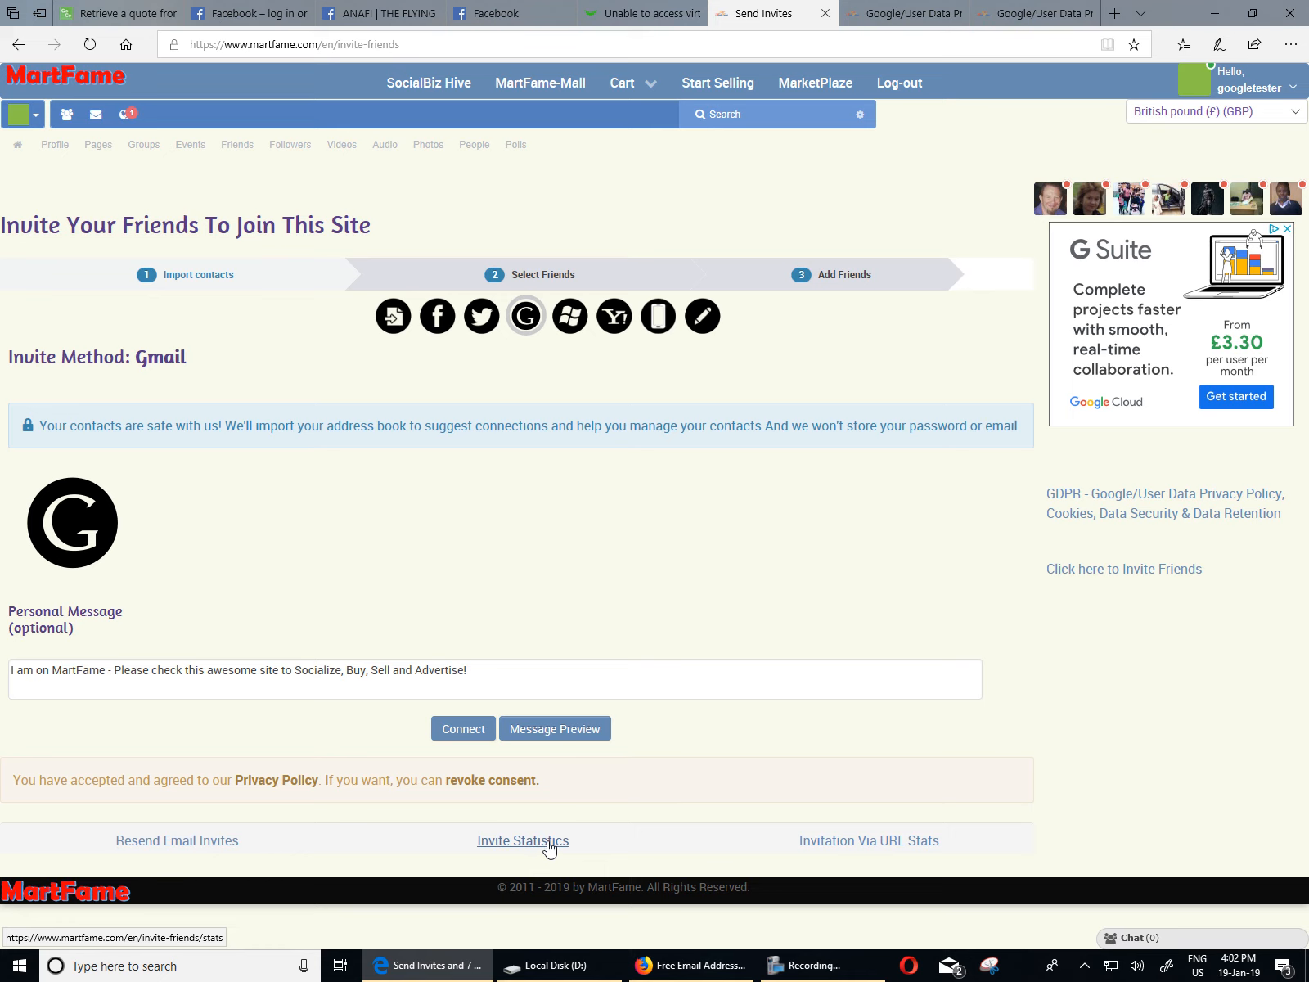
{"action": "mouse_move", "coordinate": [462, 591]}
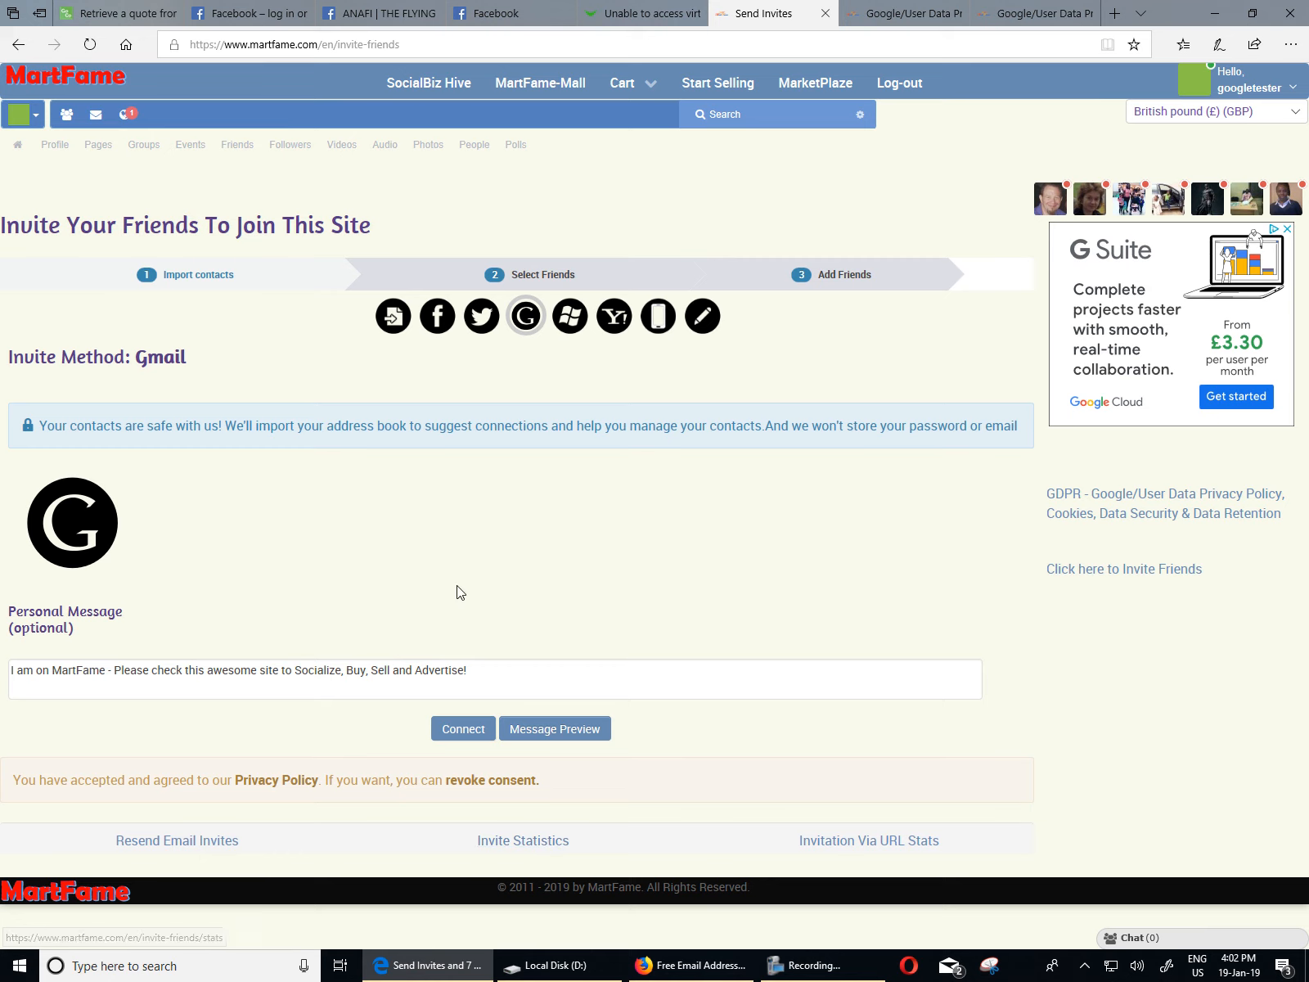
{"action": "mouse_move", "coordinate": [88, 539]}
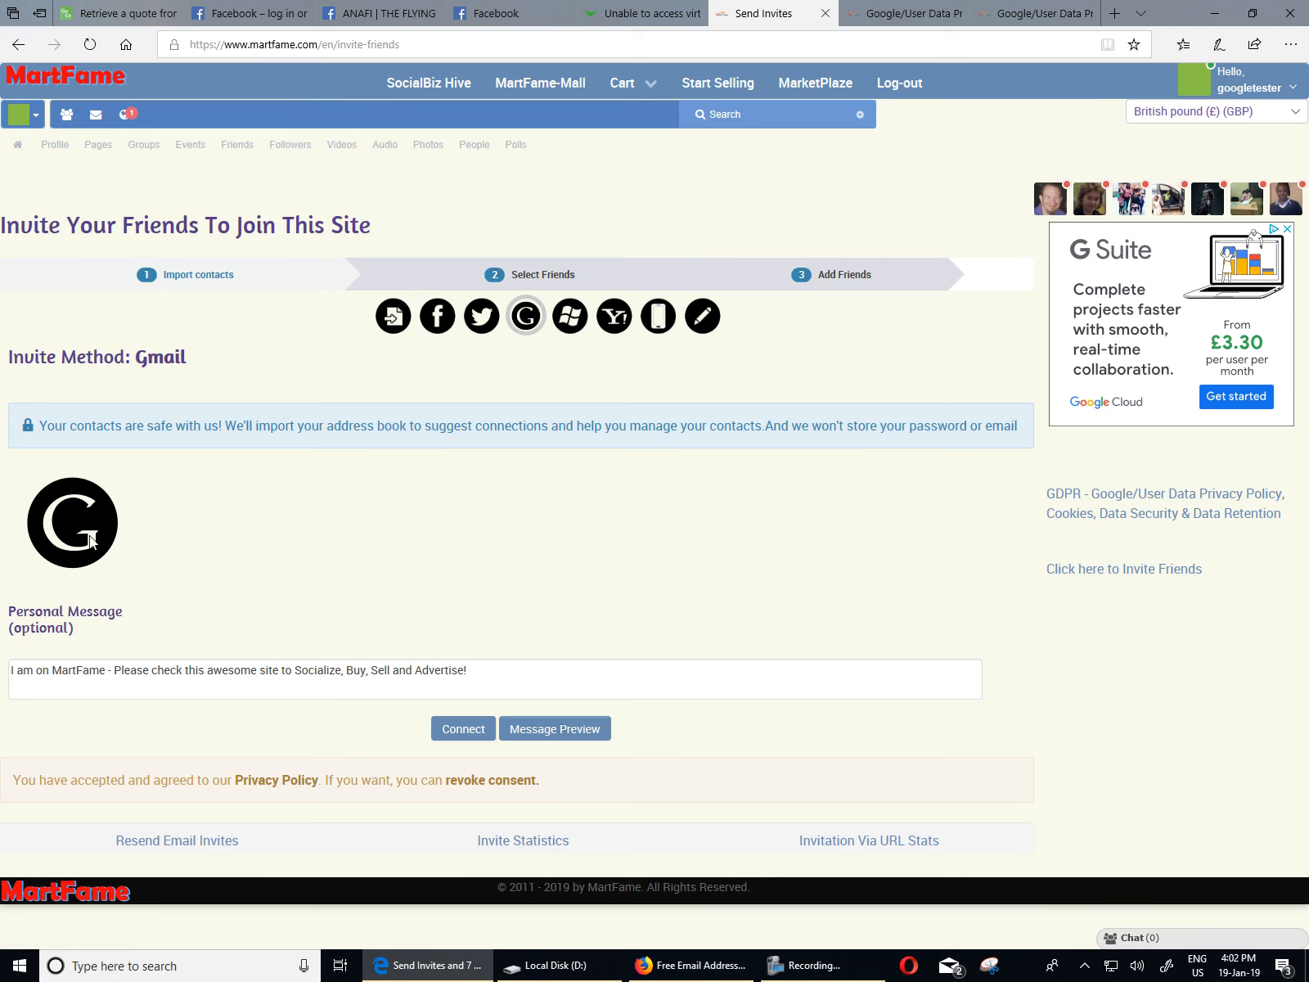
{"action": "mouse_move", "coordinate": [469, 715]}
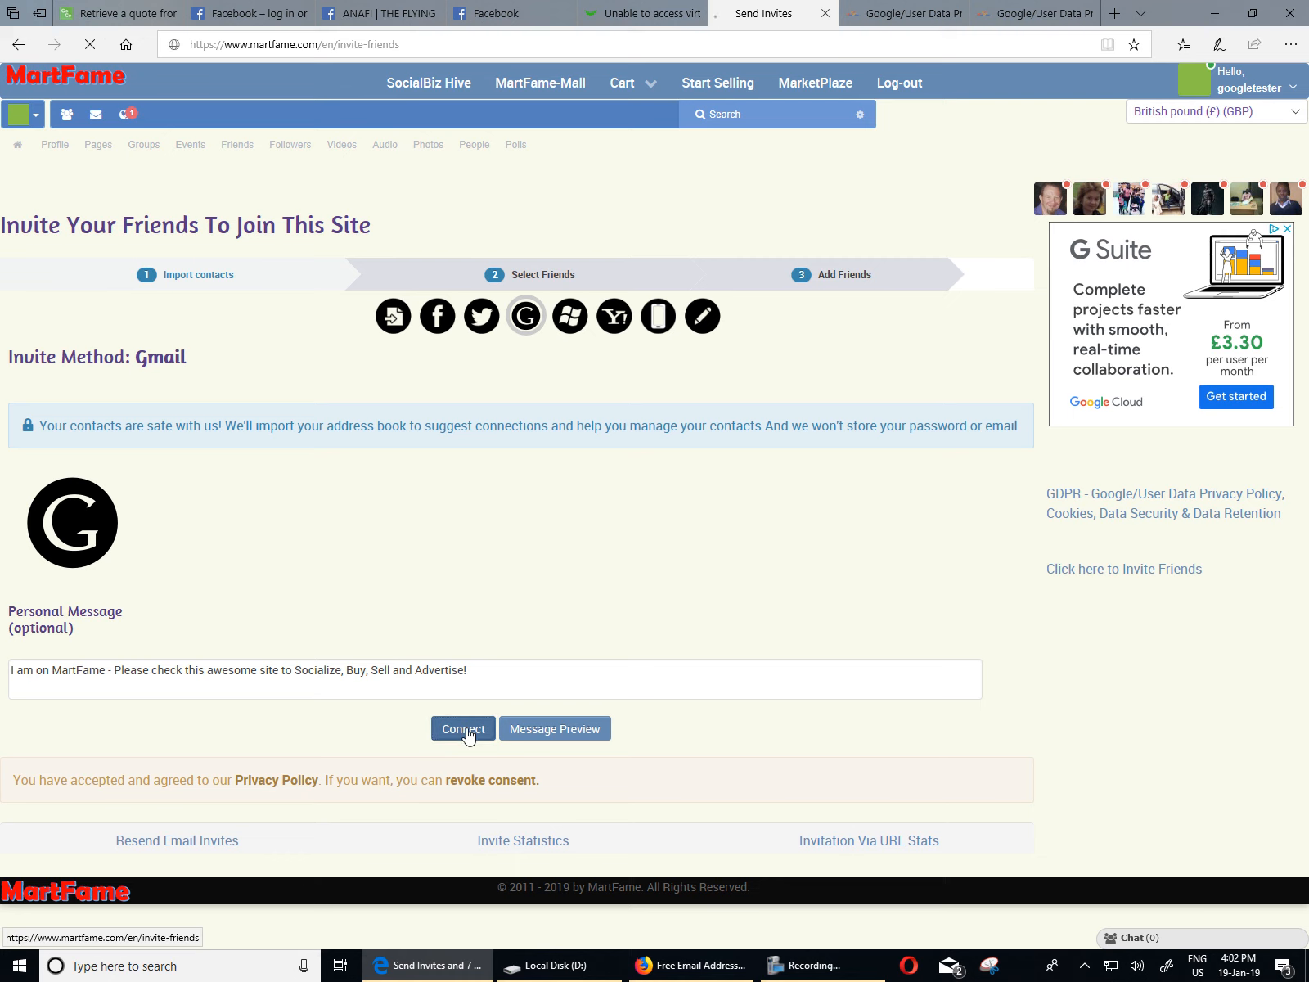
Import the Gmail address book contacts and deselect them all
{"action": "left_click", "coordinate": [461, 728]}
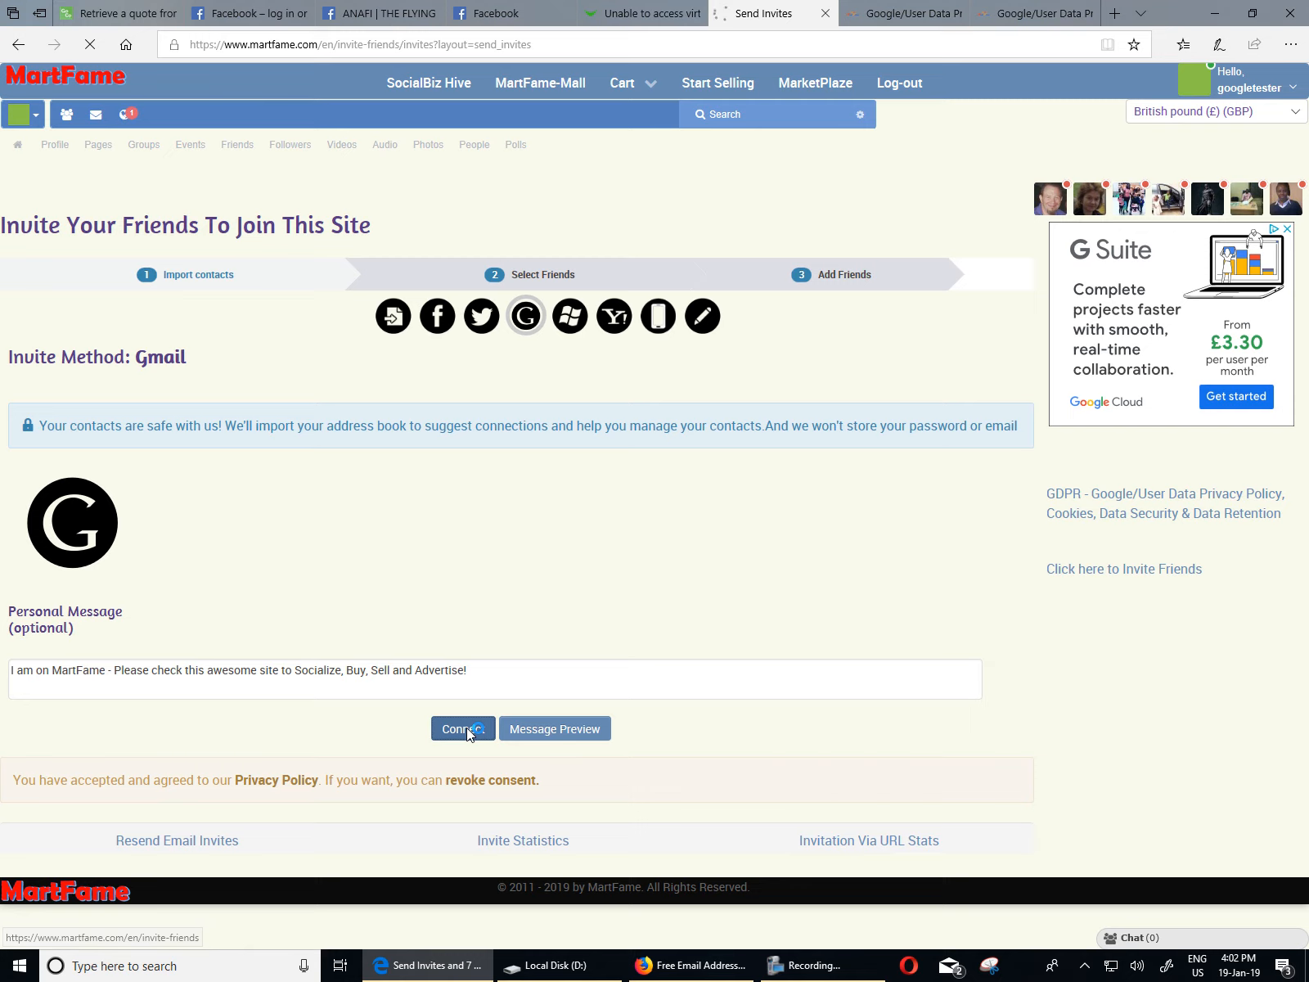
{"action": "left_click", "coordinate": [461, 729]}
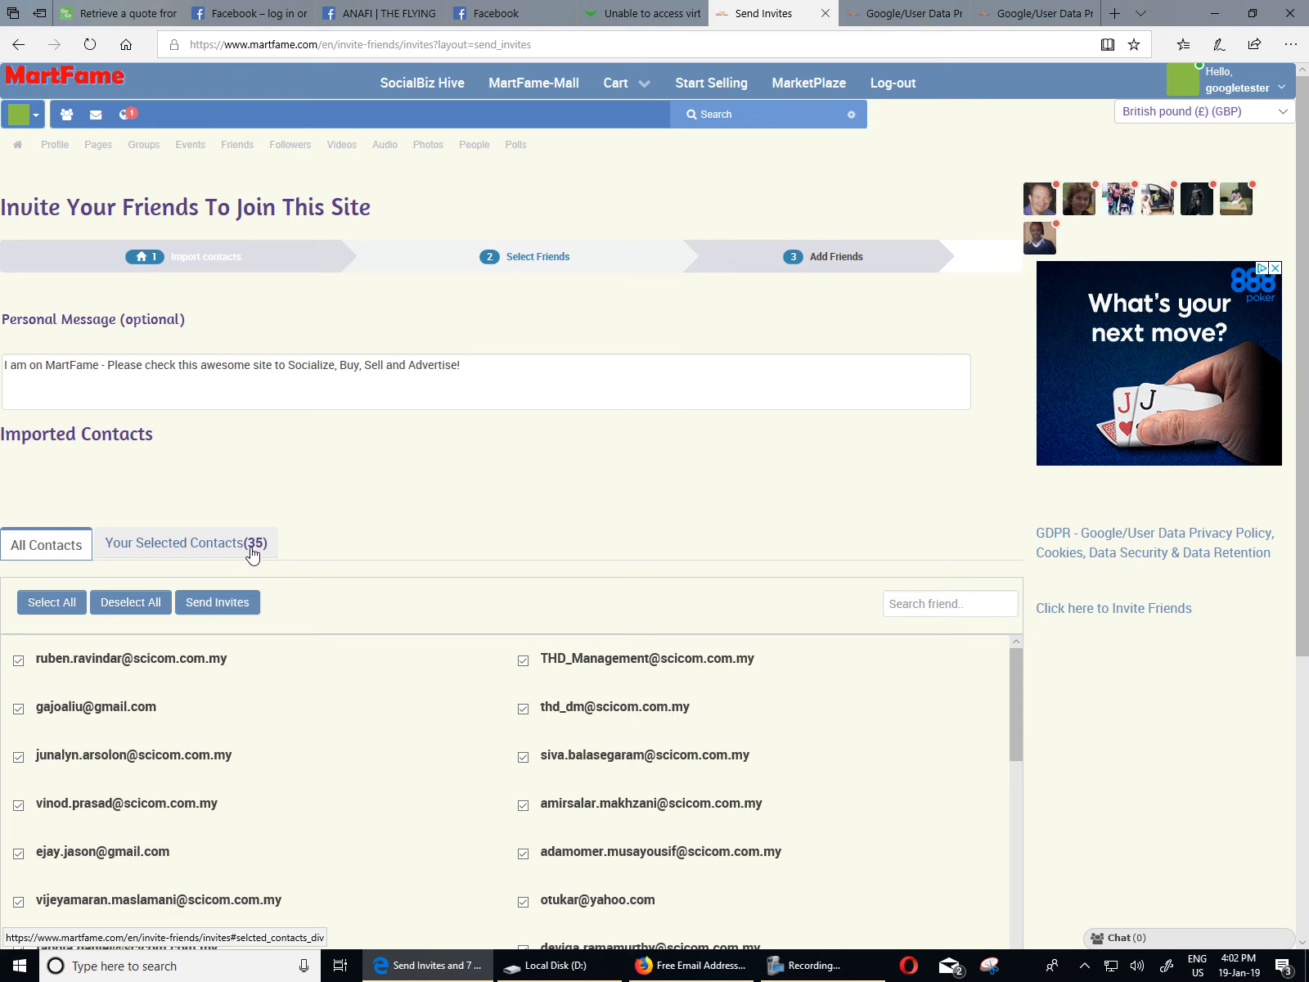
{"action": "left_click", "coordinate": [131, 602]}
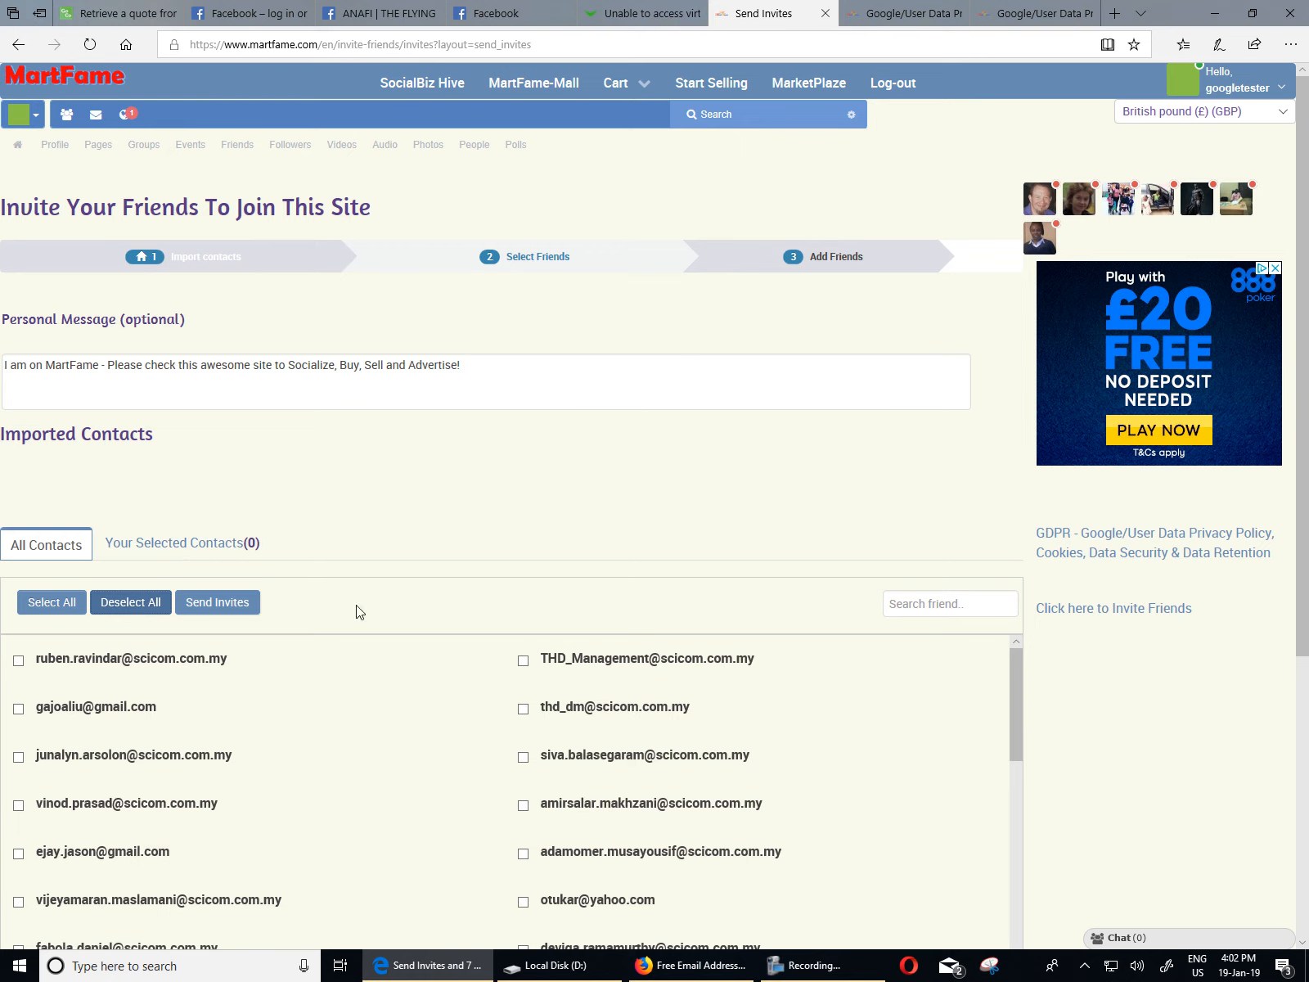
{"action": "scroll", "scroll_direction": "down", "scroll_amount": 3}
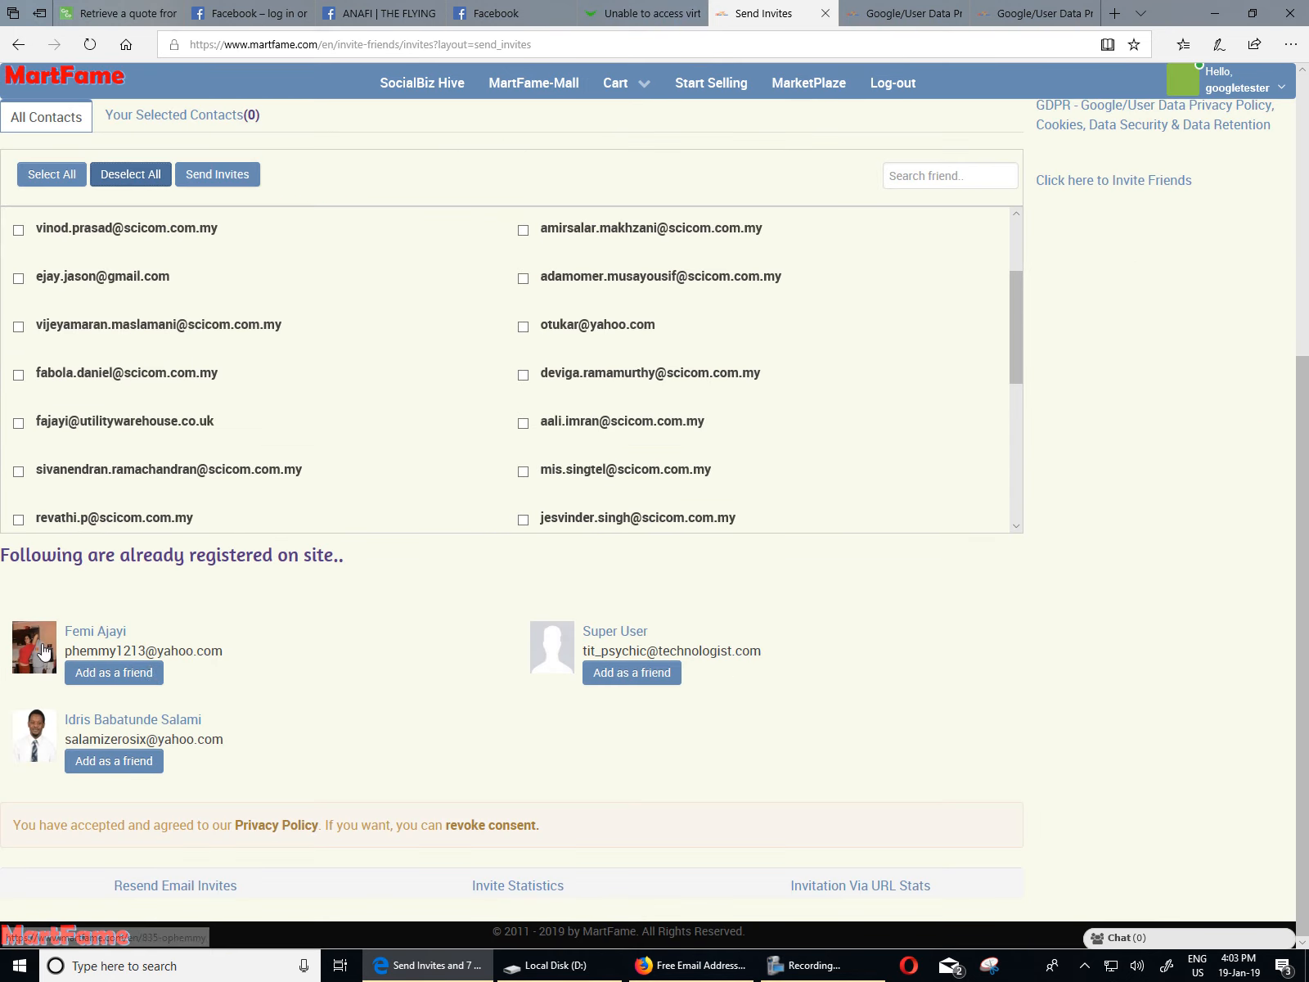
{"action": "mouse_move", "coordinate": [164, 738]}
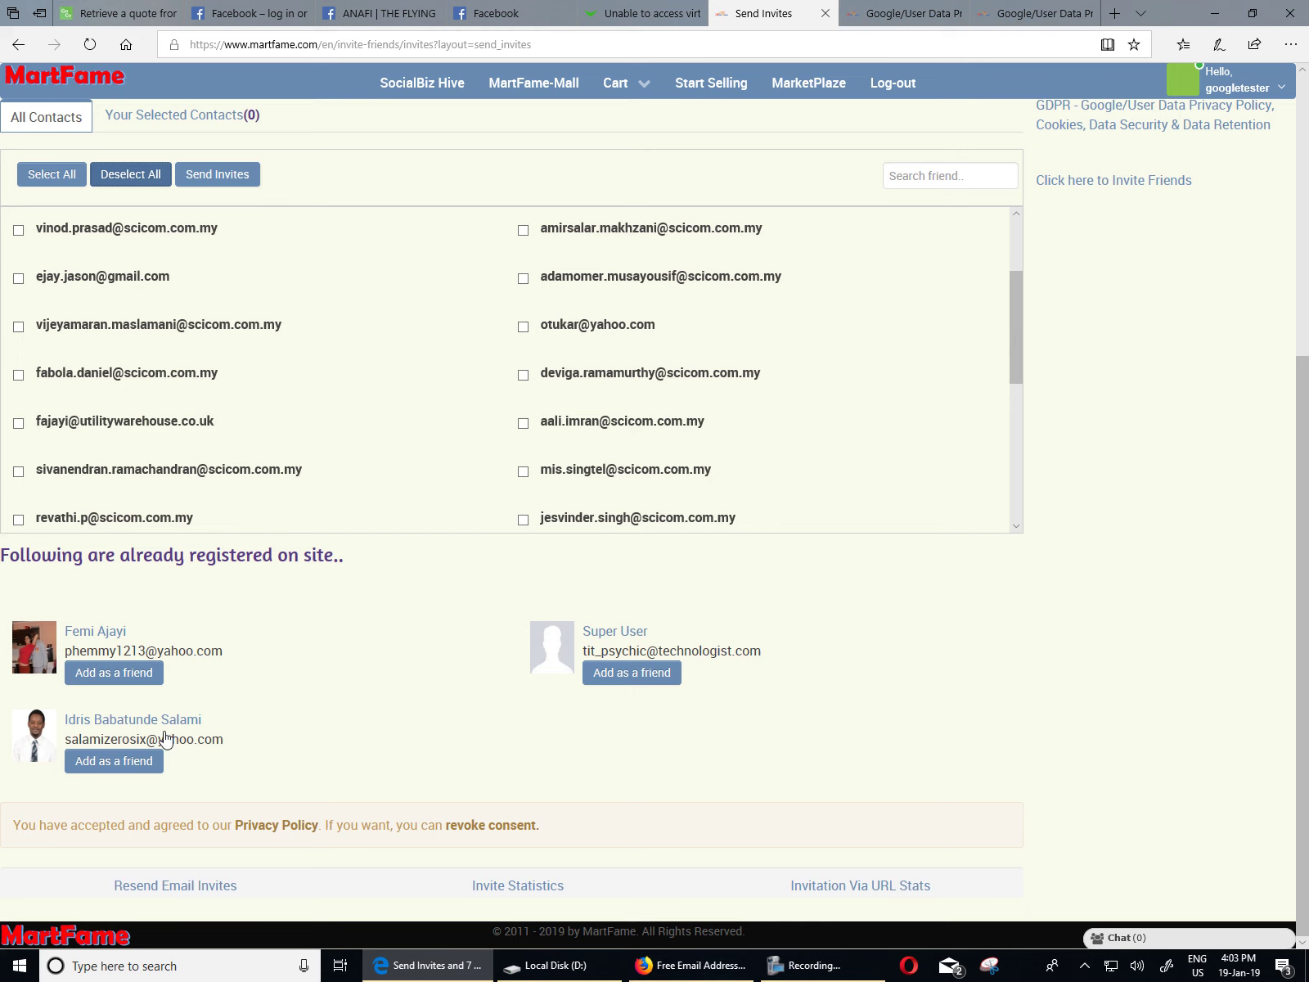
{"action": "mouse_move", "coordinate": [267, 725]}
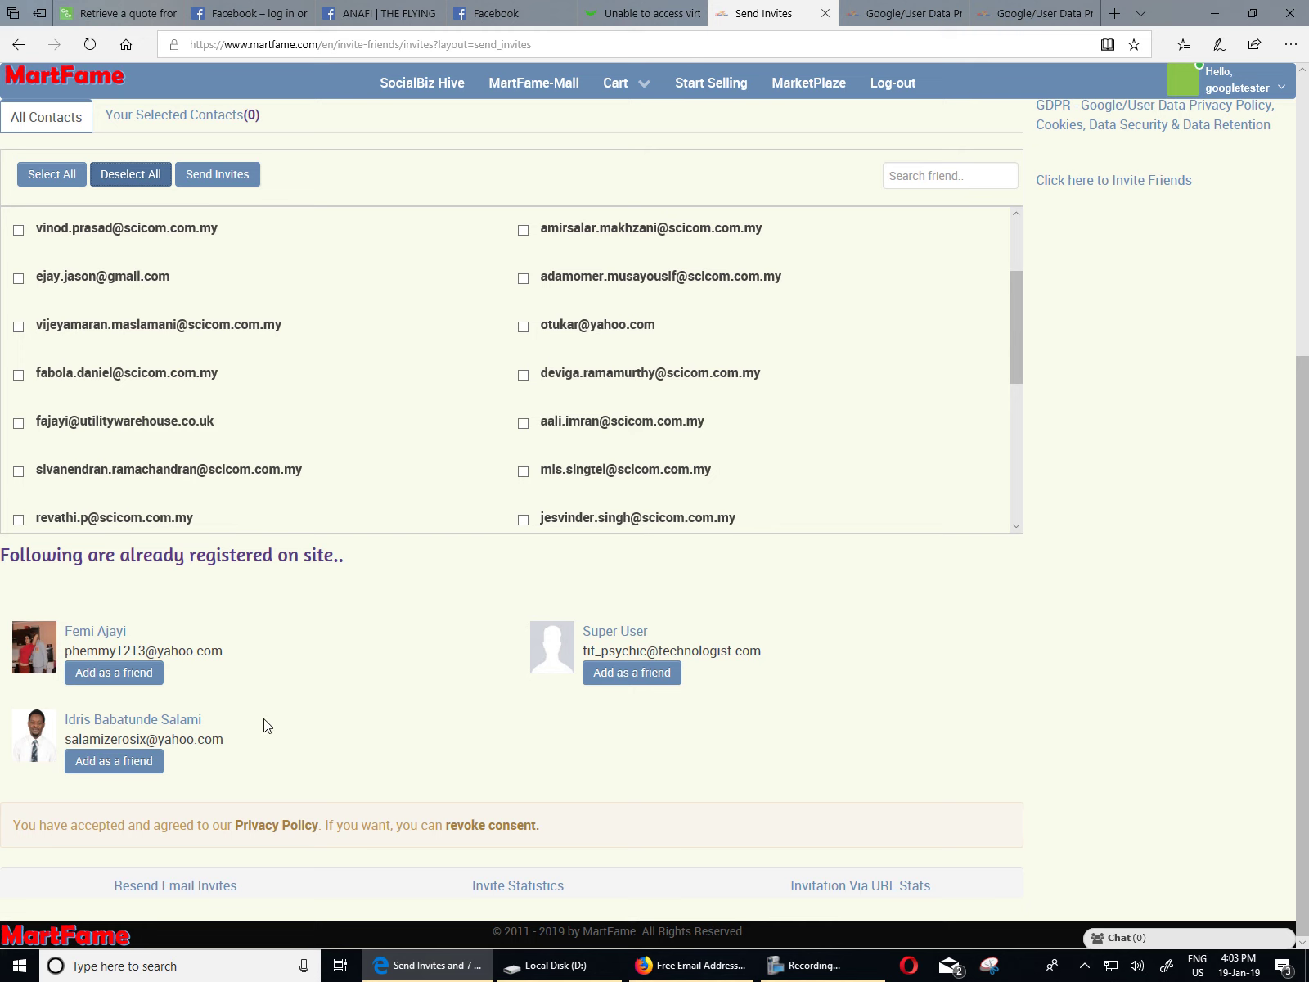
{"action": "mouse_move", "coordinate": [133, 684]}
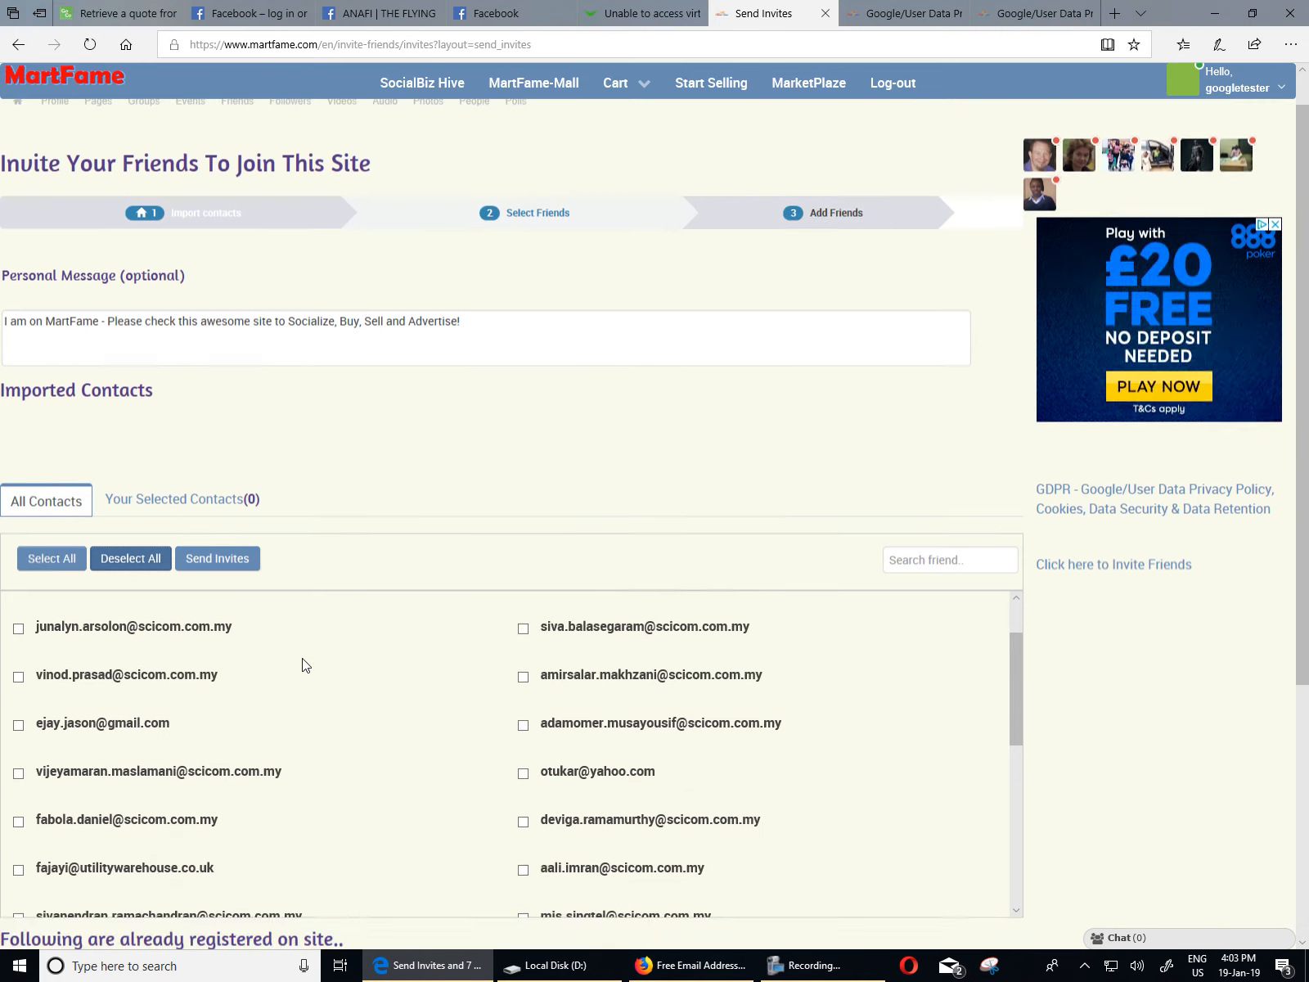
Tick two of the imported contacts as the ones to invite
{"action": "scroll", "scroll_direction": "down", "scroll_amount": 3}
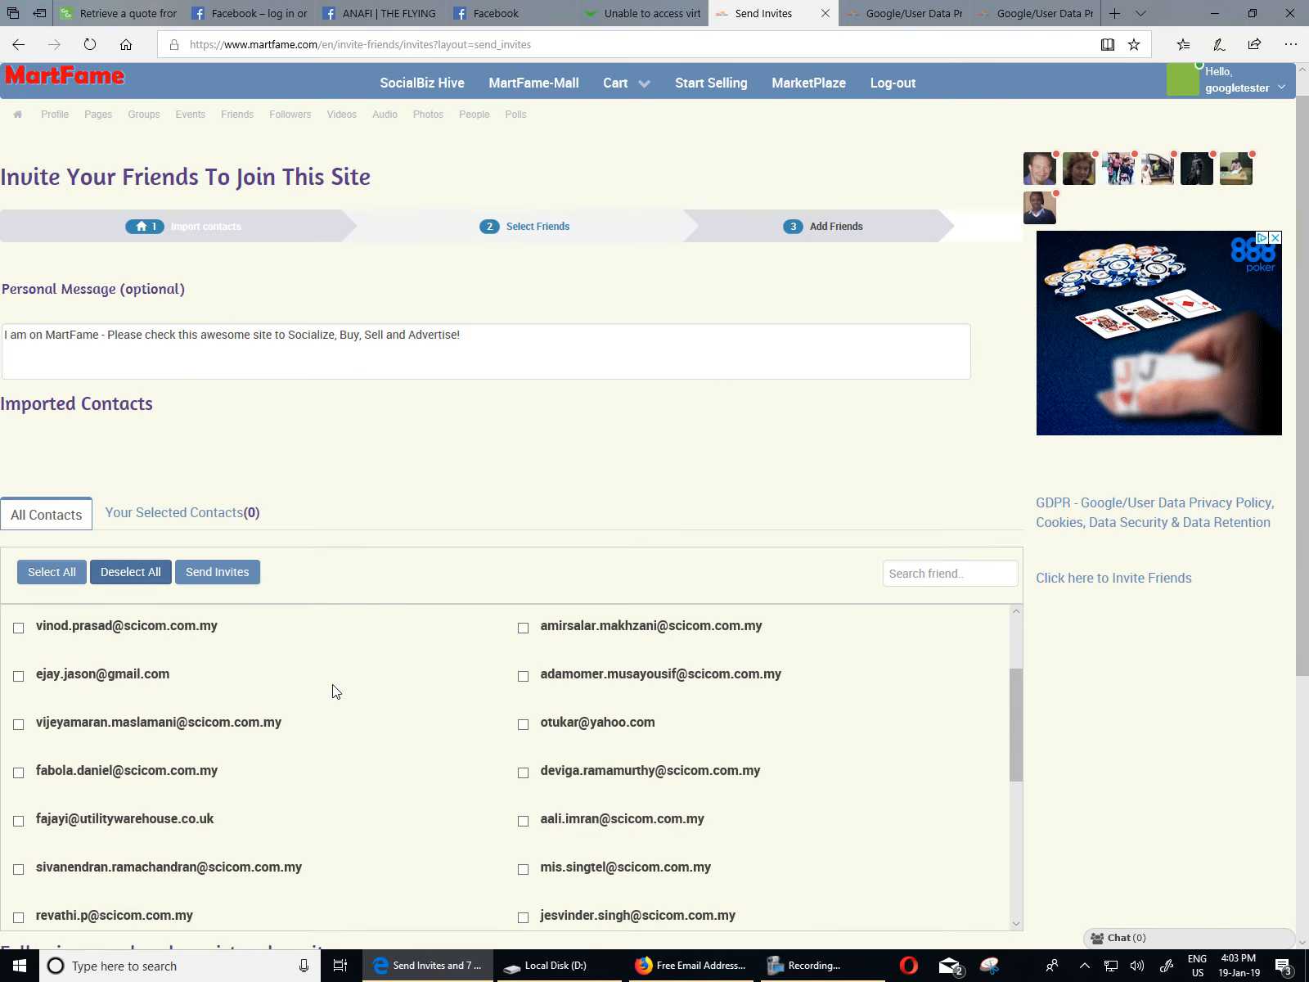
{"action": "scroll", "scroll_direction": "down", "scroll_amount": 3}
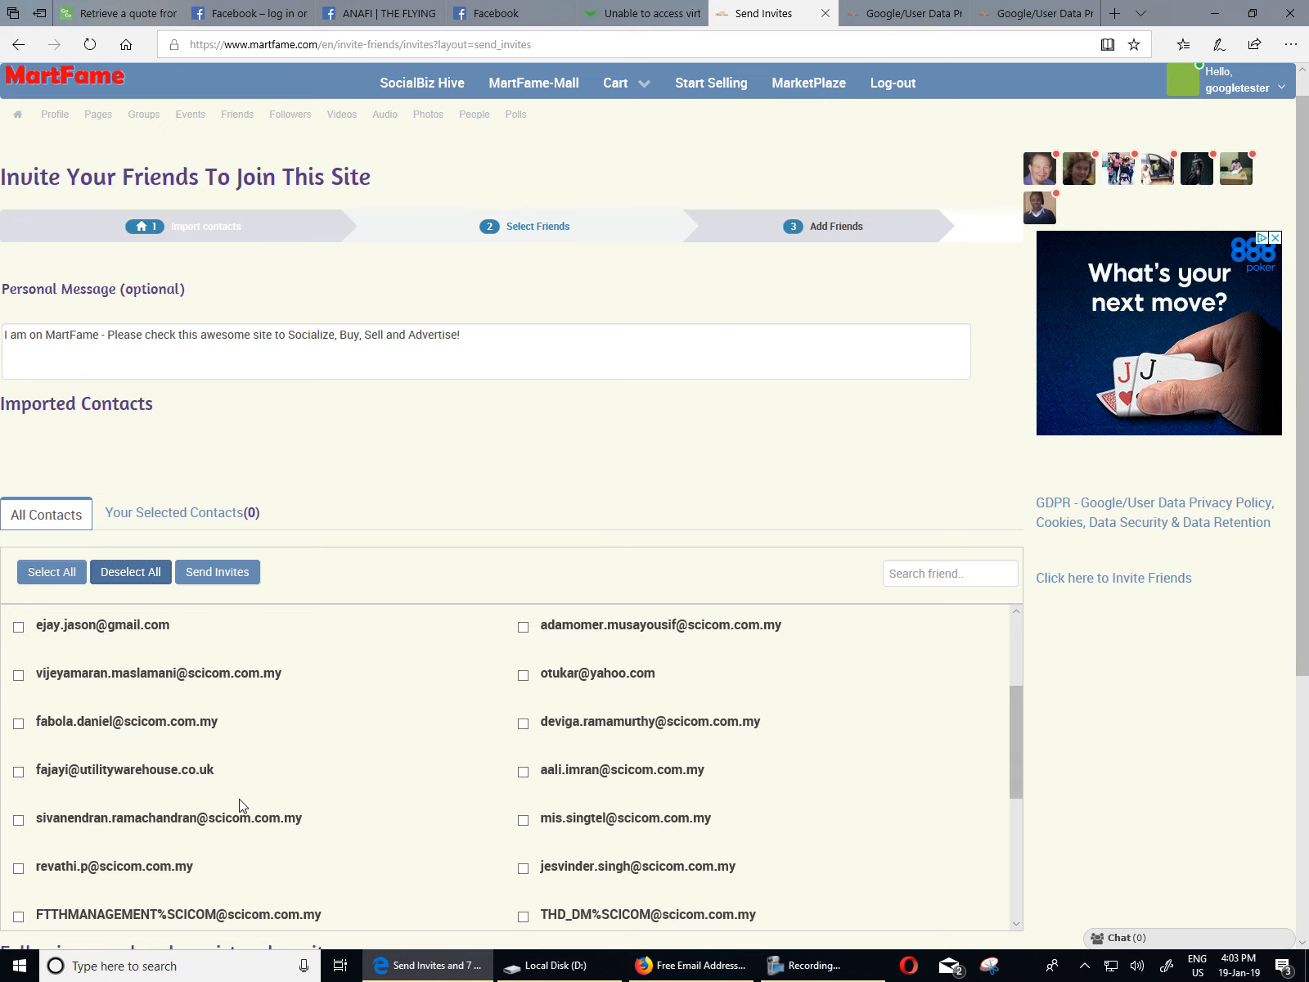
{"action": "scroll", "scroll_direction": "down", "scroll_amount": 3}
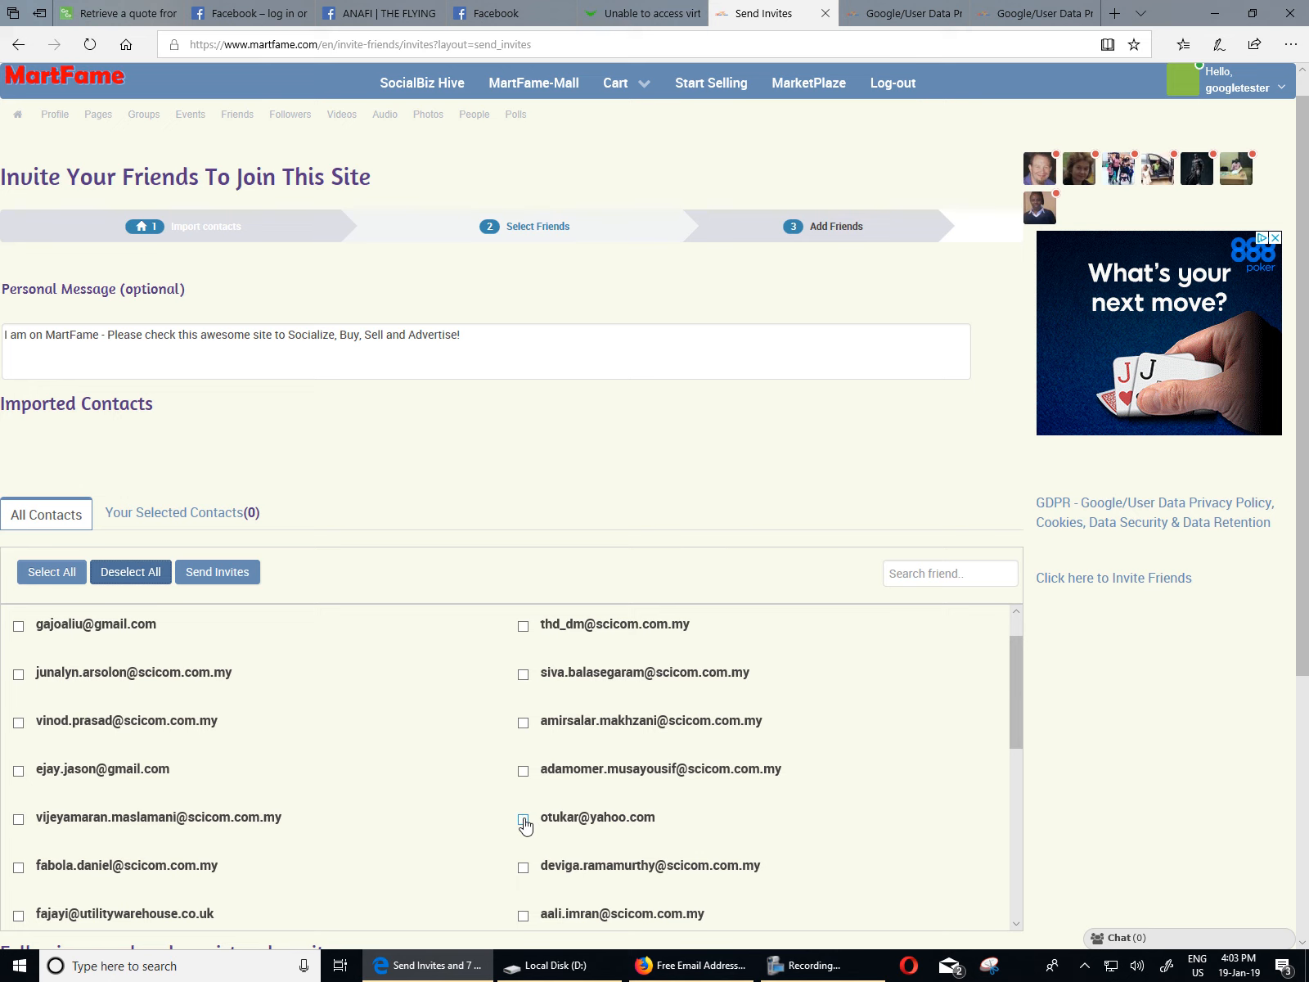
{"action": "left_click", "coordinate": [524, 817]}
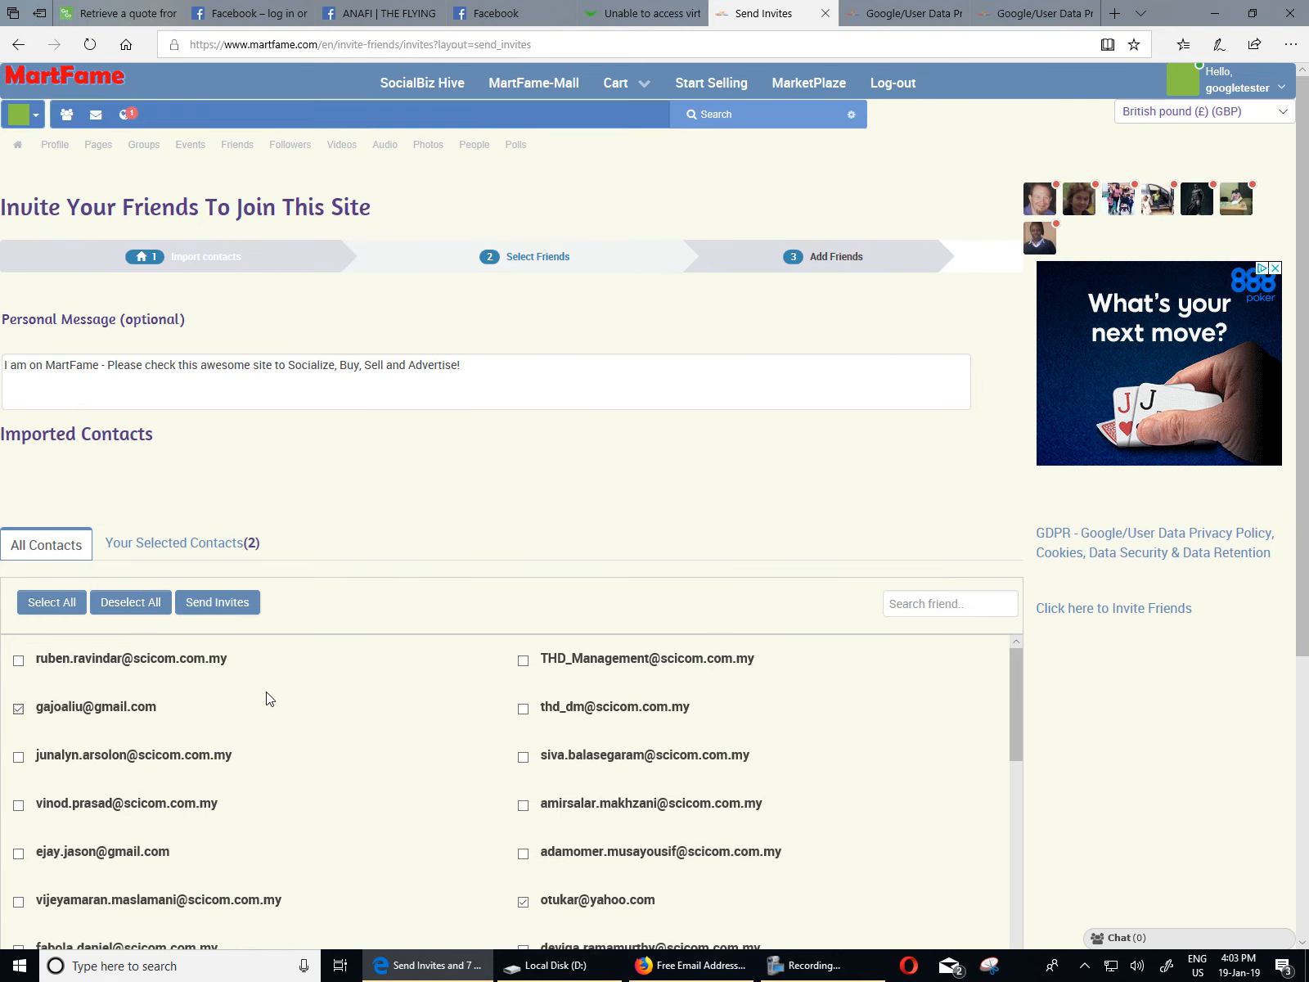
{"action": "scroll", "scroll_direction": "down", "scroll_amount": 3}
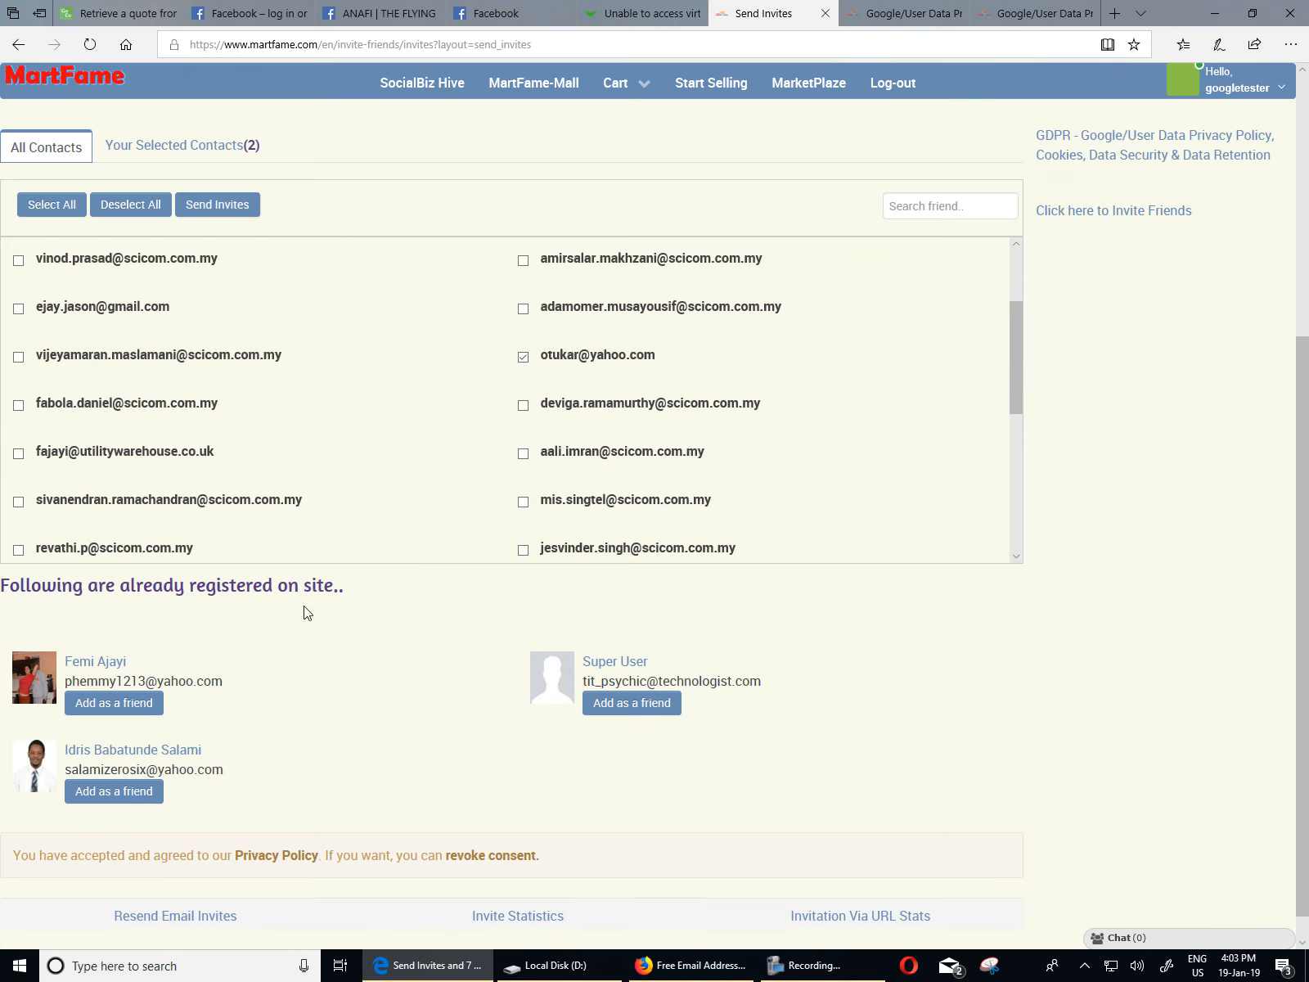
{"action": "mouse_move", "coordinate": [272, 230]}
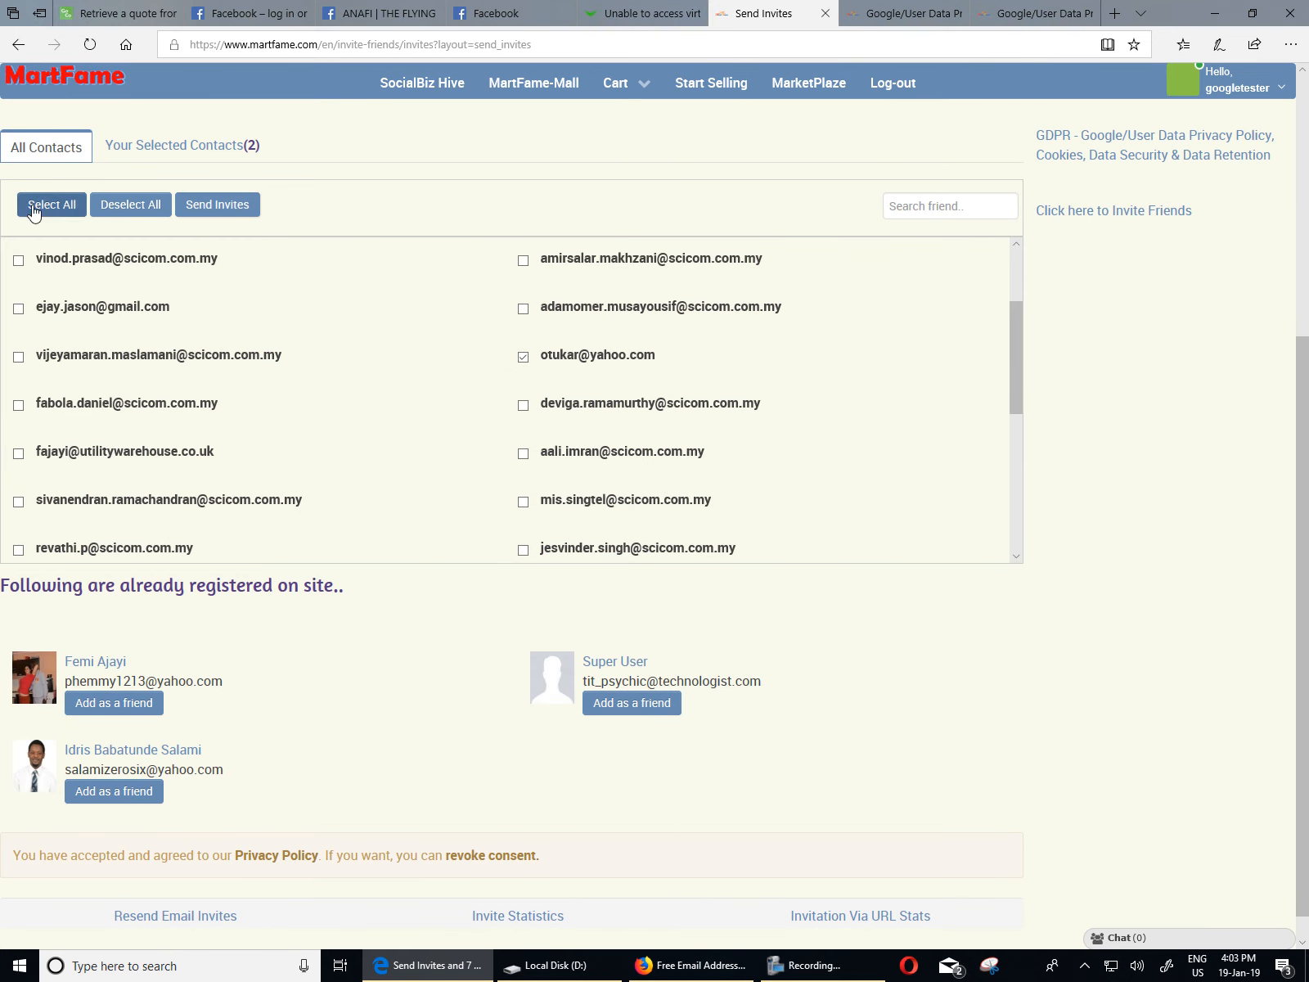
{"action": "mouse_move", "coordinate": [226, 212]}
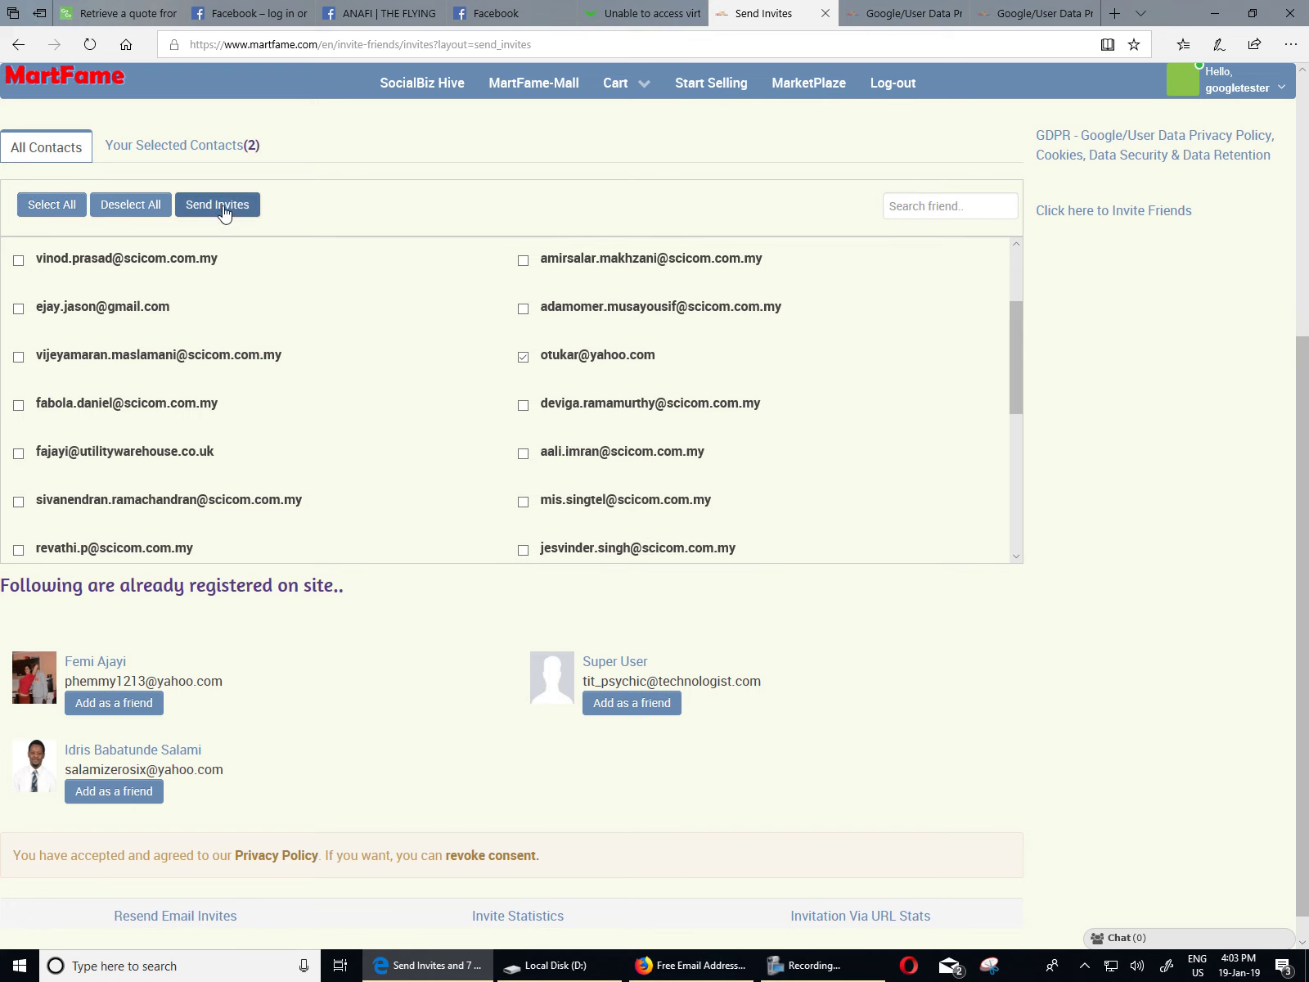
Send invites to the two chosen contacts, then open the Resend Email Invites page
{"action": "left_click", "coordinate": [217, 204]}
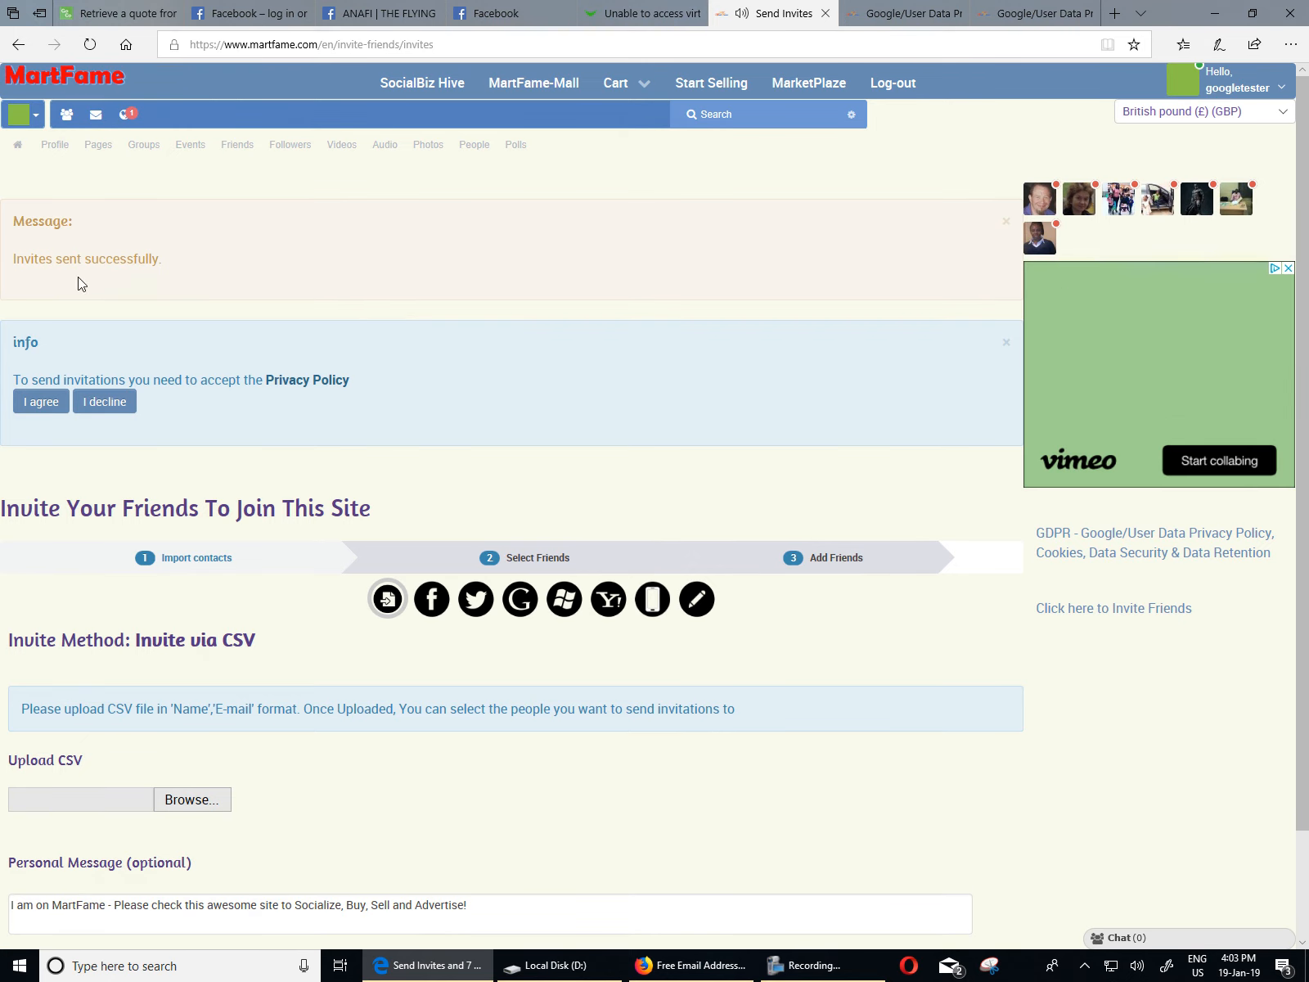
{"action": "scroll", "scroll_direction": "down", "scroll_amount": 3}
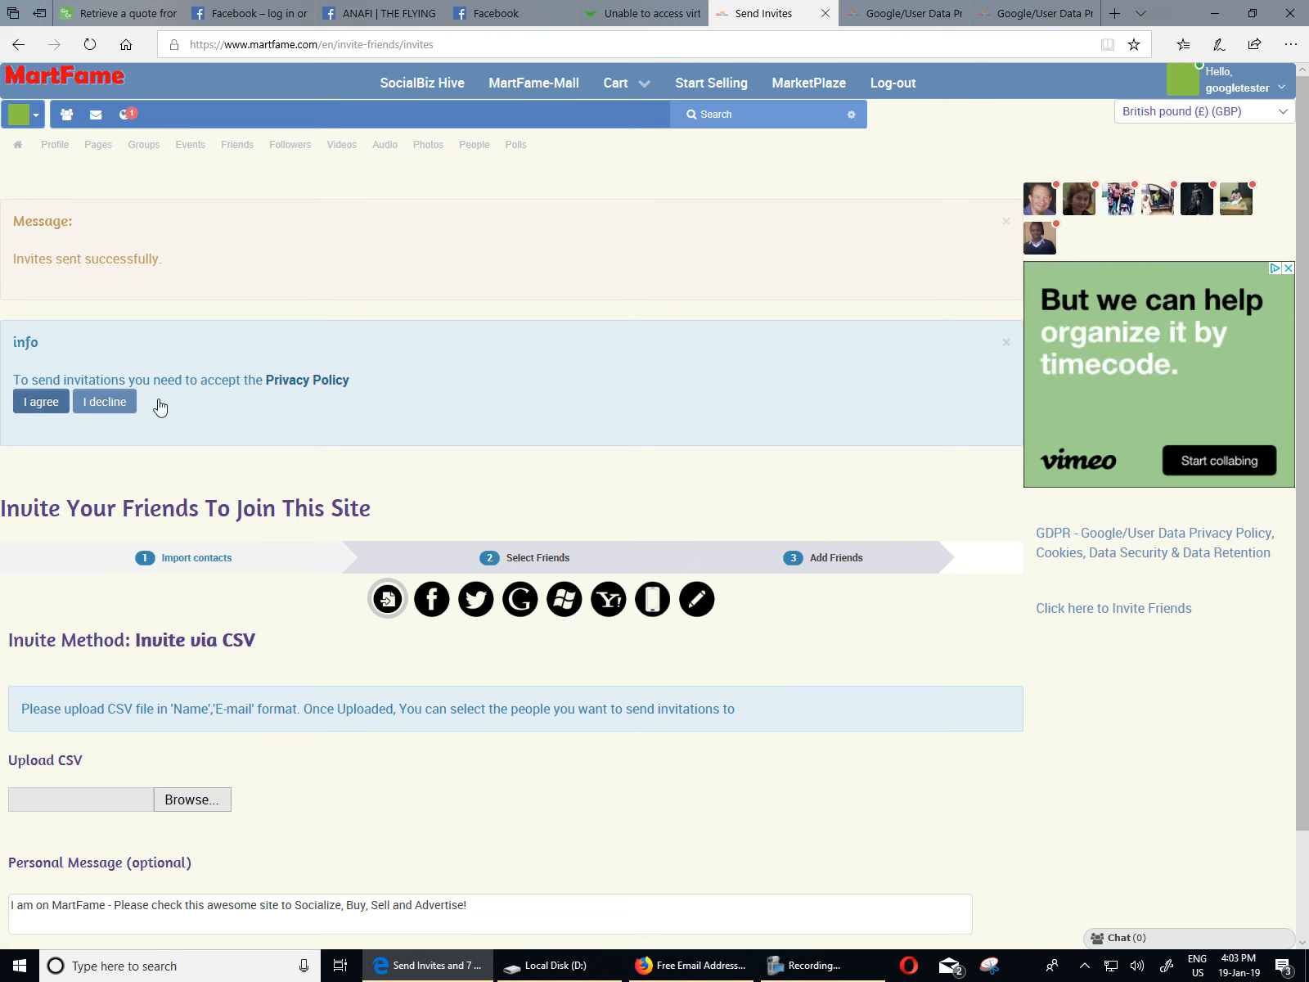
{"action": "scroll", "scroll_direction": "down", "scroll_amount": 3}
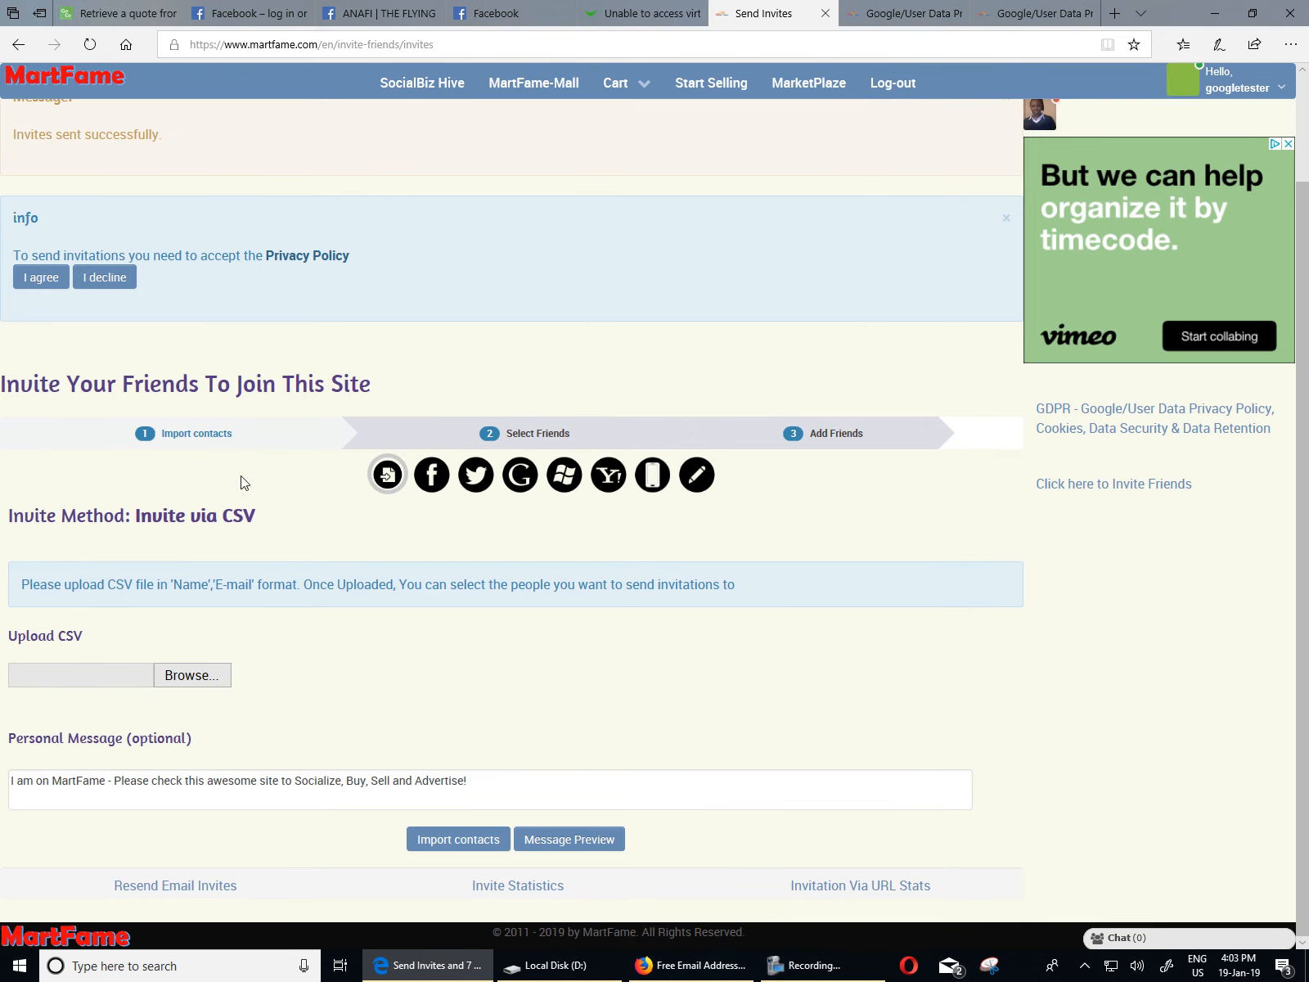
{"action": "mouse_move", "coordinate": [70, 307]}
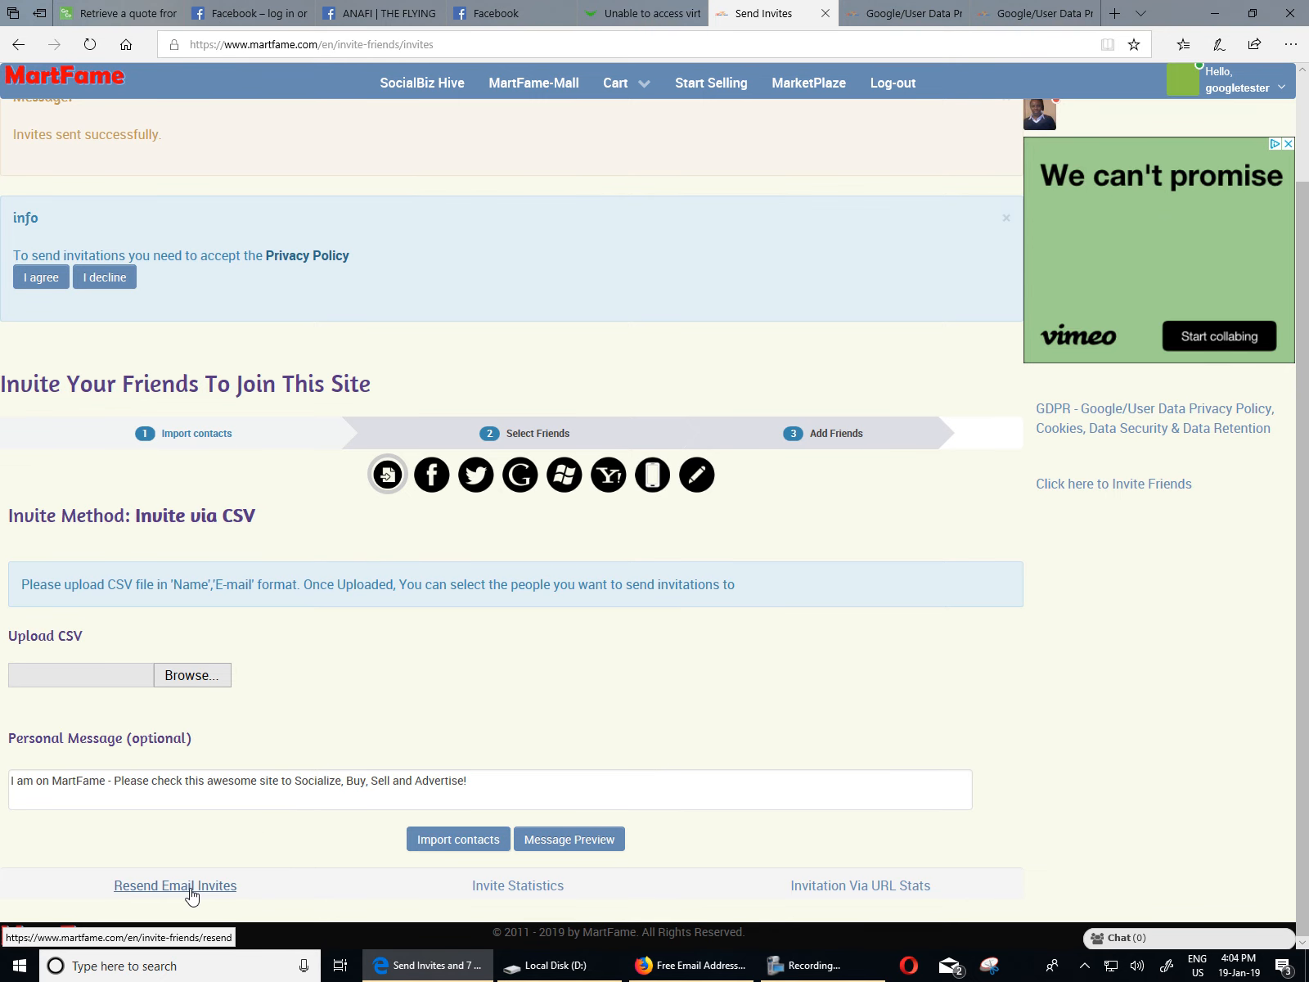
{"action": "left_click", "coordinate": [173, 886]}
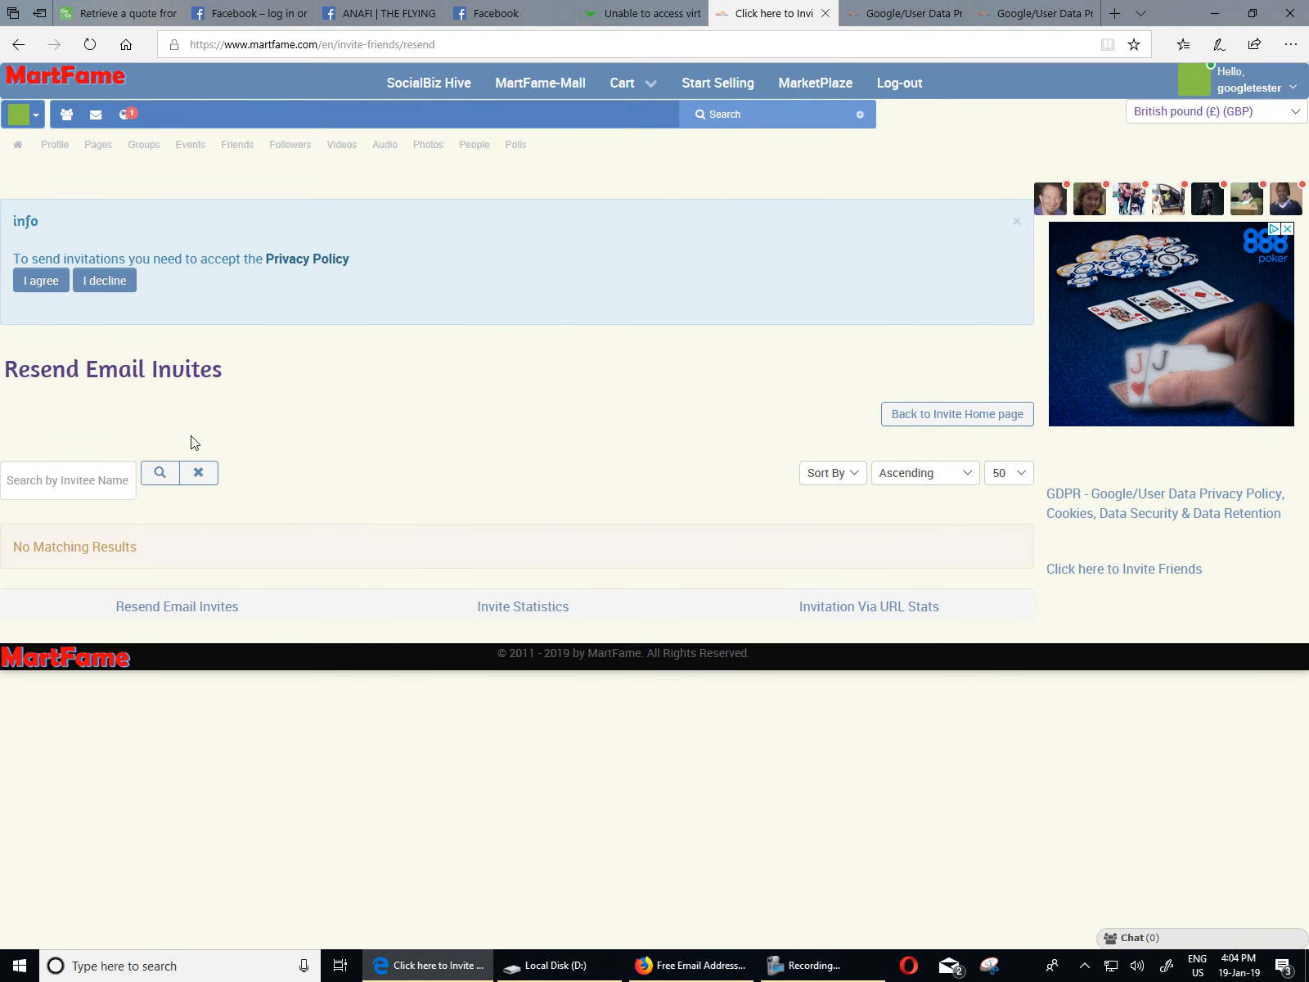
{"action": "mouse_move", "coordinate": [545, 610]}
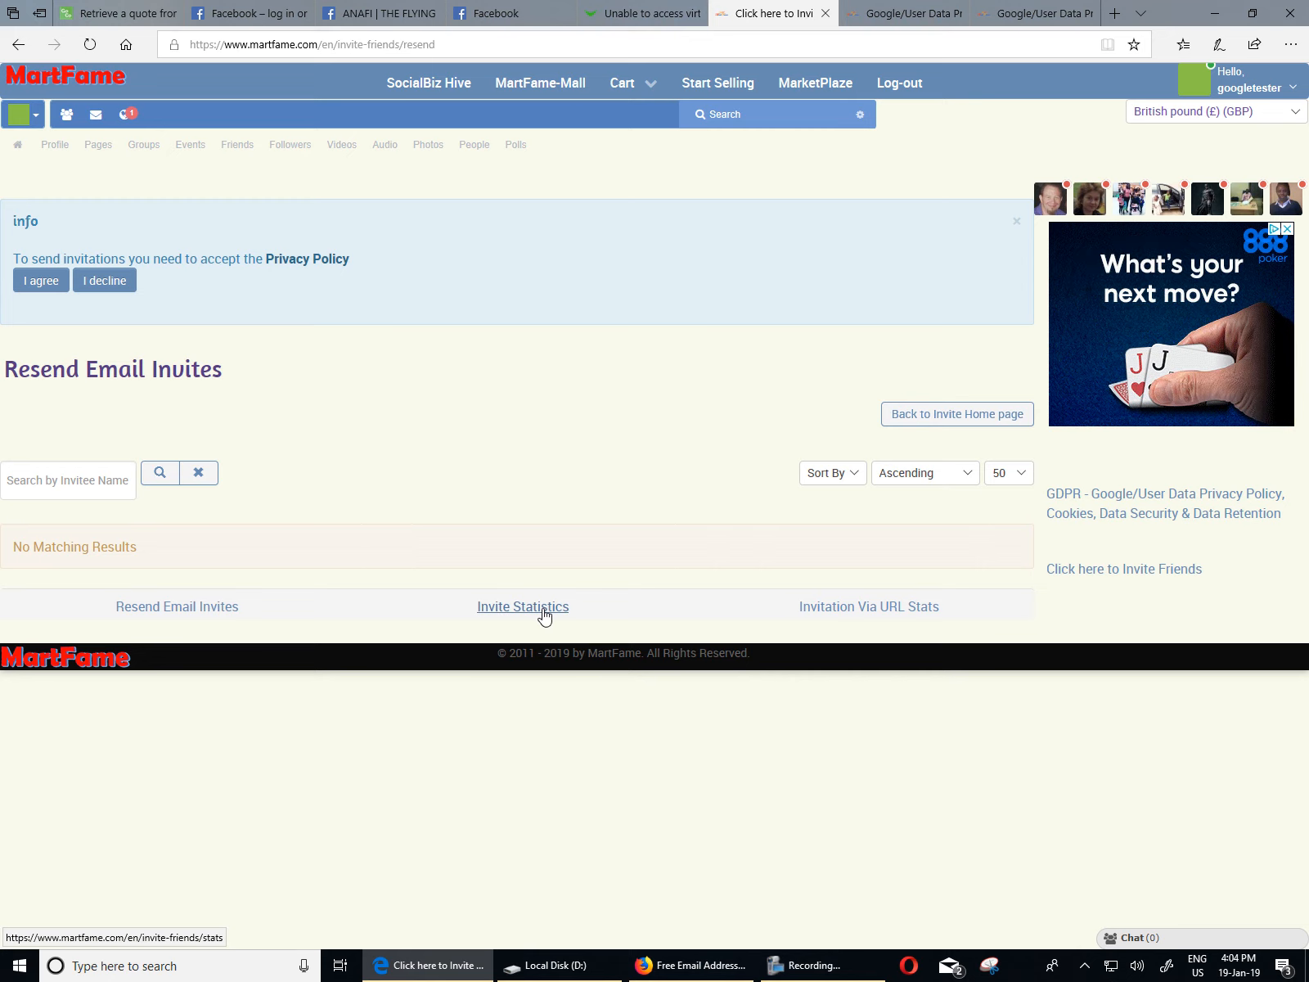
View Invite Statistics showing both invitees unregistered, check the empty URL stats, and return to the table
{"action": "left_click", "coordinate": [524, 606]}
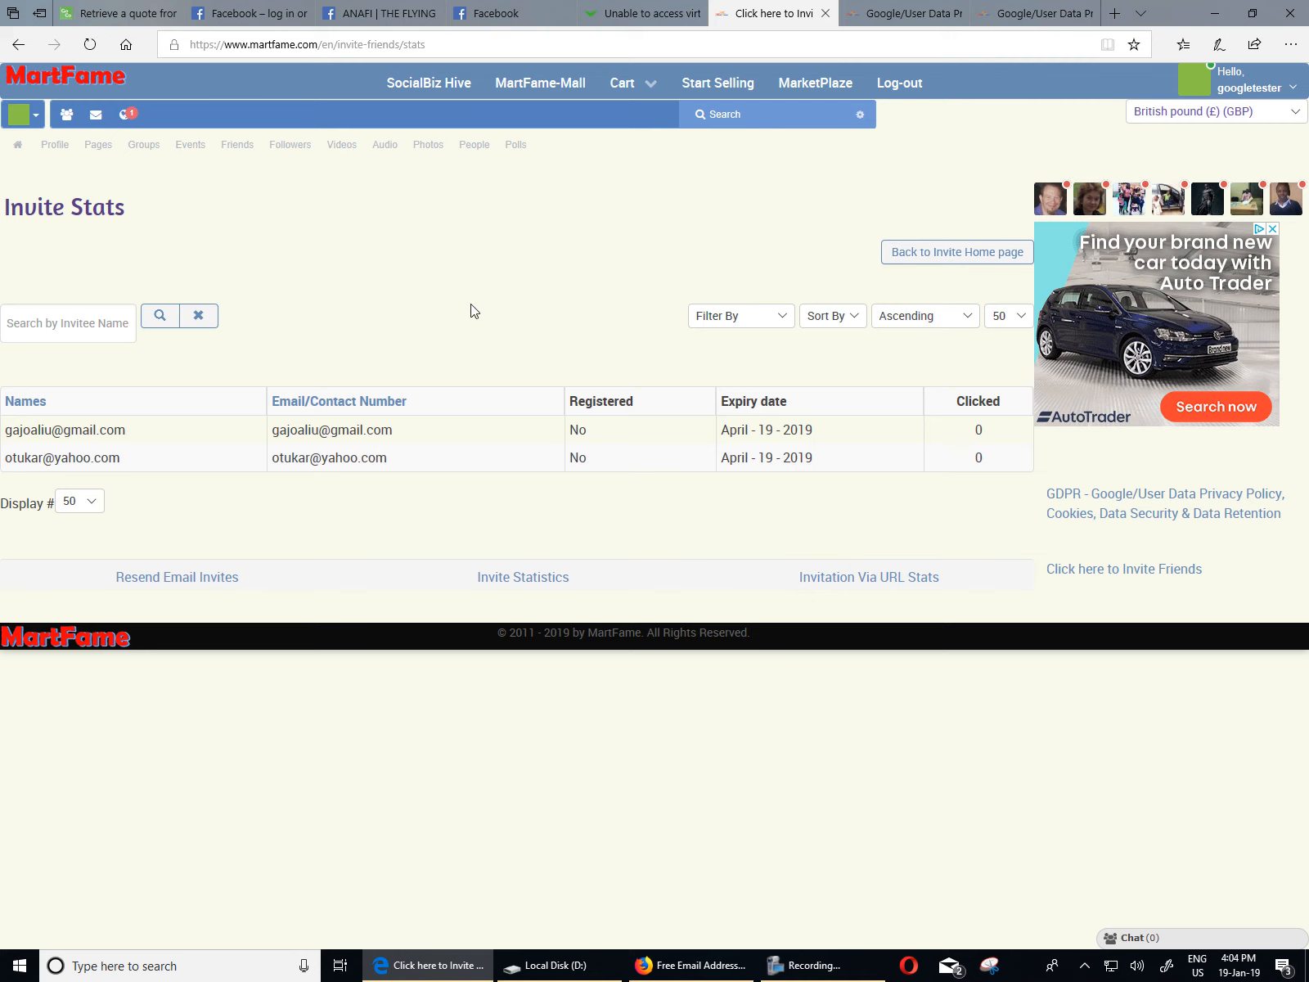
{"action": "mouse_move", "coordinate": [519, 419]}
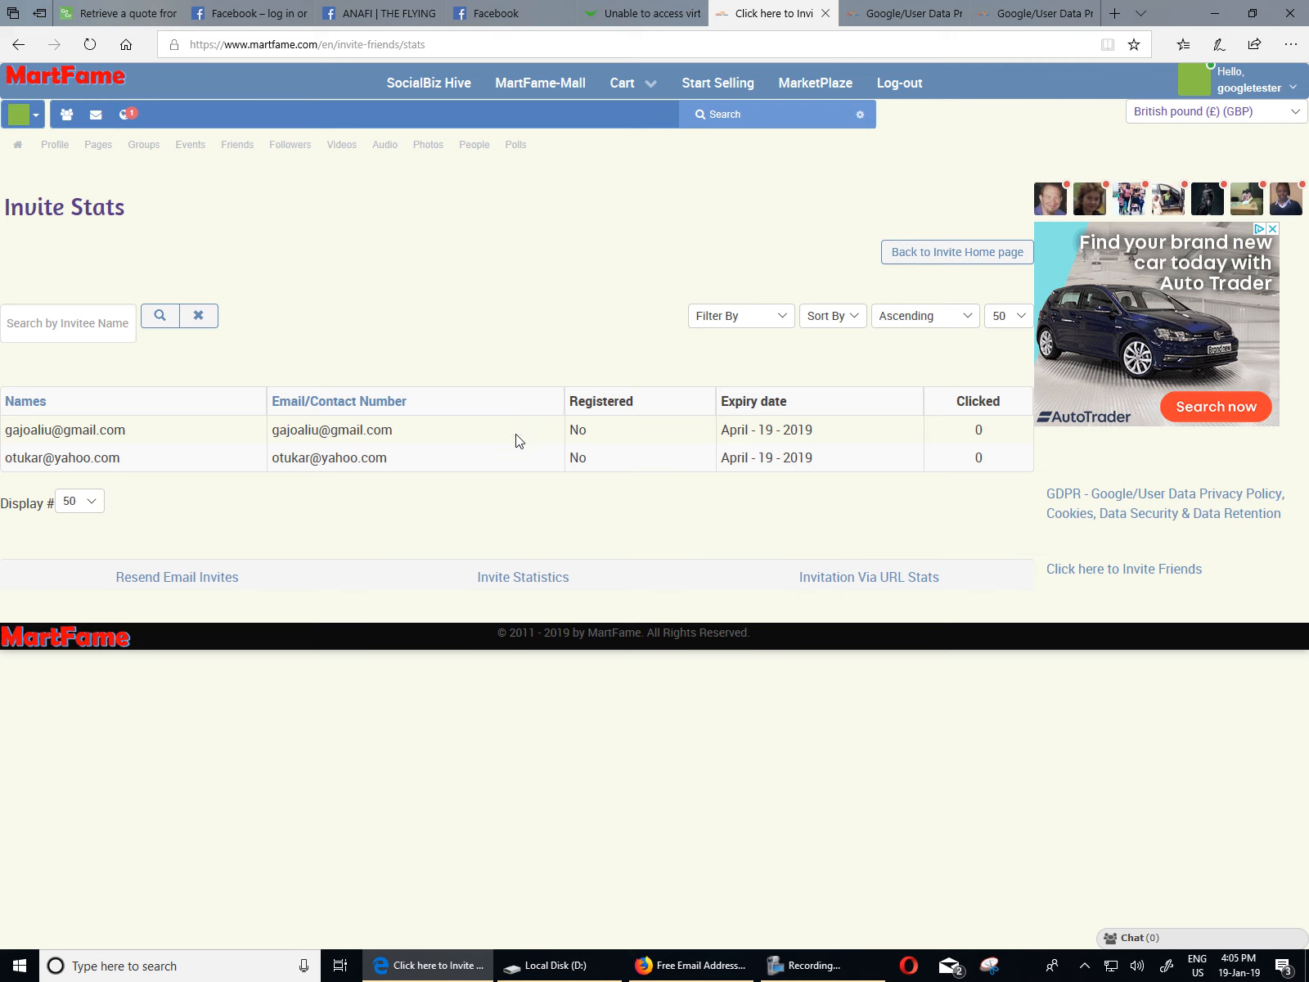
{"action": "mouse_move", "coordinate": [493, 442]}
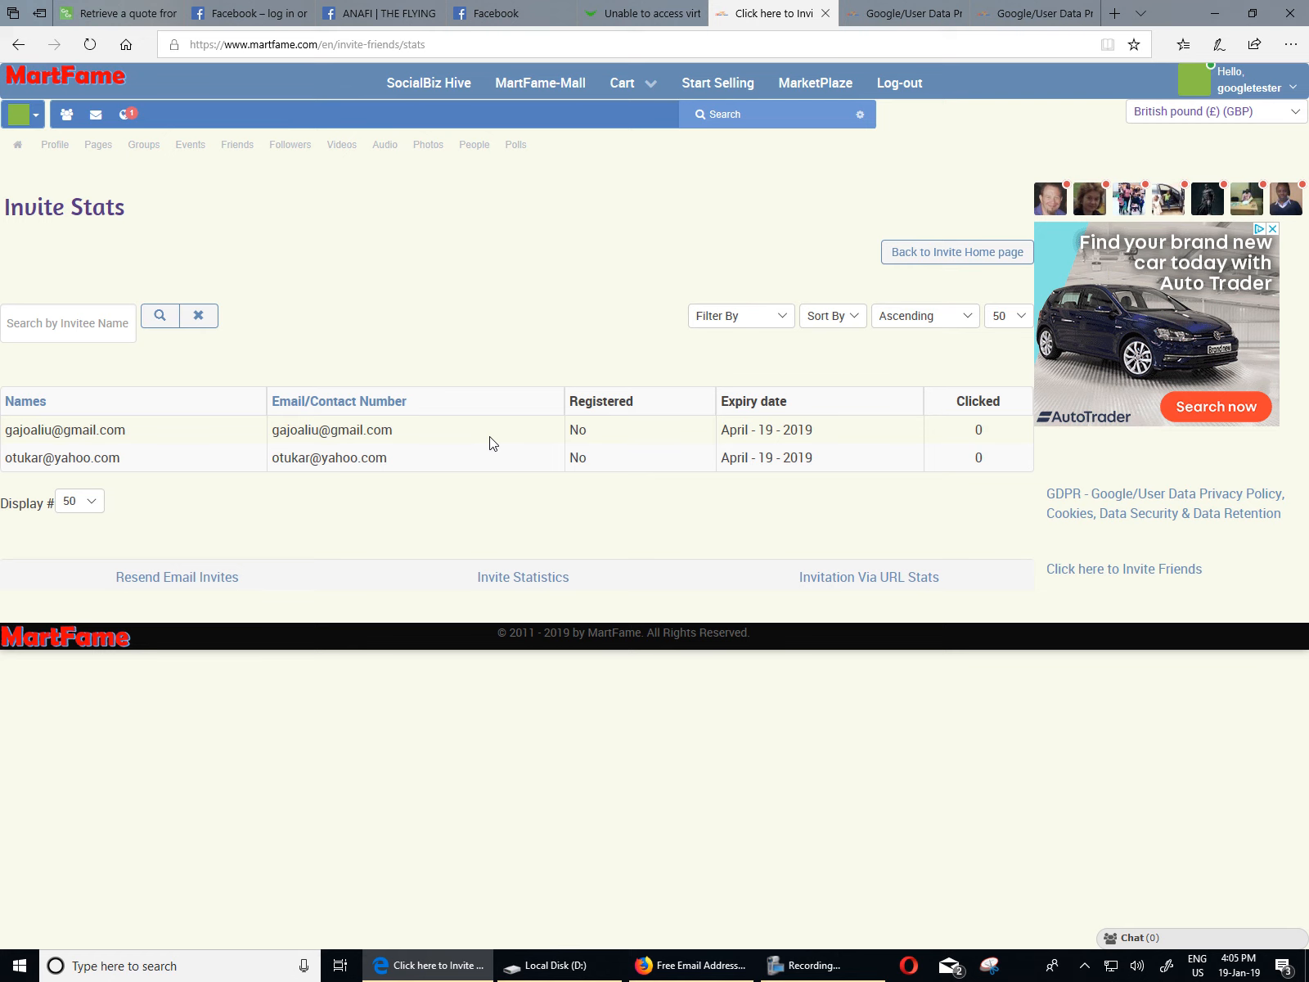
{"action": "mouse_move", "coordinate": [661, 521]}
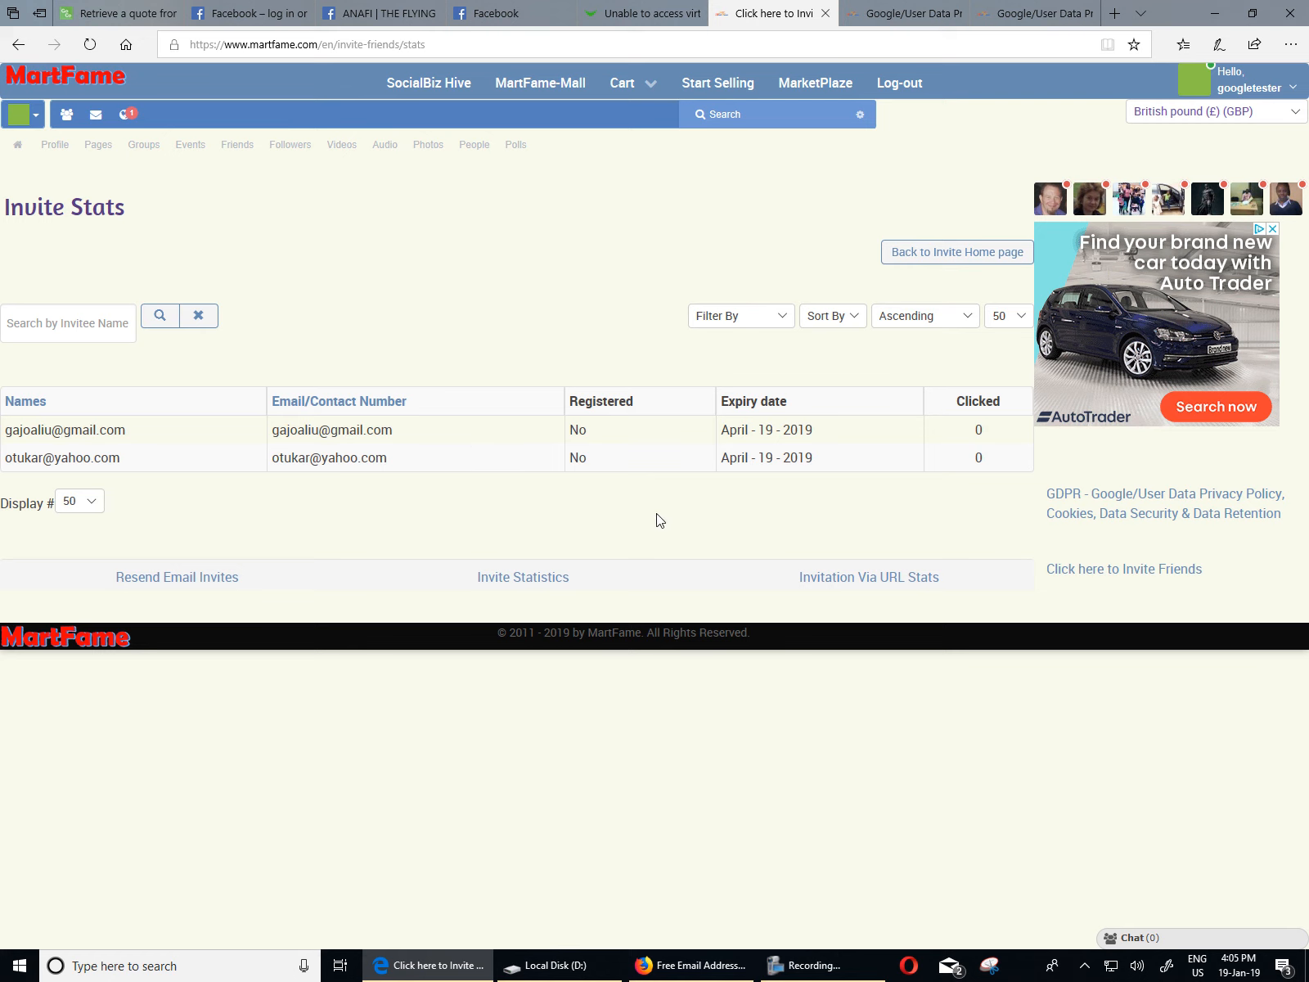
{"action": "left_click", "coordinate": [867, 576]}
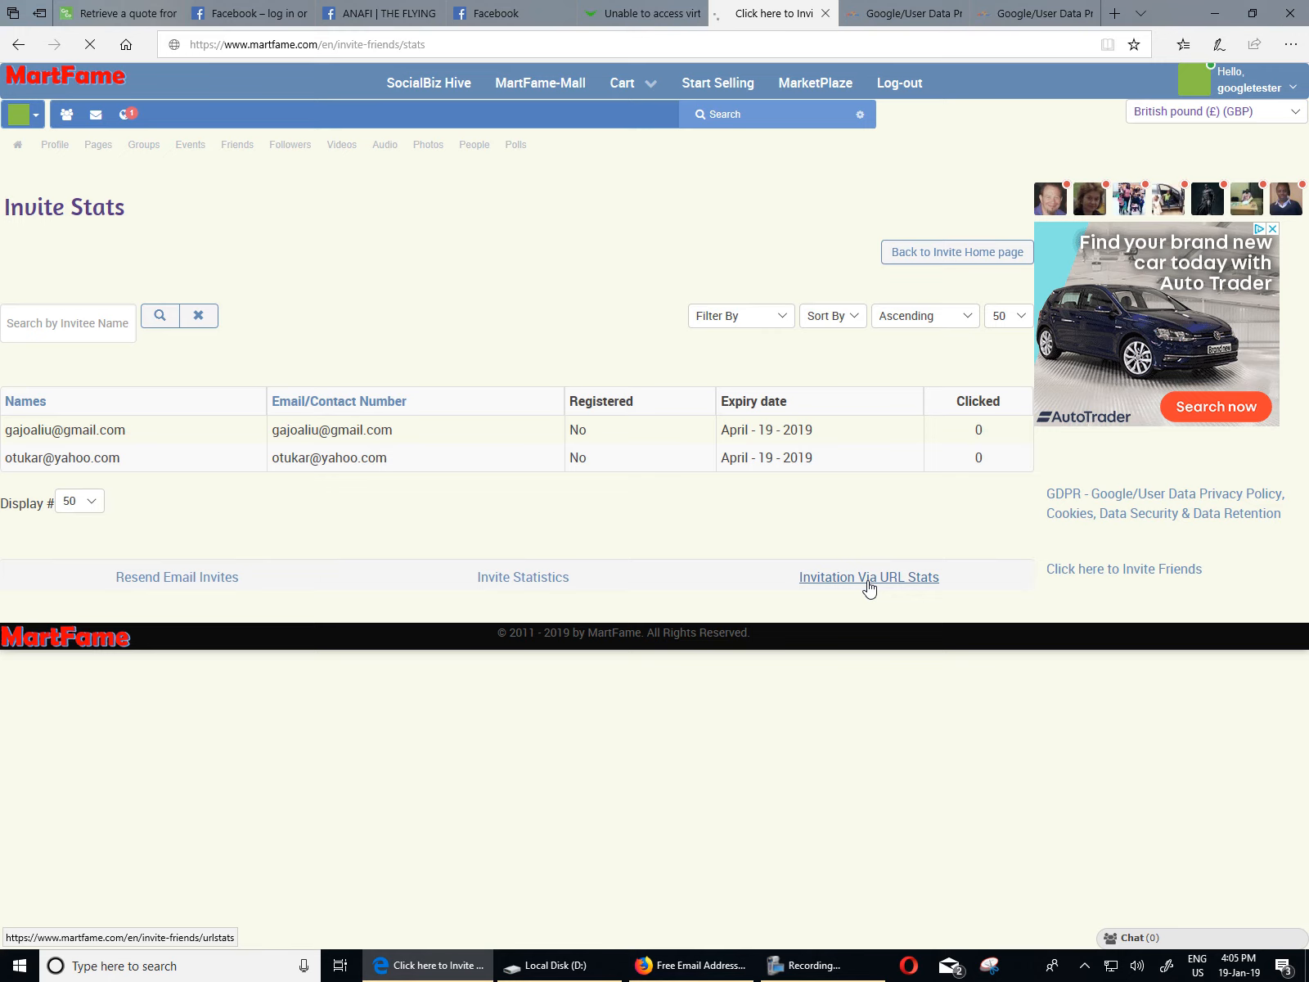
{"action": "left_click", "coordinate": [870, 576]}
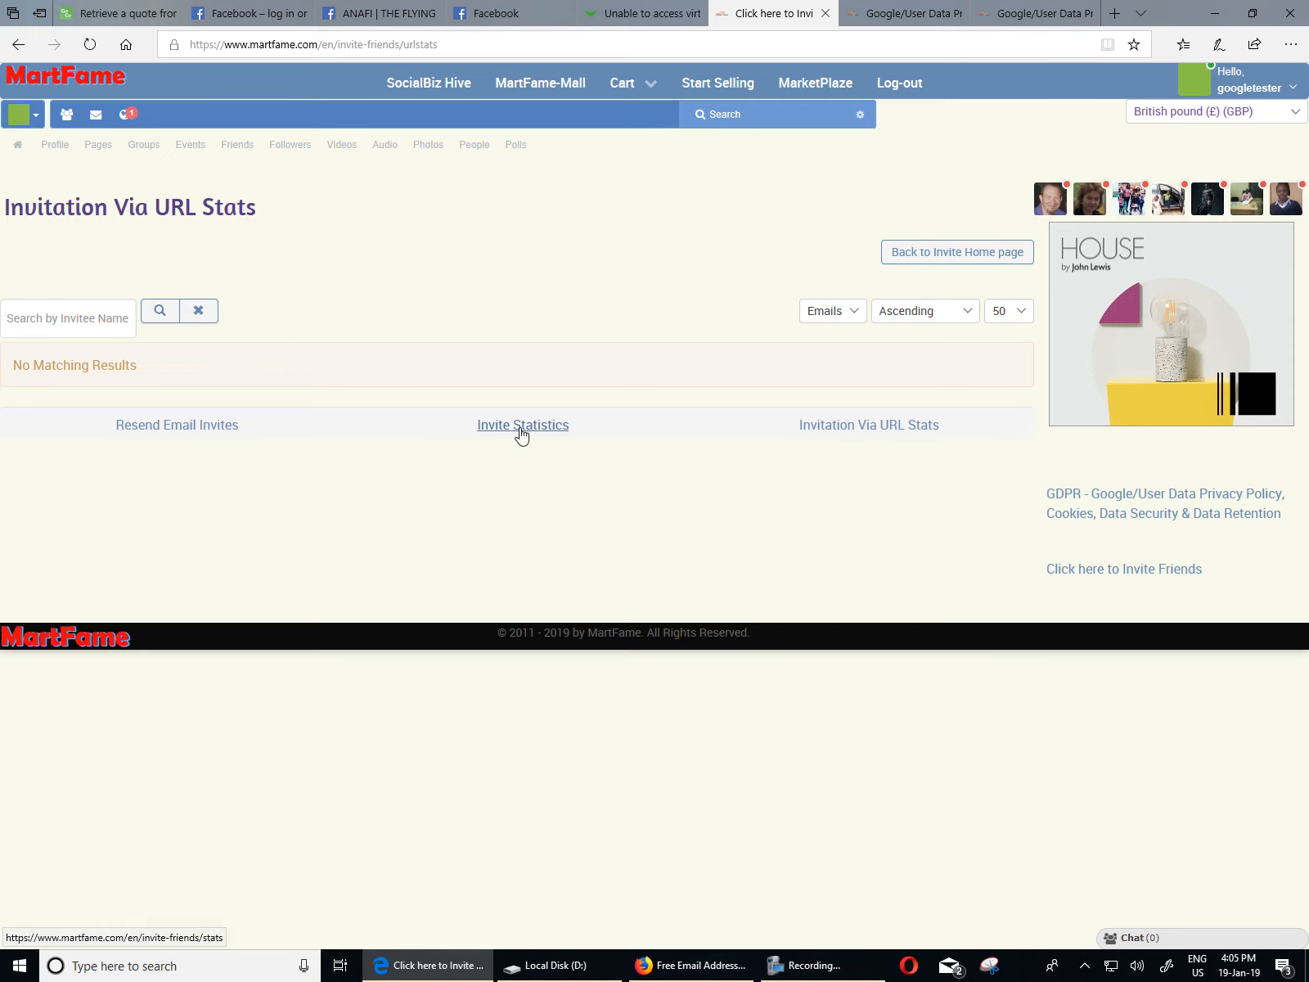
{"action": "left_click", "coordinate": [522, 425]}
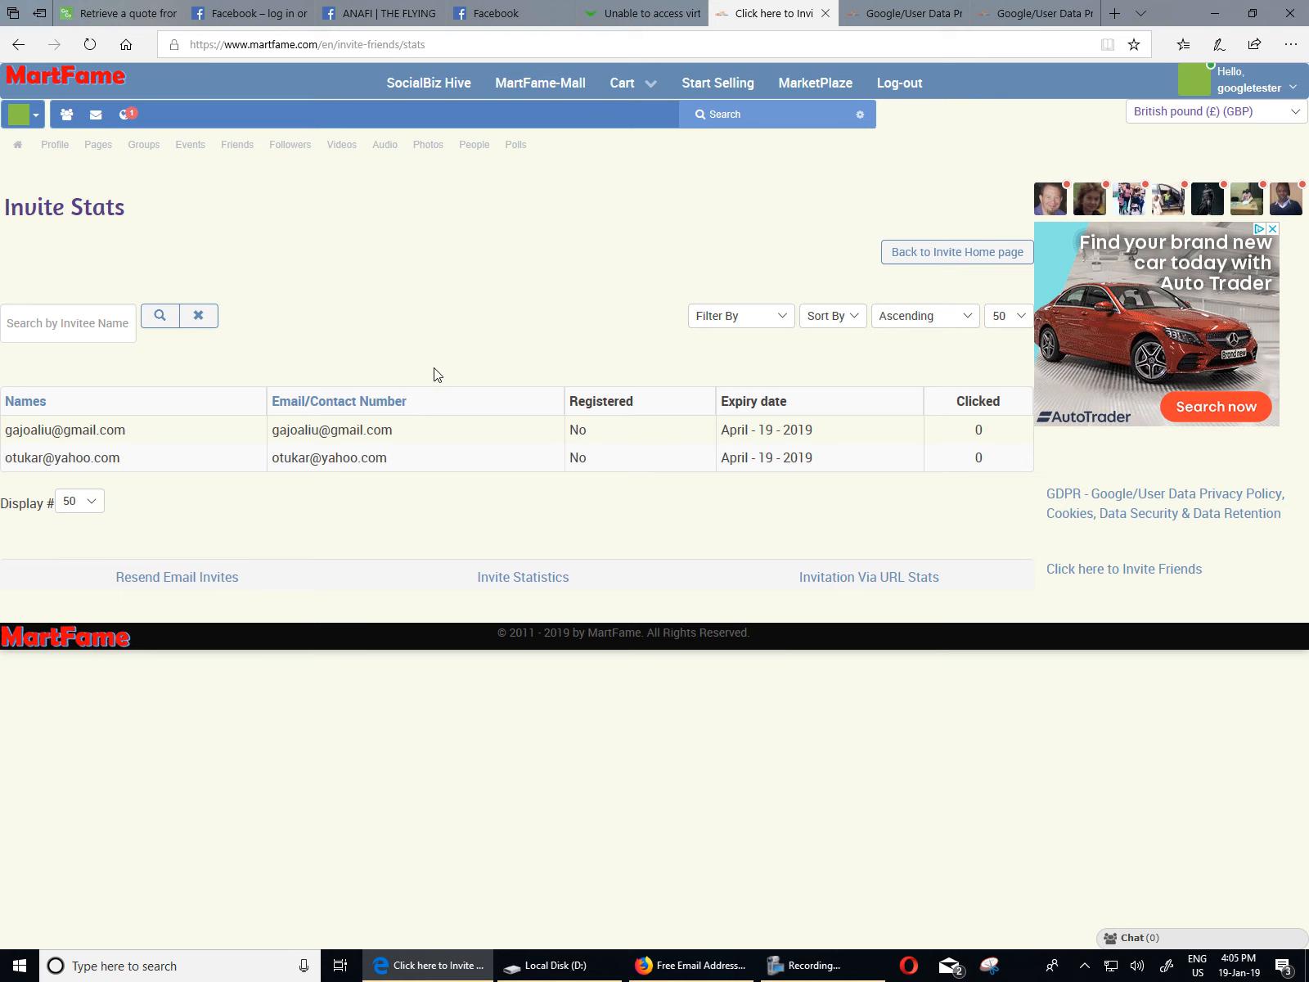
{"action": "mouse_move", "coordinate": [542, 429]}
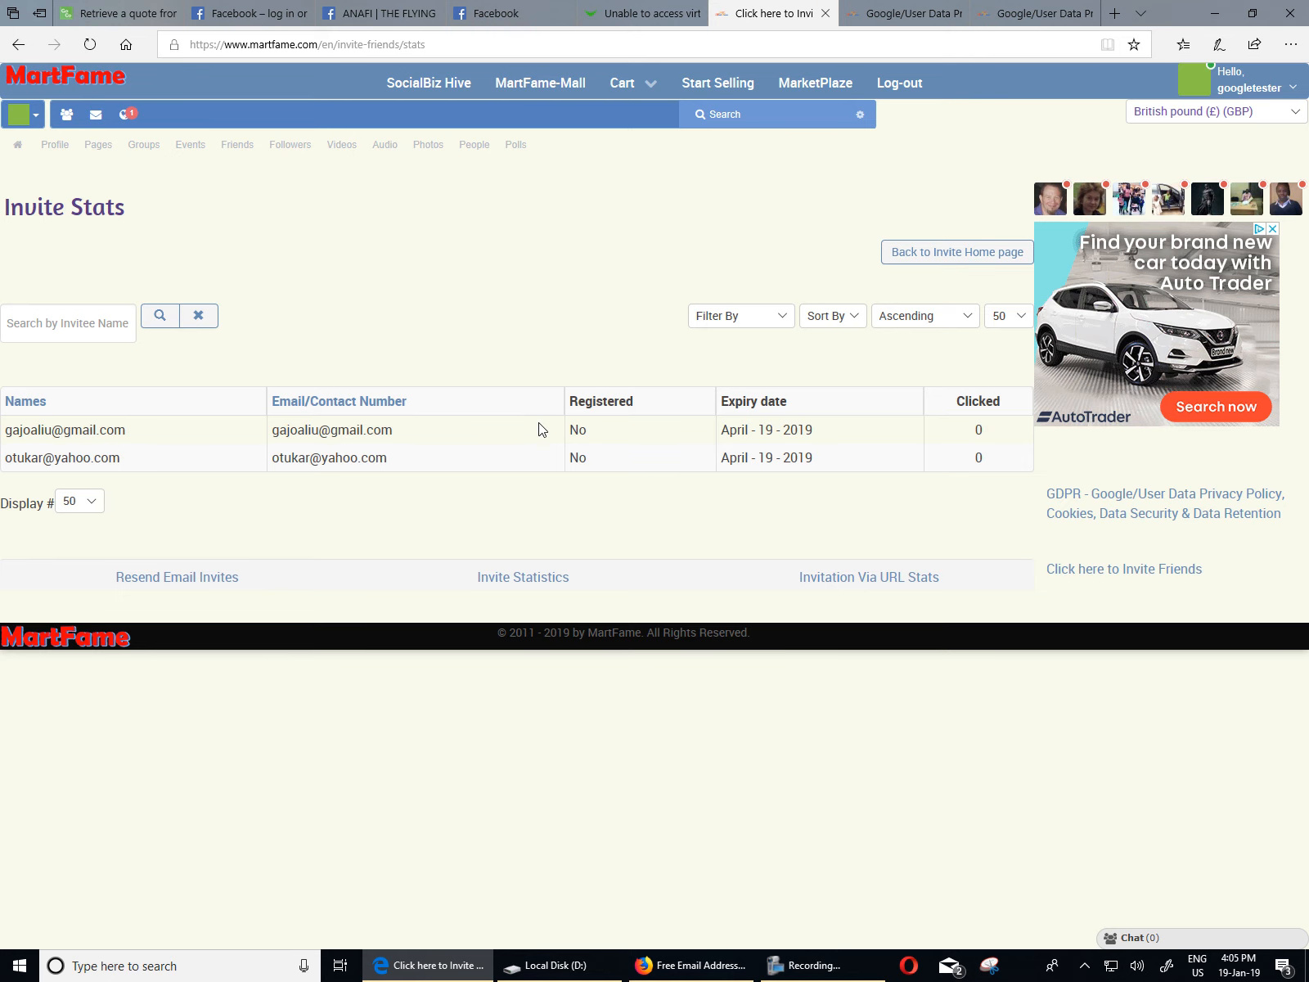